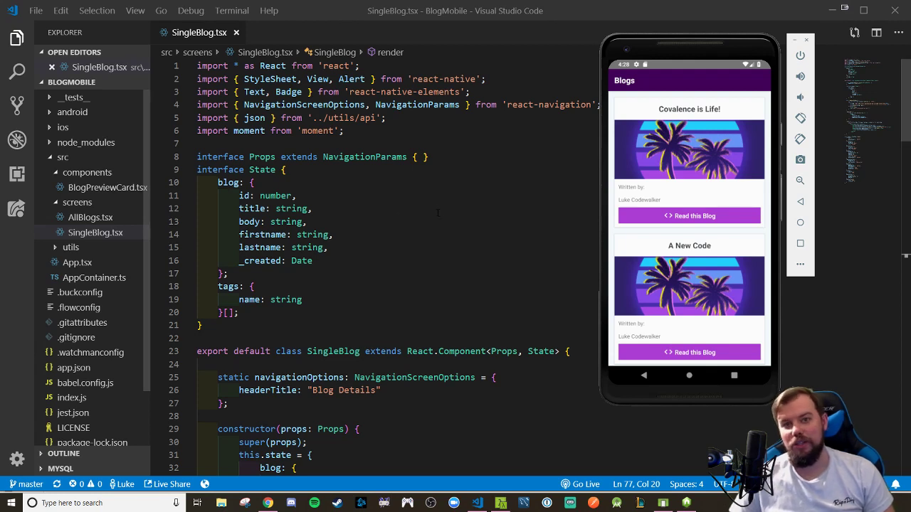
mouse_move(418, 200)
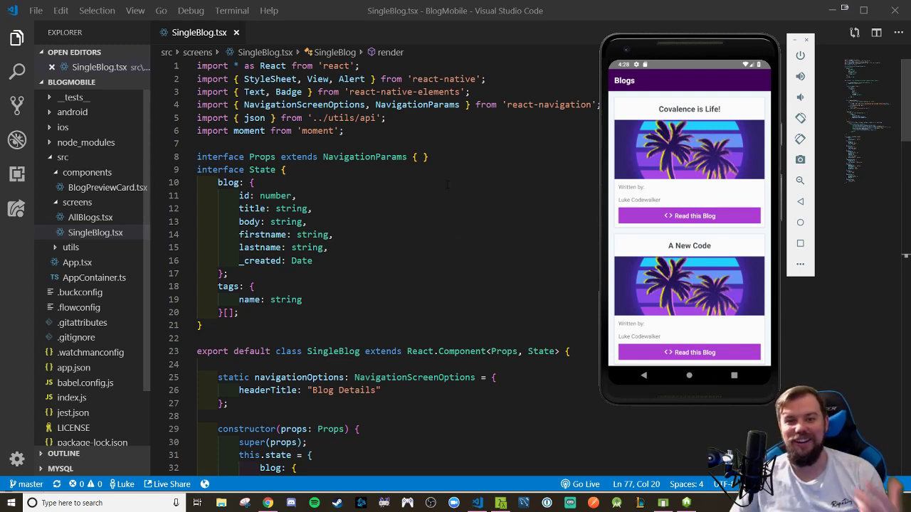
Inspect the id BlogPreviewCard passes when navigating to SingleBlog, then close that file.
scroll("down", 3)
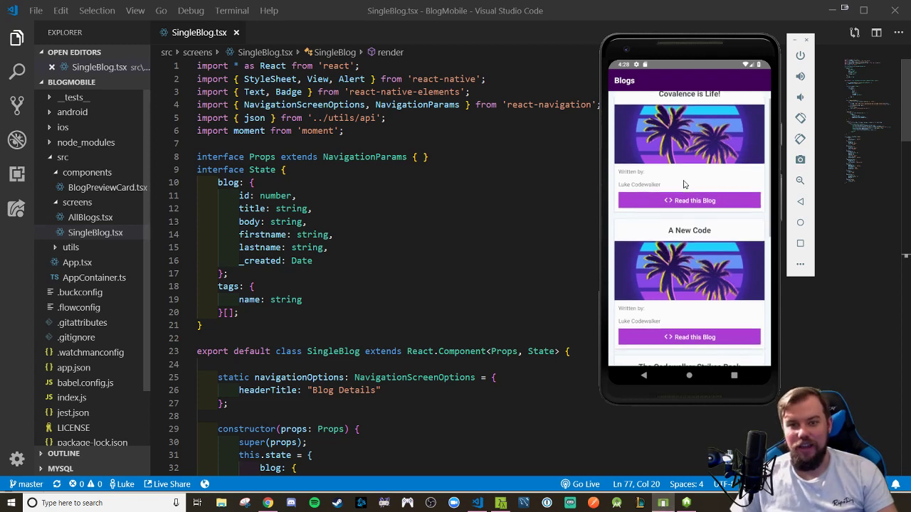
scroll("down", 3)
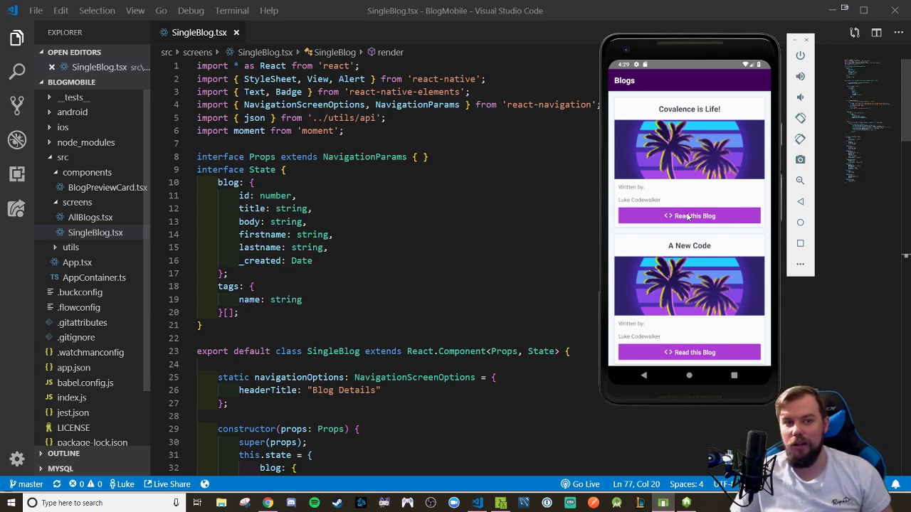
mouse_move(695, 205)
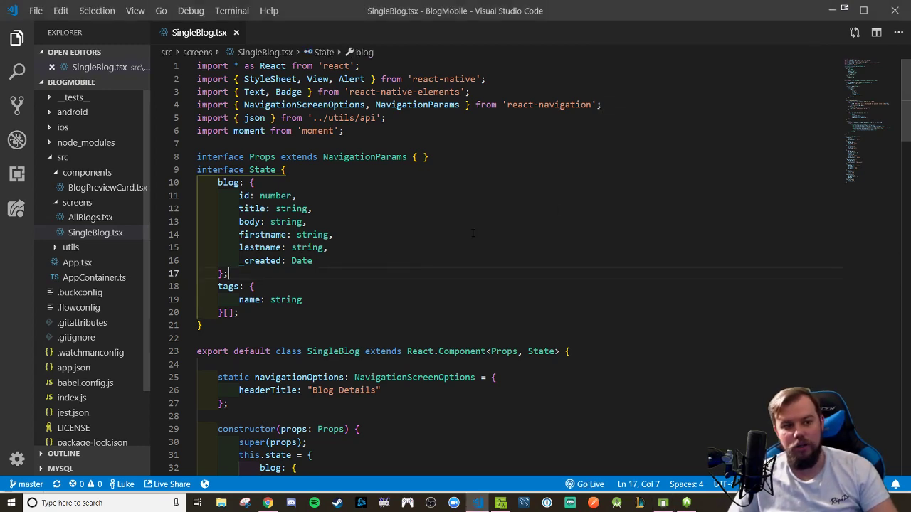
scroll("down", 3)
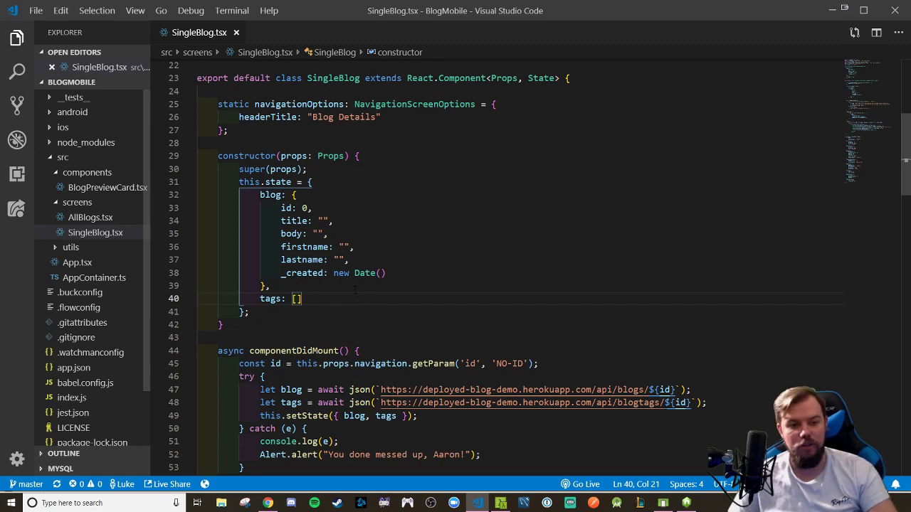
scroll("down", 3)
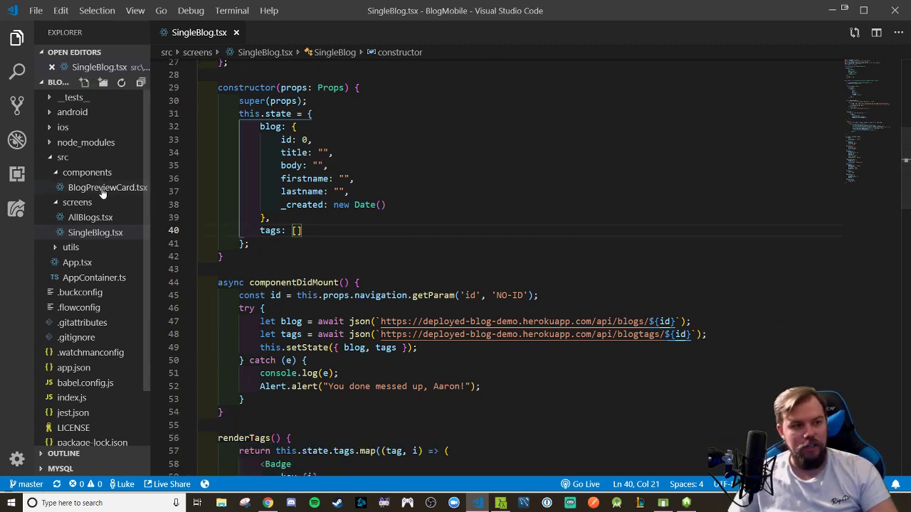
left_click(108, 187)
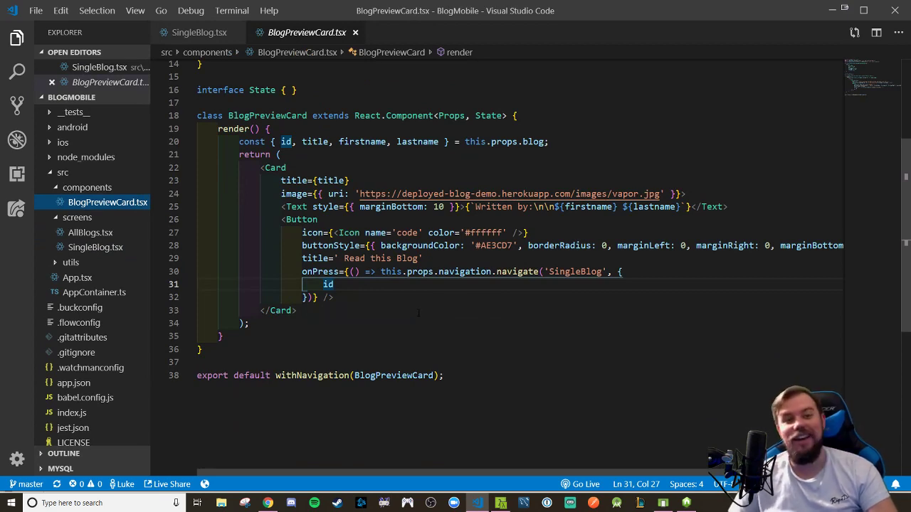
double_click(327, 284)
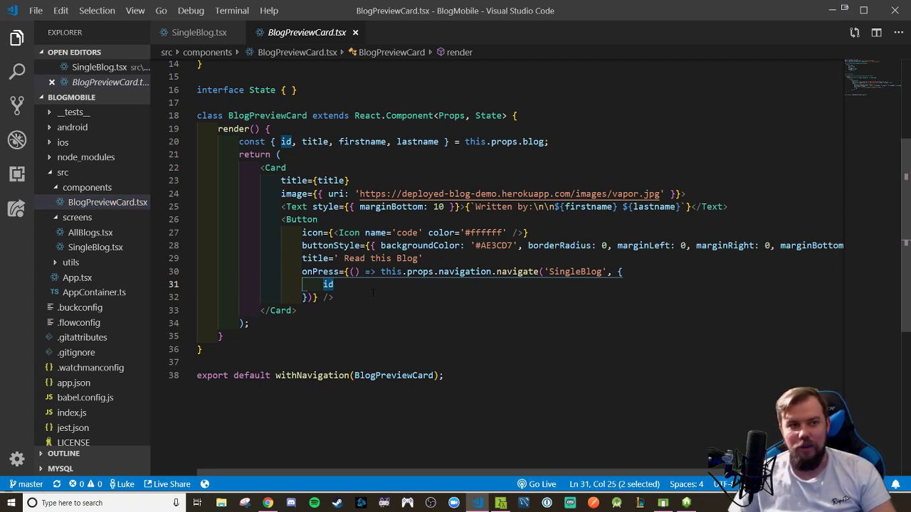
mouse_move(407, 309)
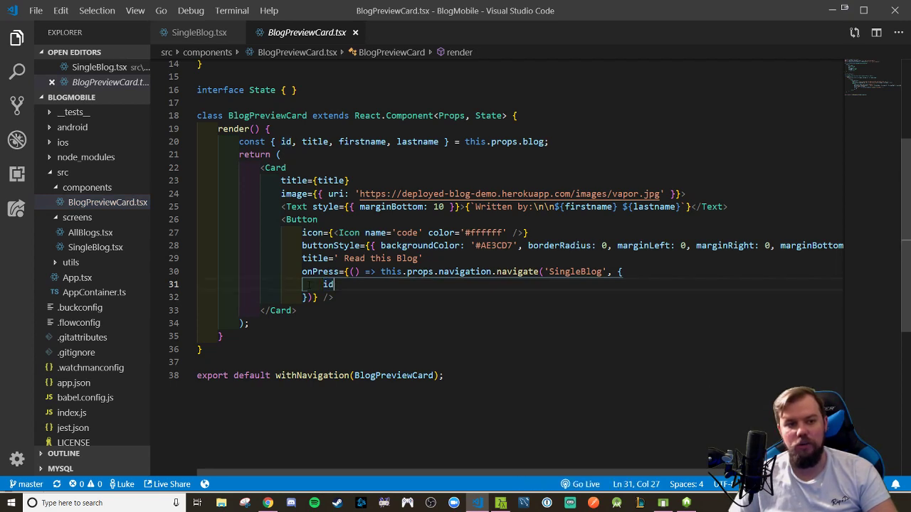
double_click(327, 284)
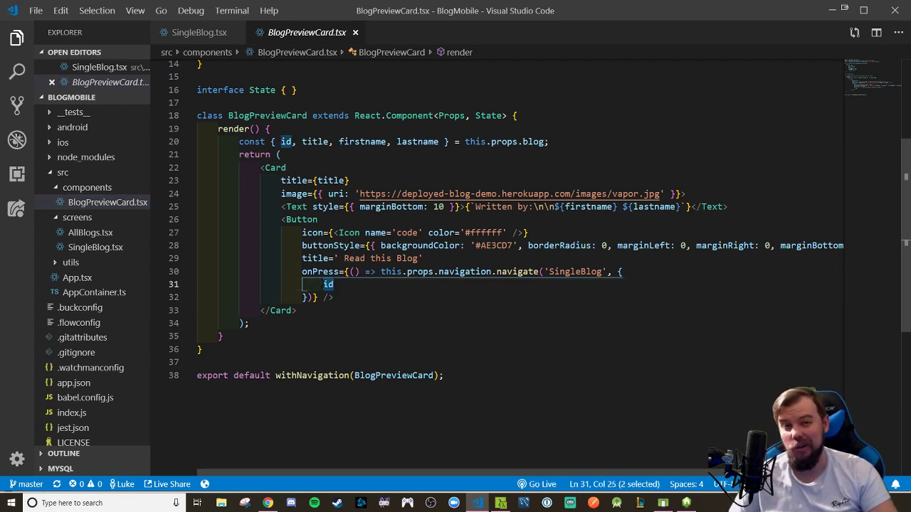
mouse_move(309, 284)
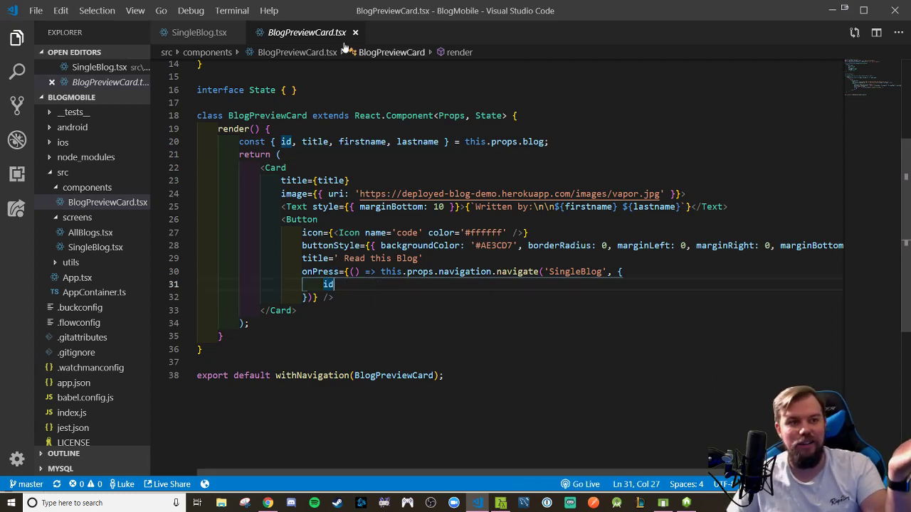
left_click(198, 32)
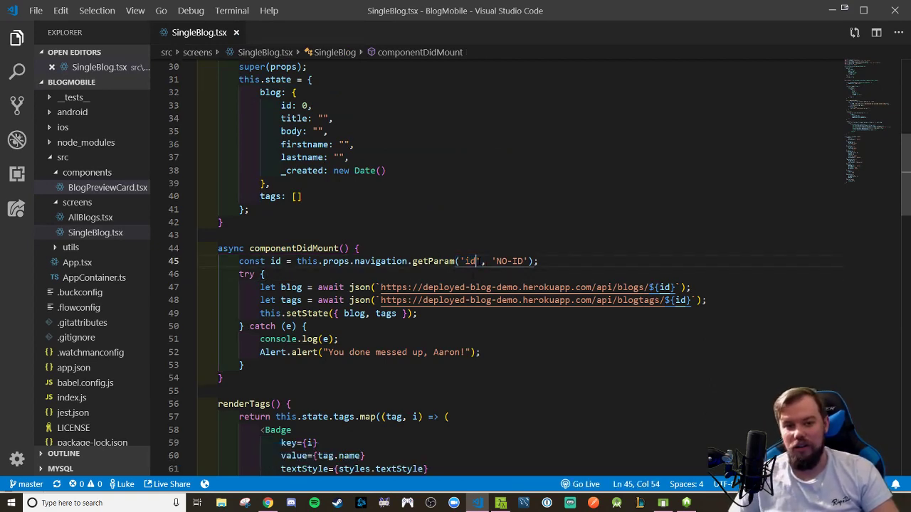
Review SingleBlog's componentDidMount id parameter, formatted creation date and renderTags Badge.
double_click(470, 261)
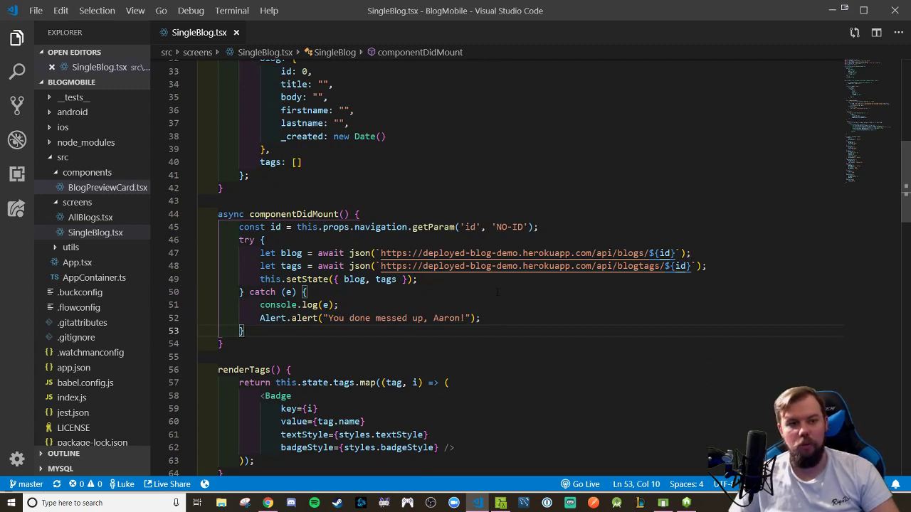
scroll("down", 3)
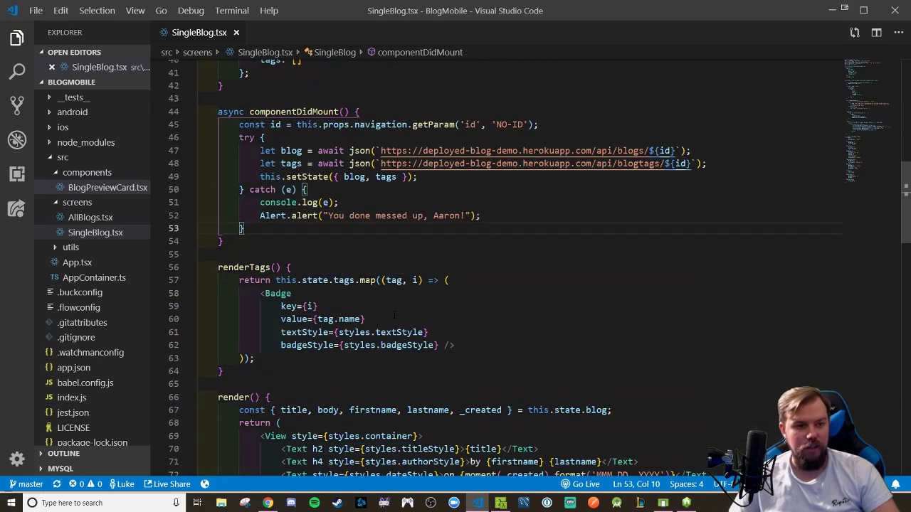
scroll("down", 3)
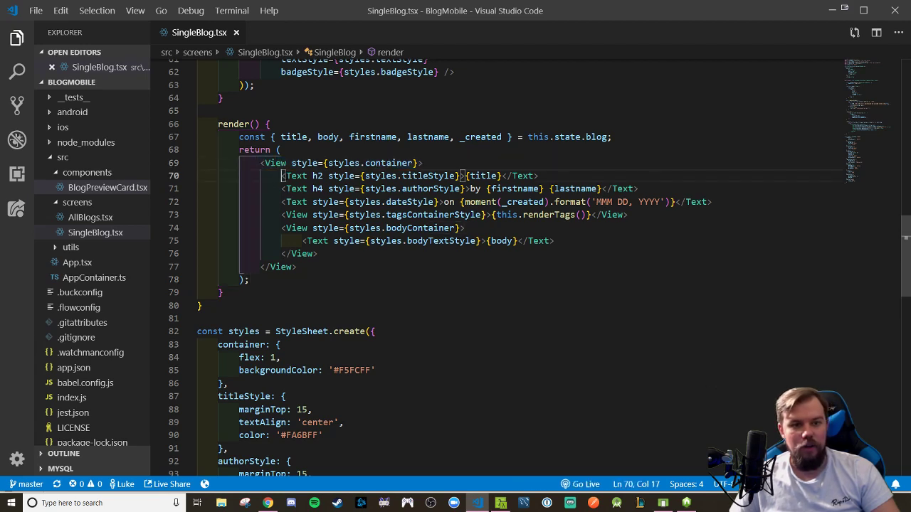
left_click_drag(281, 175, 539, 176)
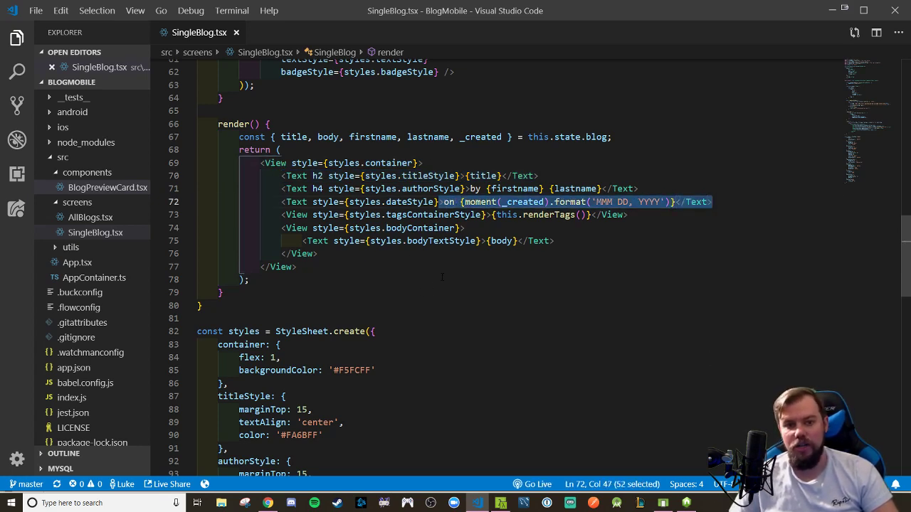
left_click(473, 201)
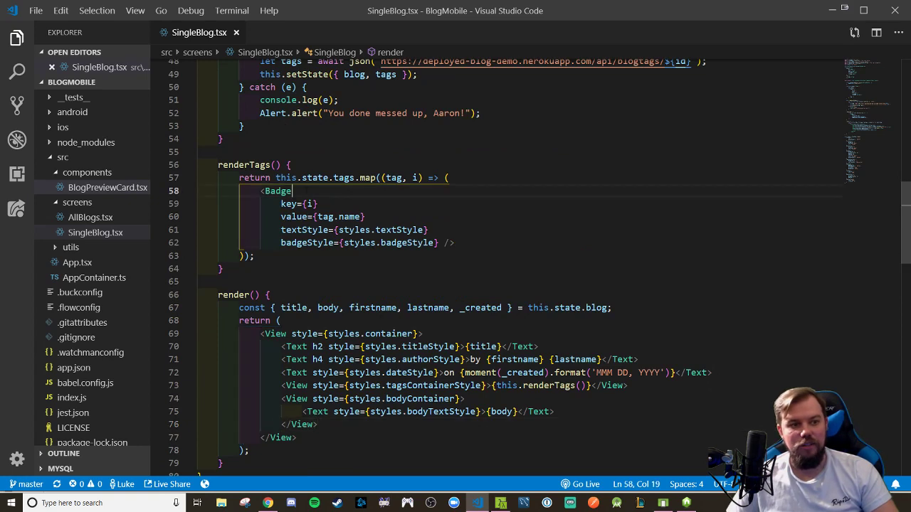
double_click(280, 191)
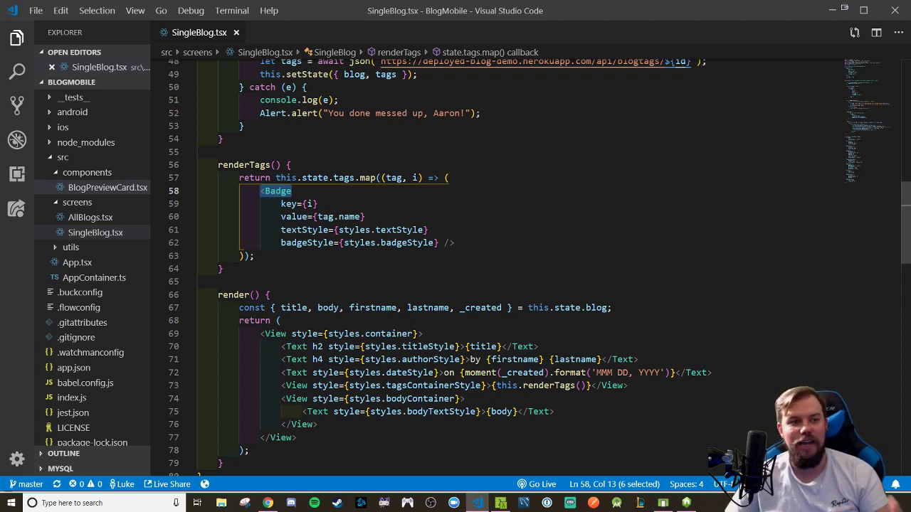
scroll("down", 3)
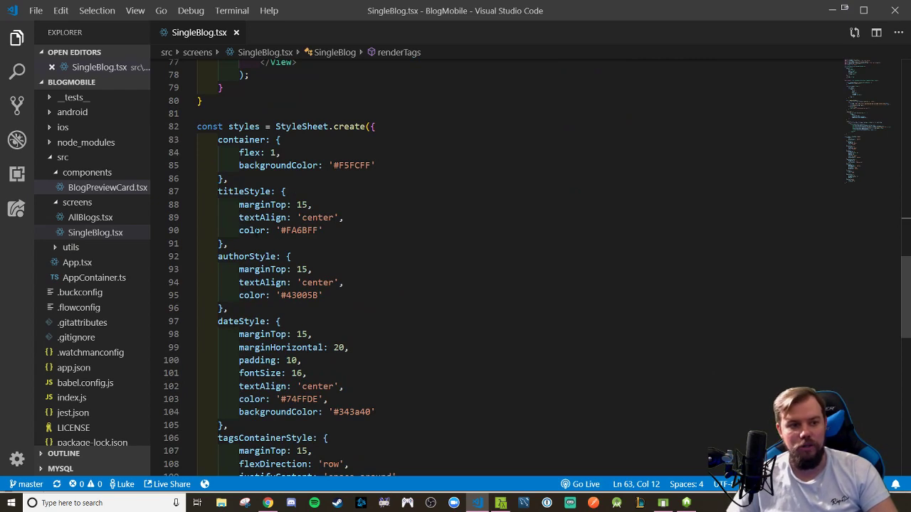
scroll("down", 3)
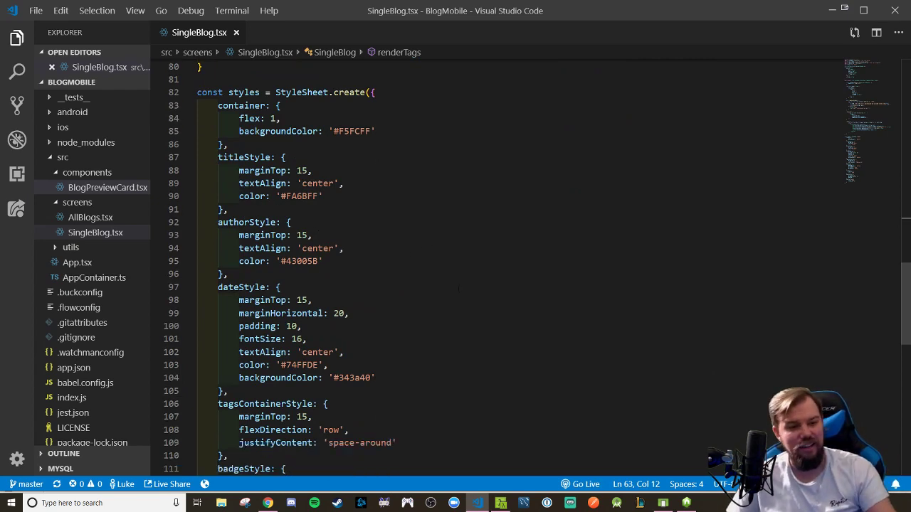
scroll("down", 3)
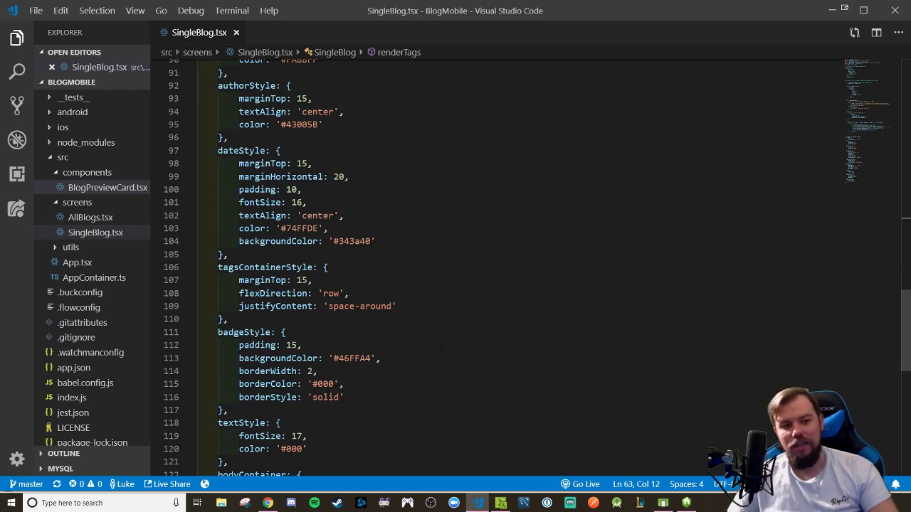
scroll("down", 3)
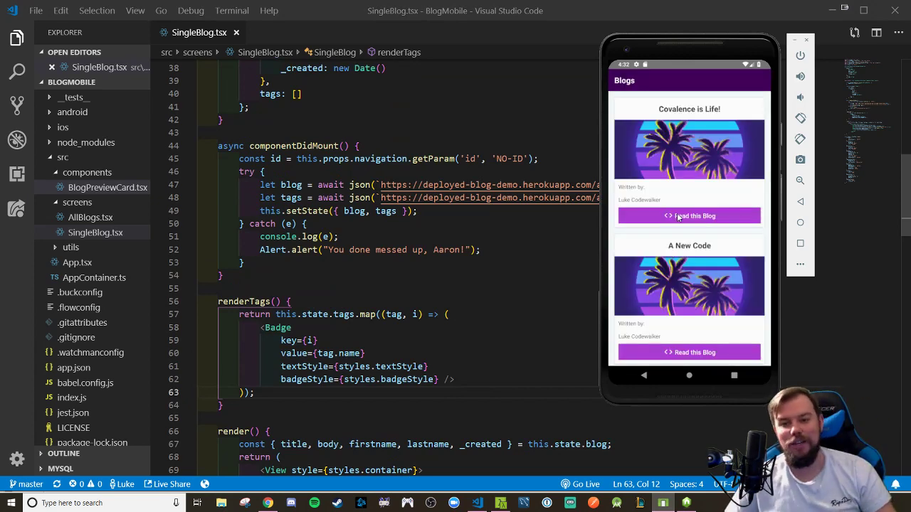
mouse_move(736, 119)
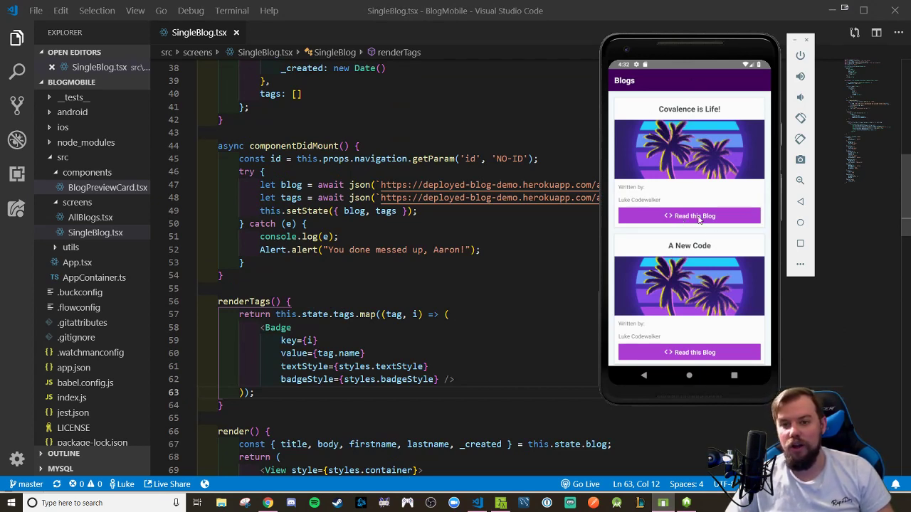
Open and leave the 'Covalence is Life!' blog details in the emulator, then return to the editor.
left_click(689, 216)
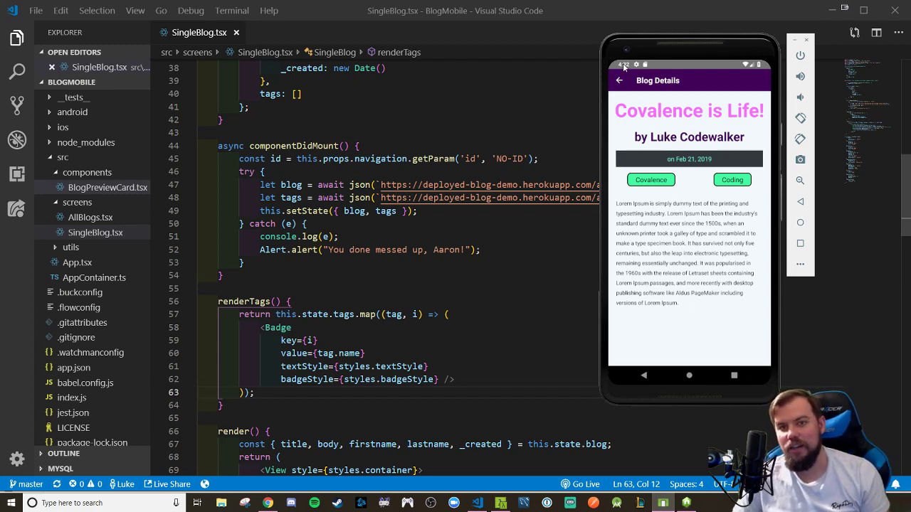
left_click(620, 80)
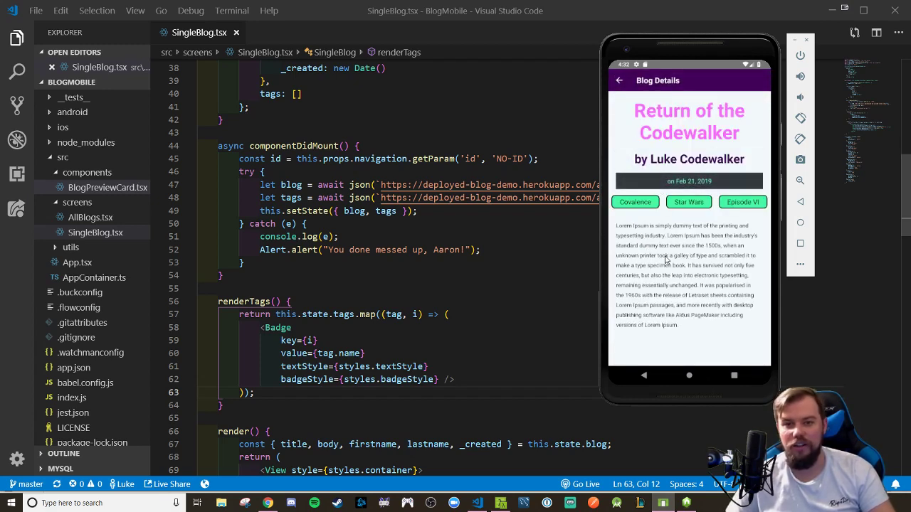
mouse_move(678, 238)
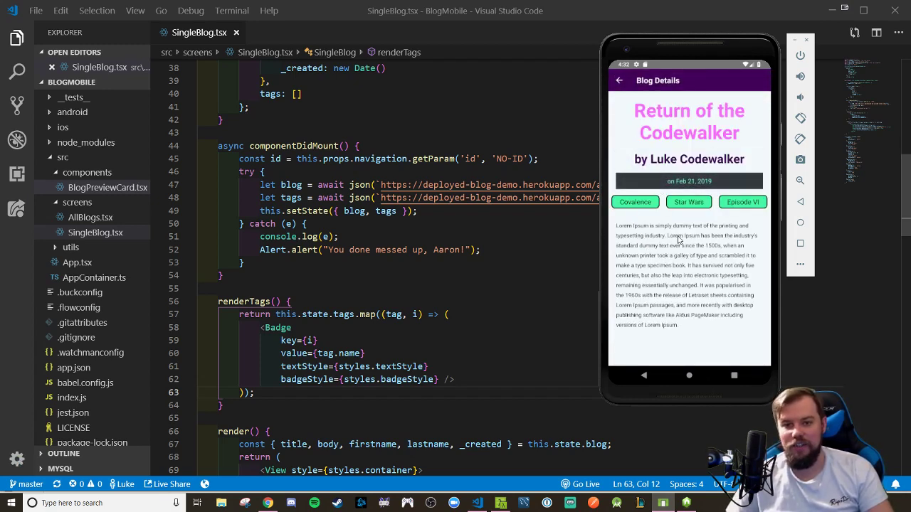
mouse_move(690, 265)
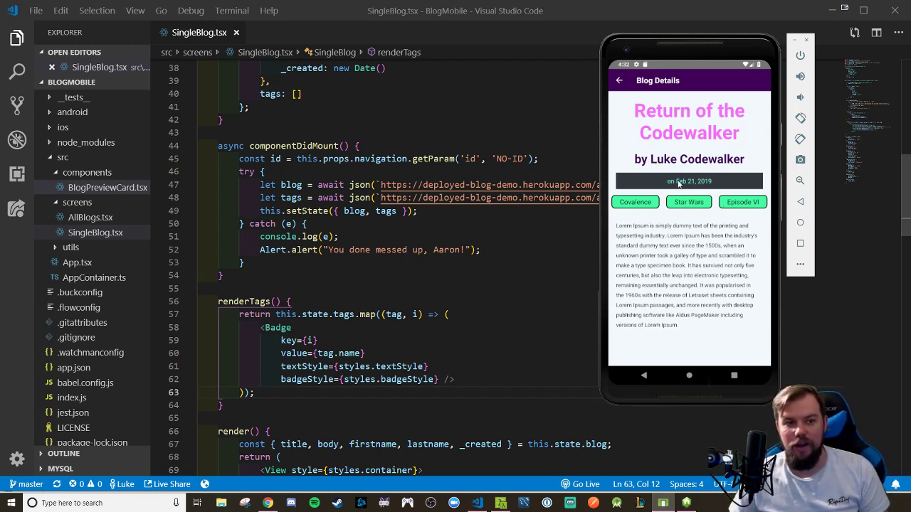
left_click(618, 80)
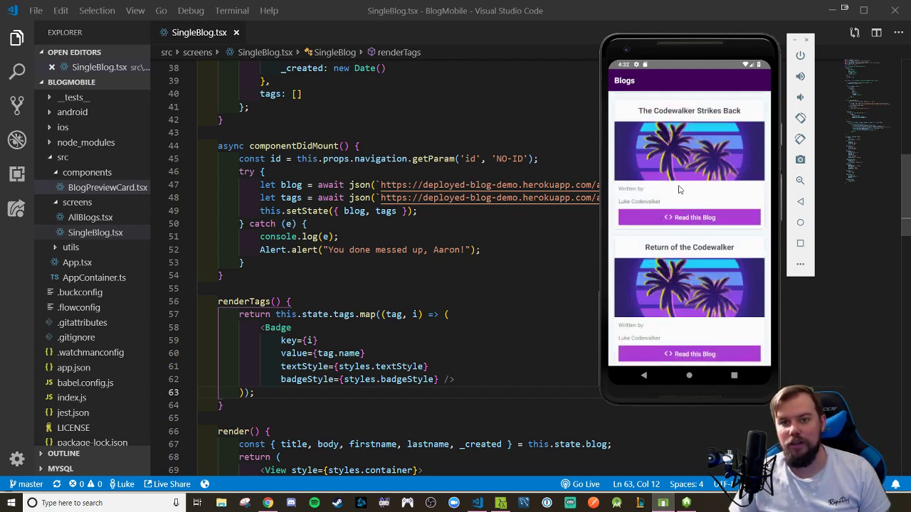
left_click(689, 217)
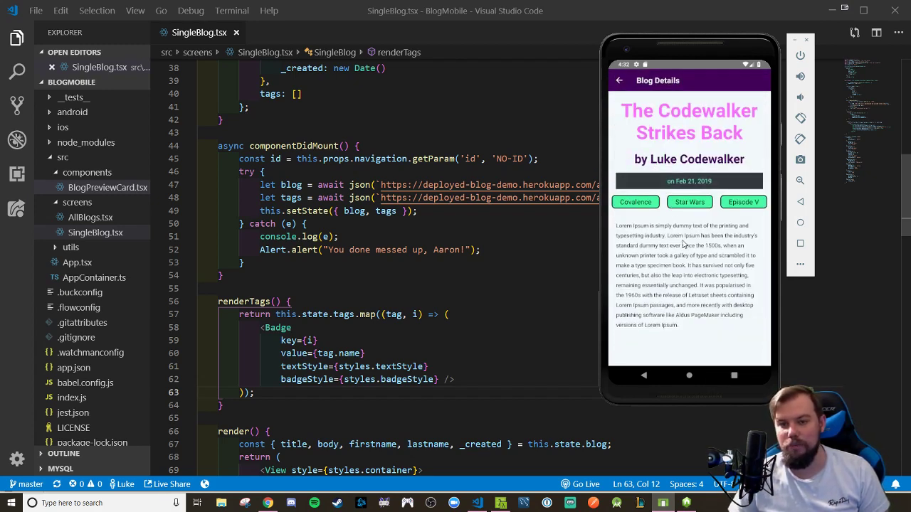
mouse_move(698, 222)
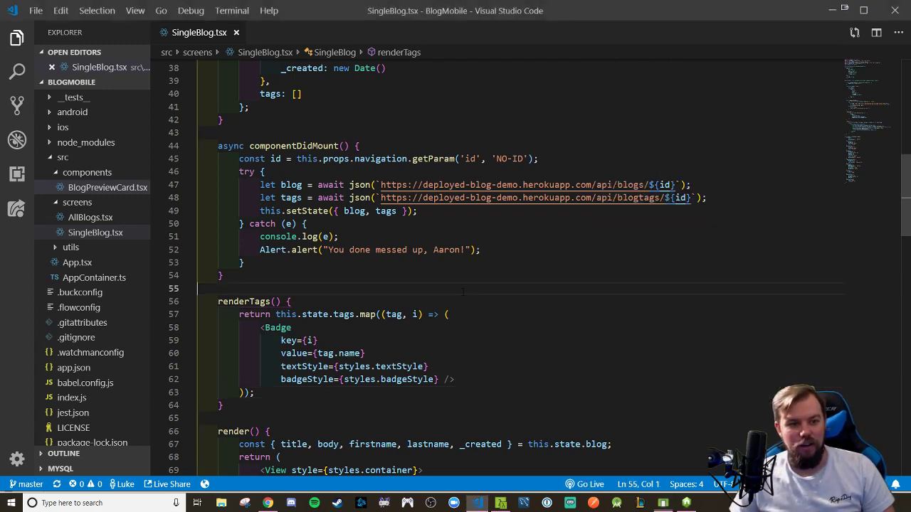
Create Login.tsx in the screens folder starting with import * as React from 'react'.
scroll("down", 3)
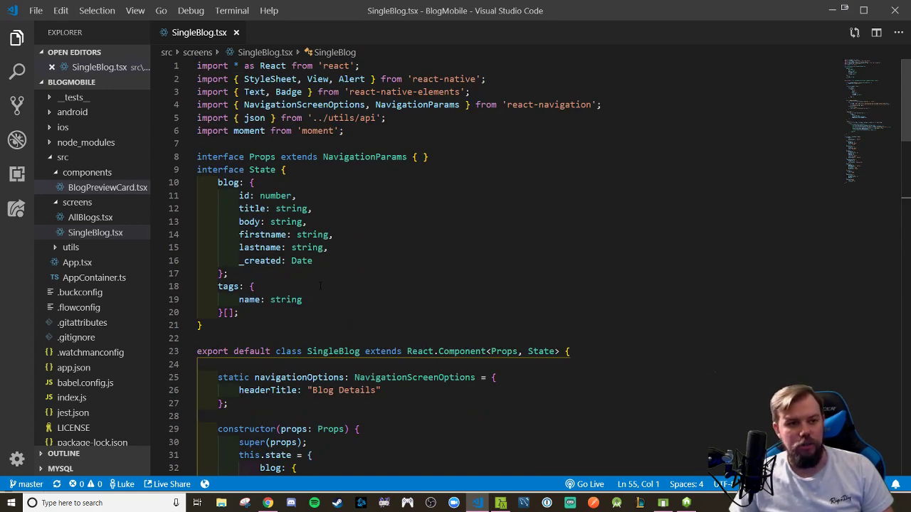
right_click(77, 202)
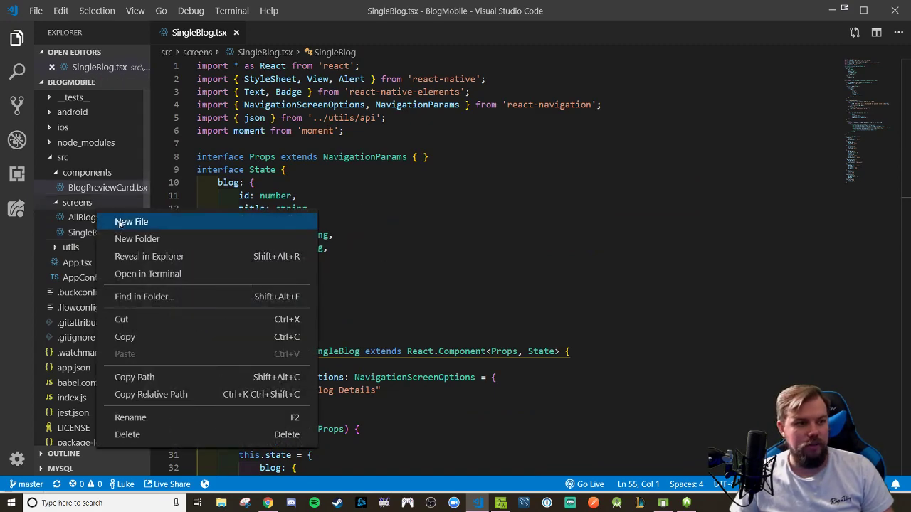
left_click(131, 221)
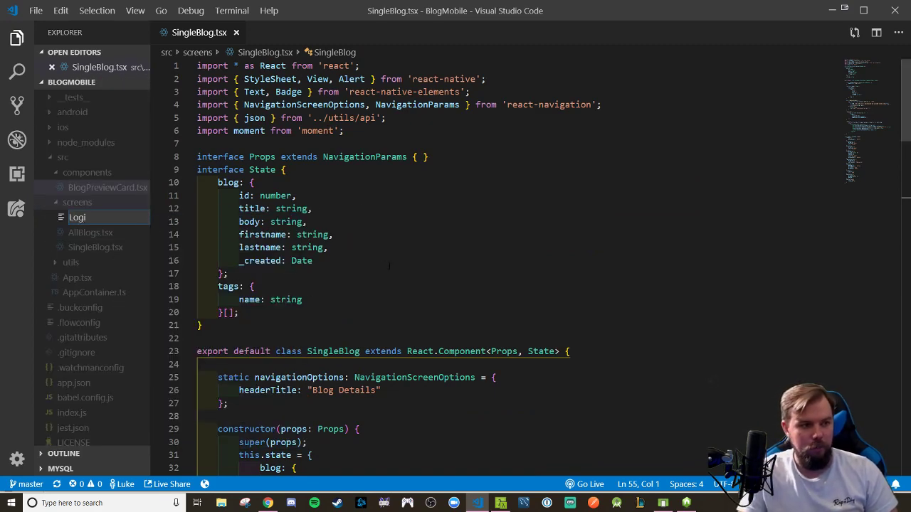
type("n.tsx")
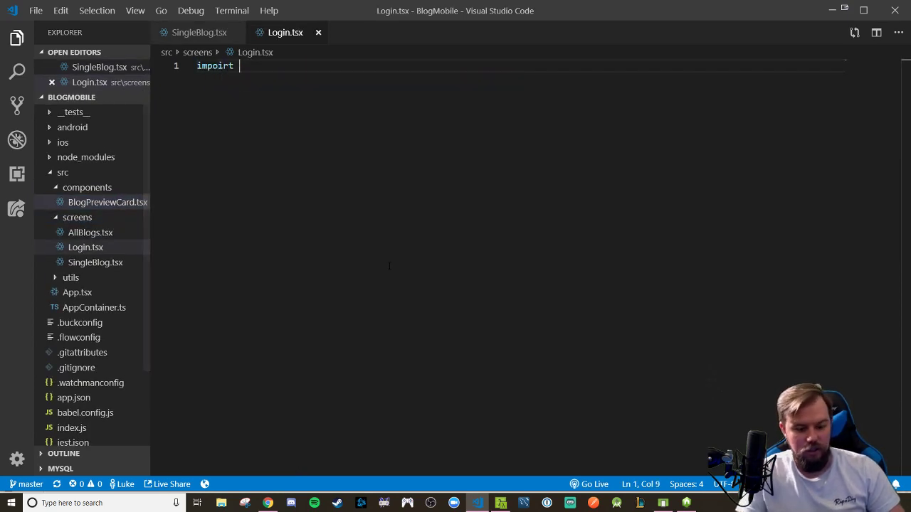
type("* as")
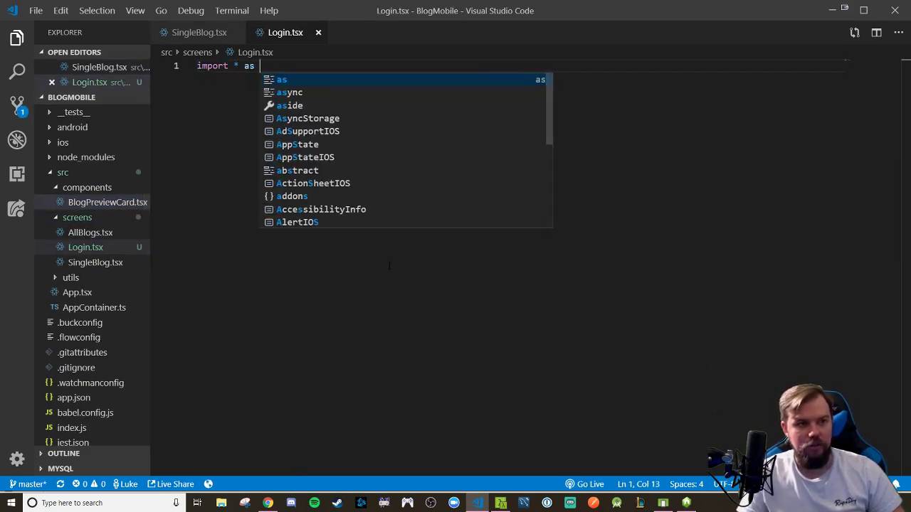
type("React from '")
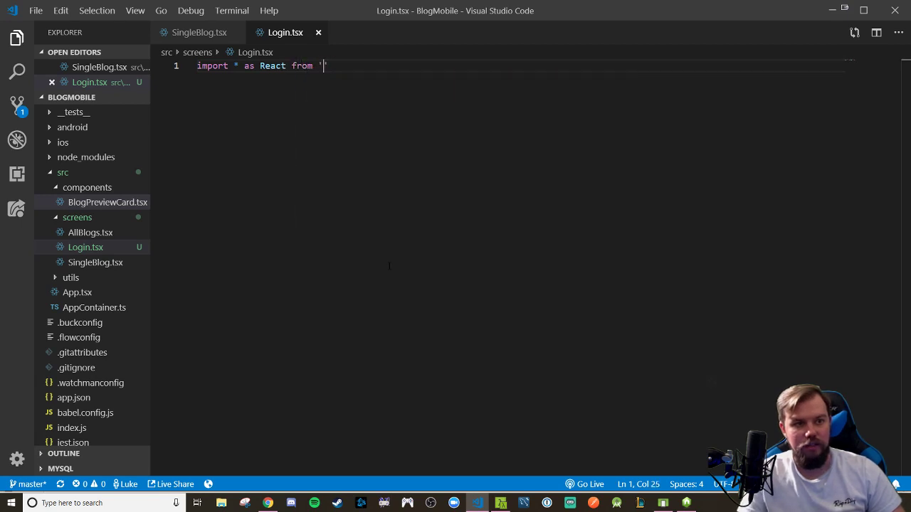
type("react';")
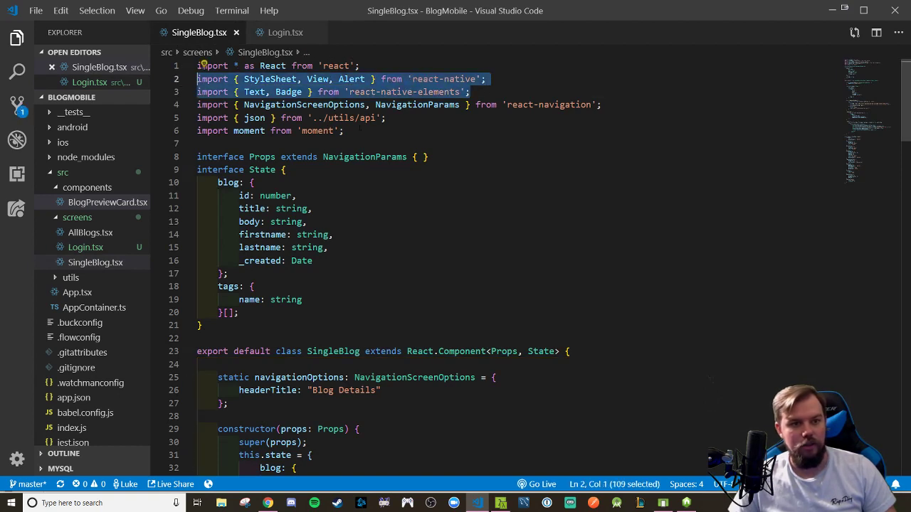
Copy SingleBlog.tsx's import lines into Login.tsx, swapping Badge for Button.
left_click(285, 32)
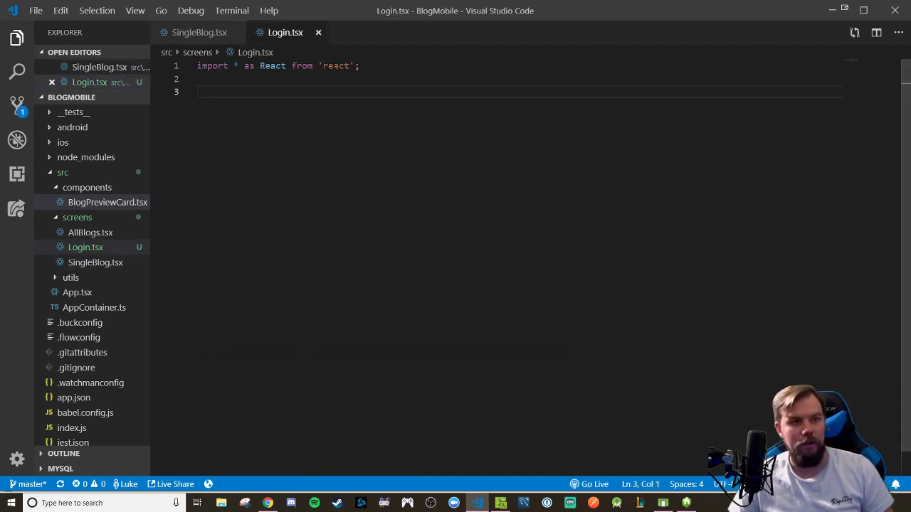
left_click(199, 32)
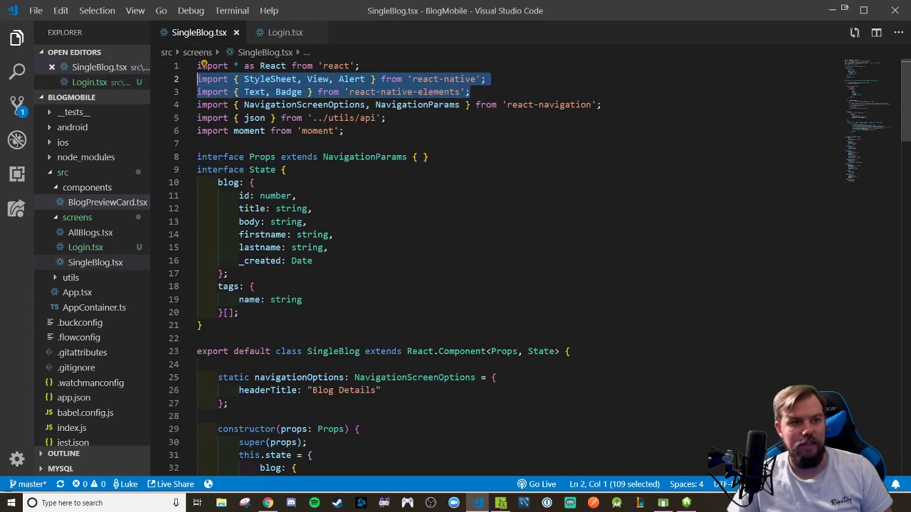
left_click(281, 32)
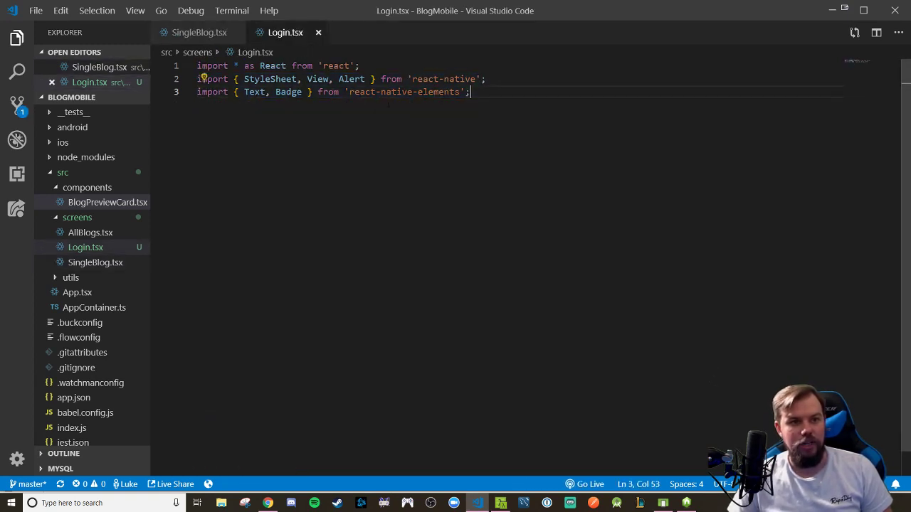
left_click(200, 32)
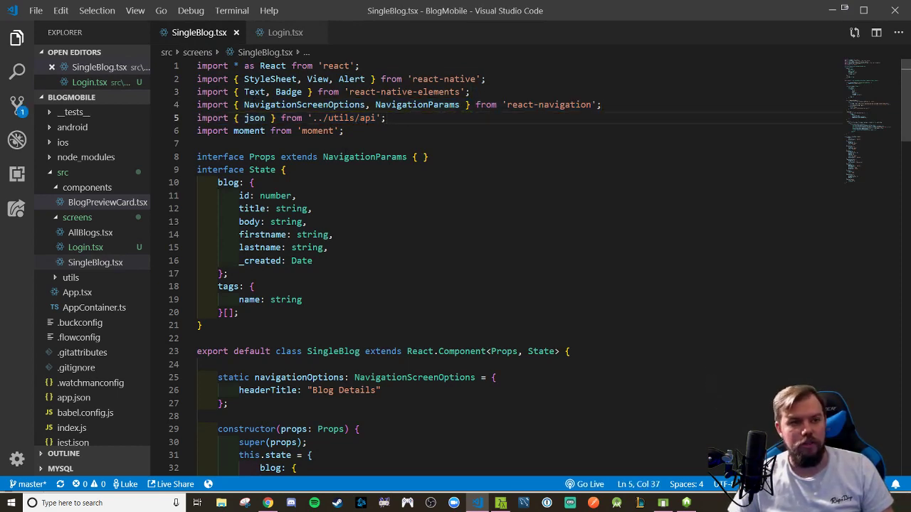
left_click(285, 32)
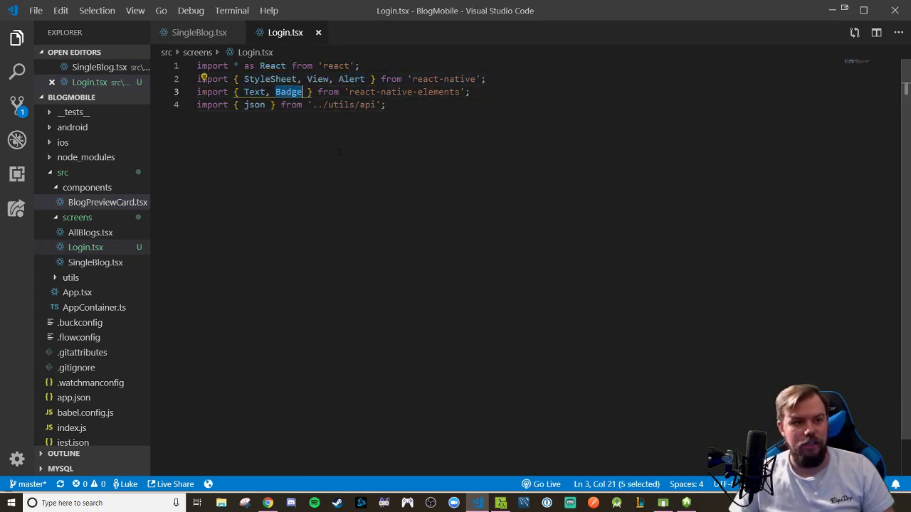
type("Button")
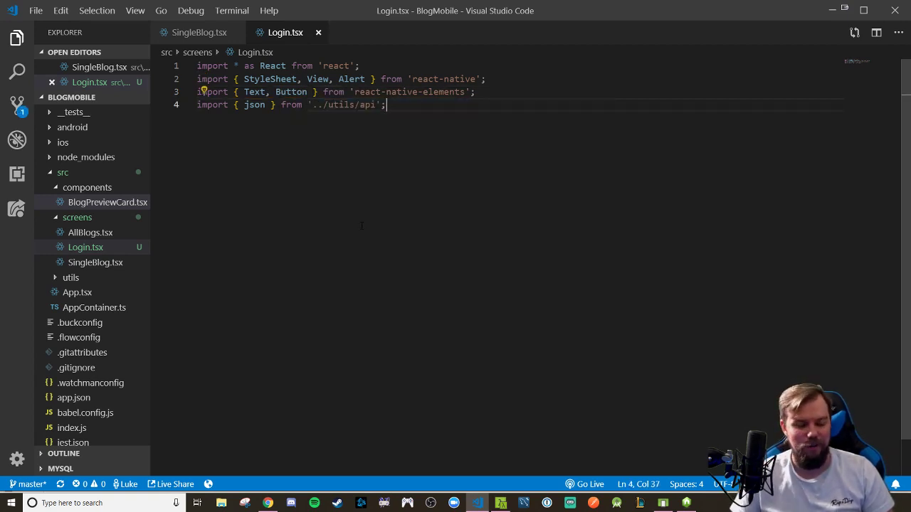
left_click(199, 32)
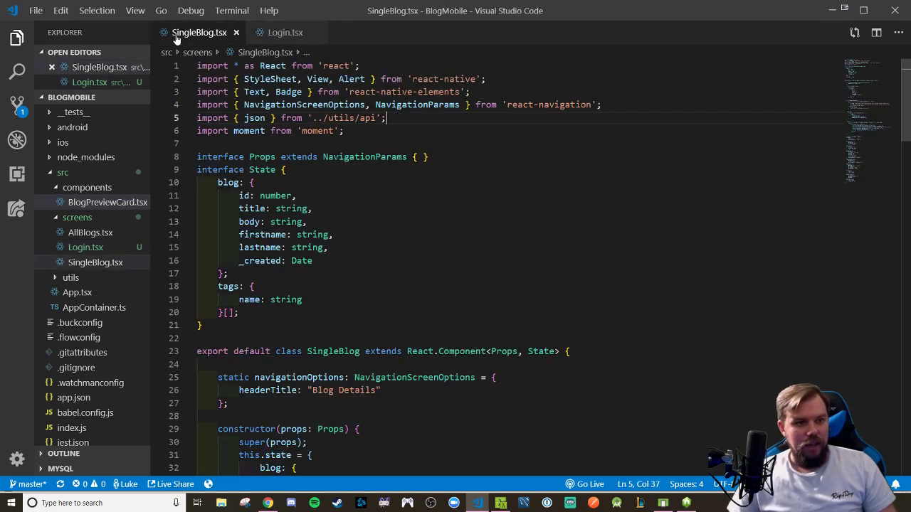
left_click(287, 32)
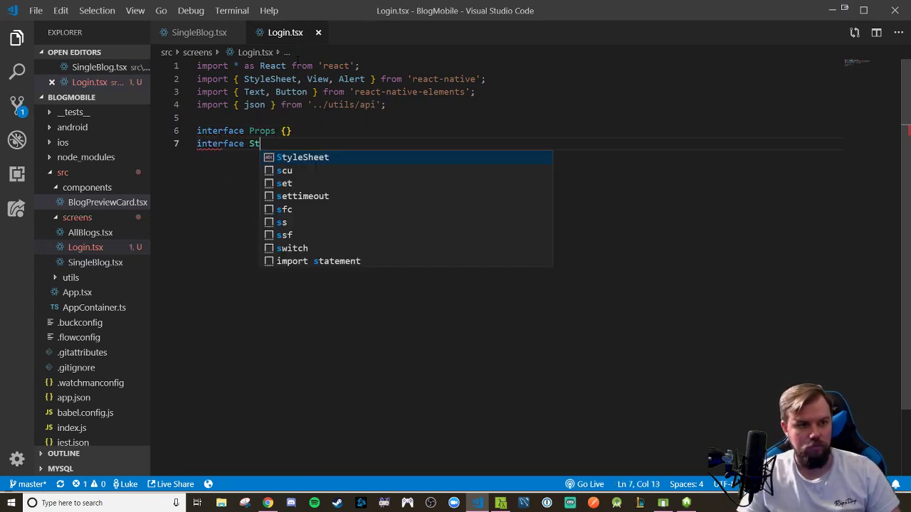
Add empty Props/State interfaces and an exported Login class extending React.Component<Props, State> with render.
type("ate {}")
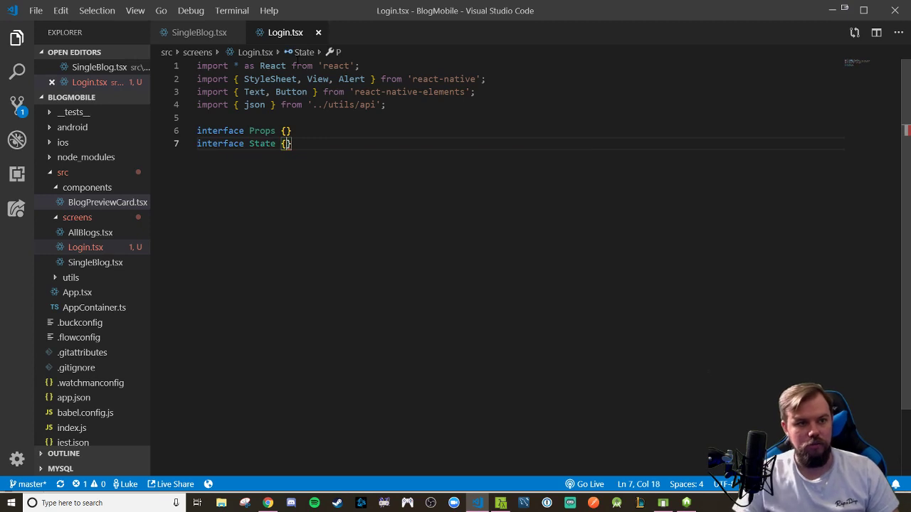
type("export default class Login extends reac")
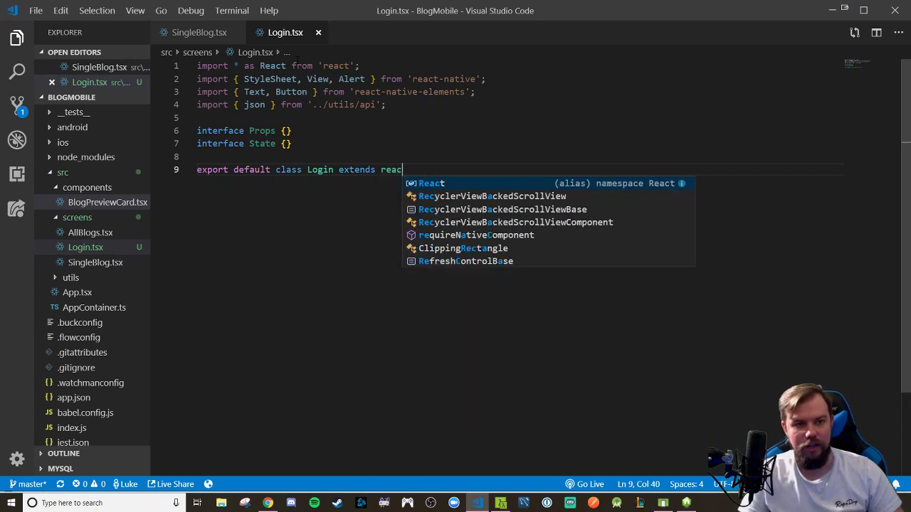
type("React.Component<>")
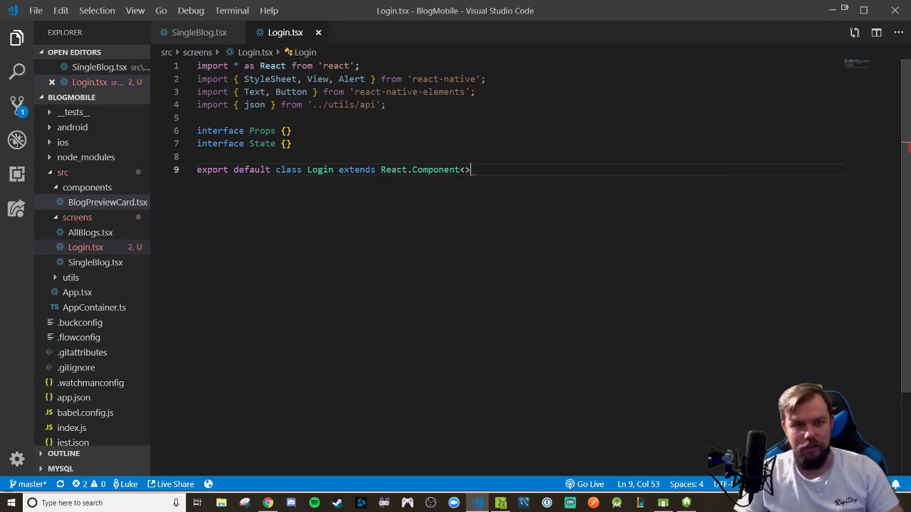
type("Props,")
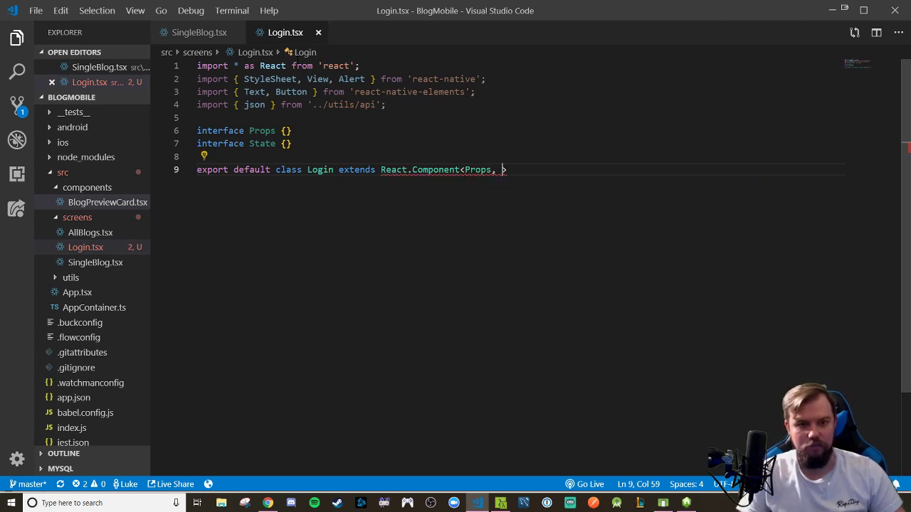
type("State> {")
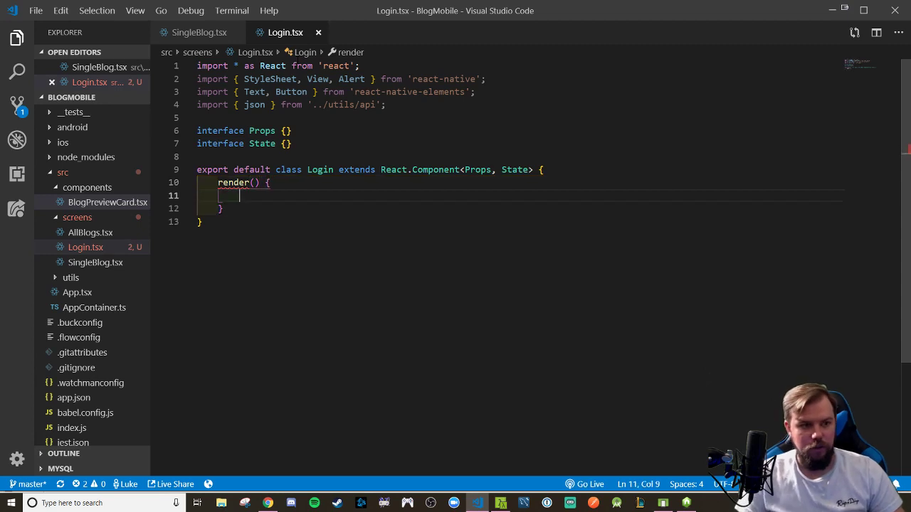
type("return()")
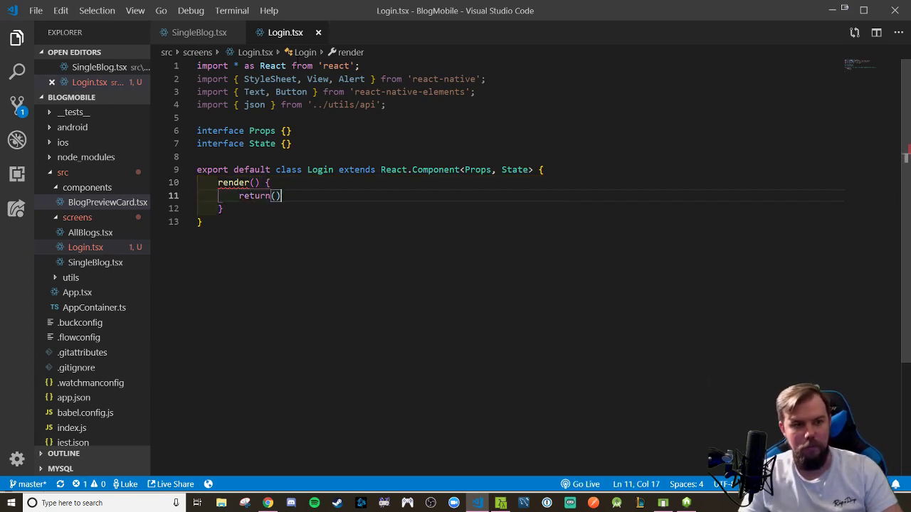
type("<V")
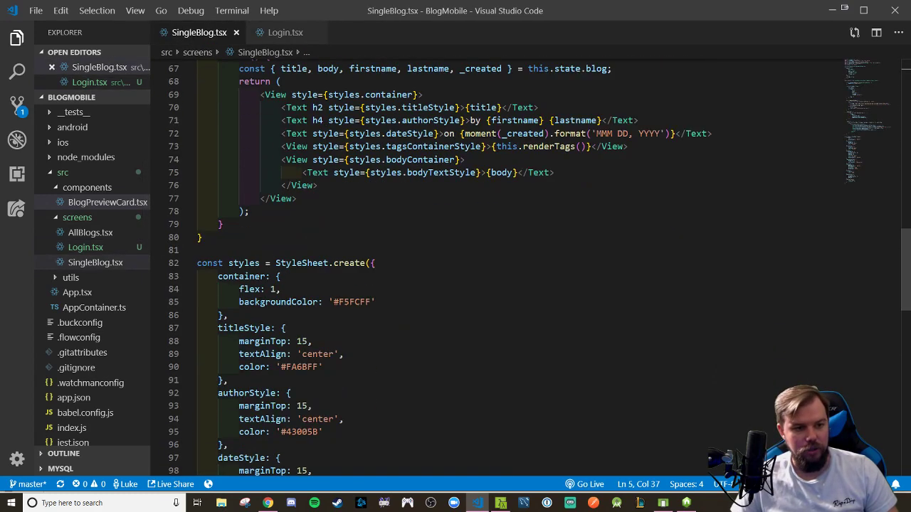
Render a styled View holding <Text h1> 'Login Screen' with style margin: 20.
scroll("down", 3)
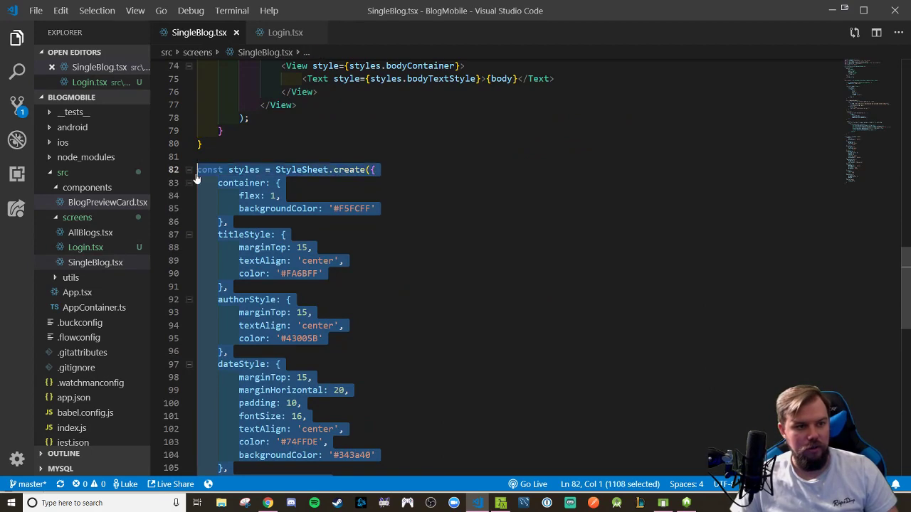
left_click(279, 32)
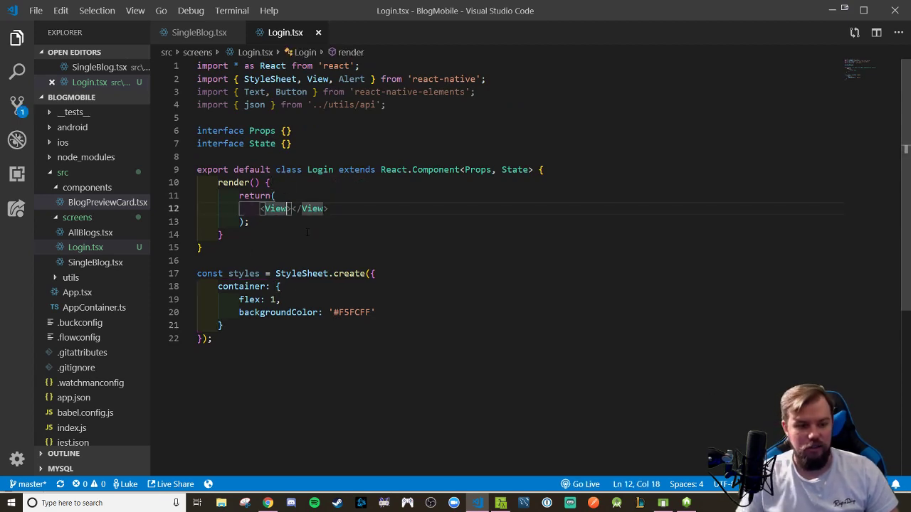
type("style={}")
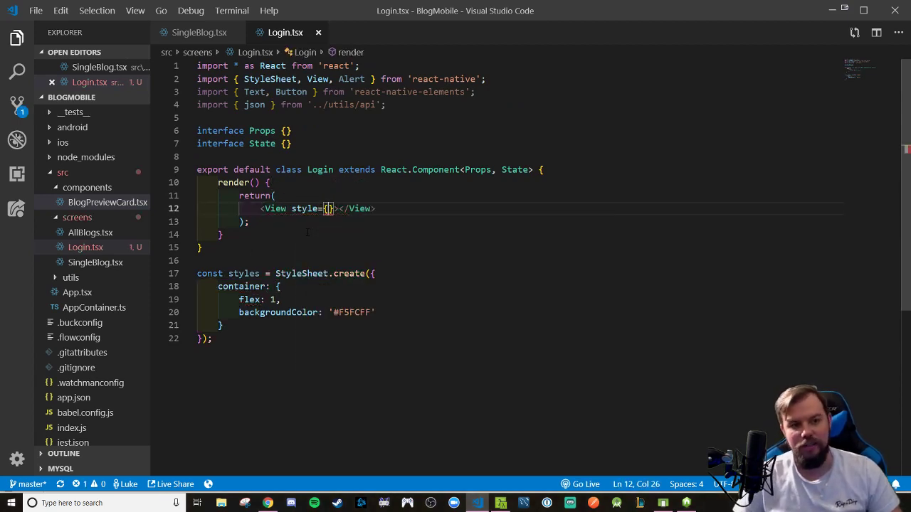
type("styles.container")
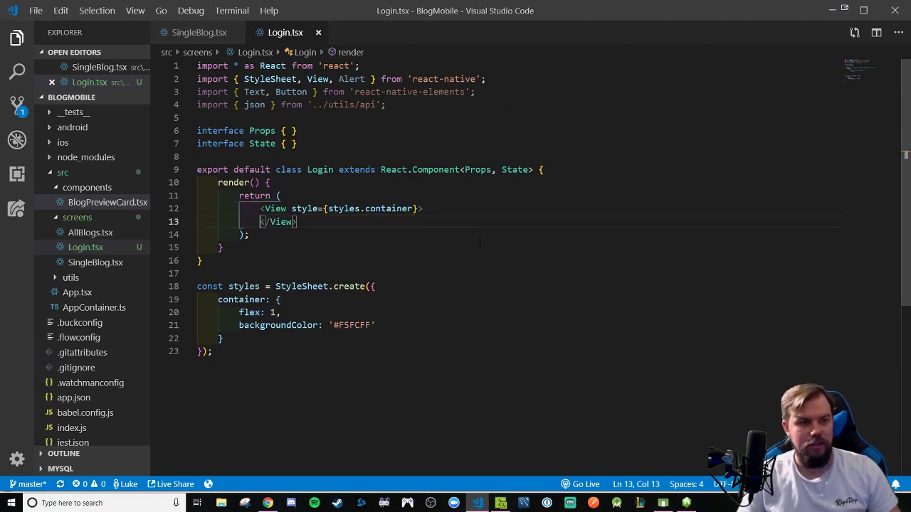
type("Text></Text>")
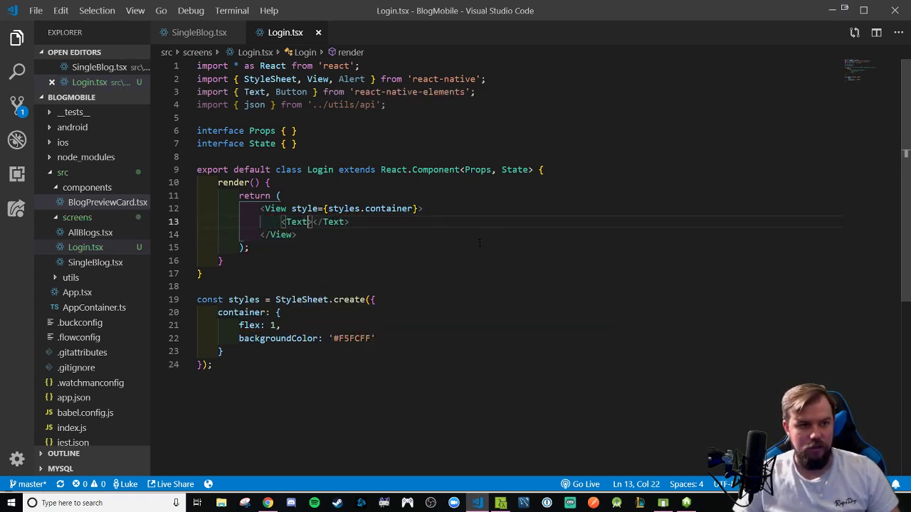
type("\" \"")
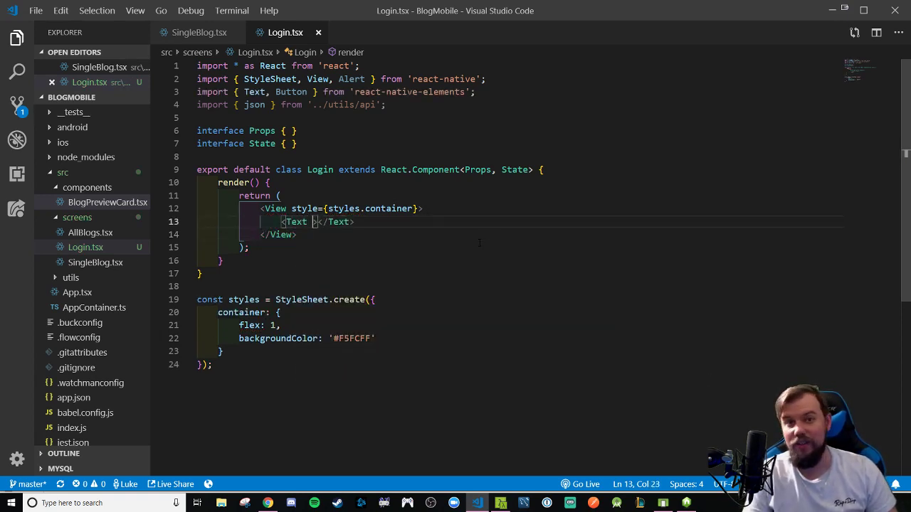
type("h1>")
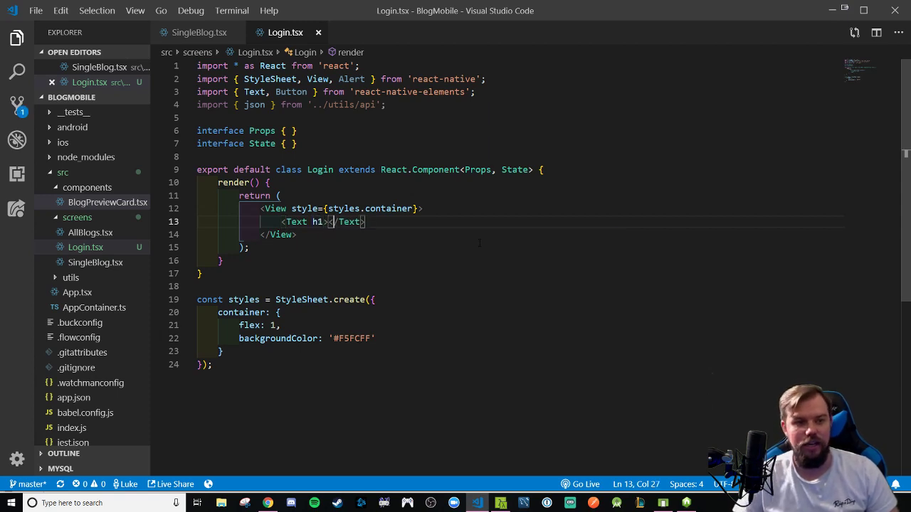
key("Left")
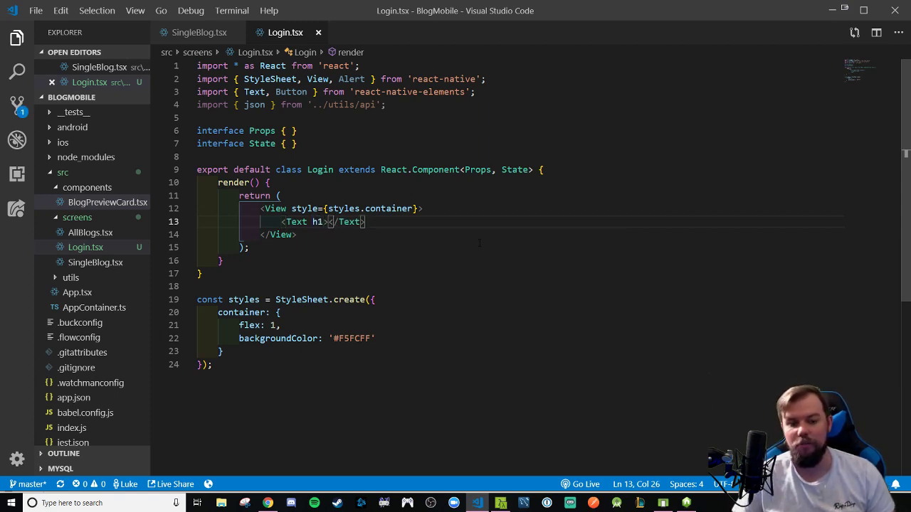
left_click_drag(348, 91, 473, 91)
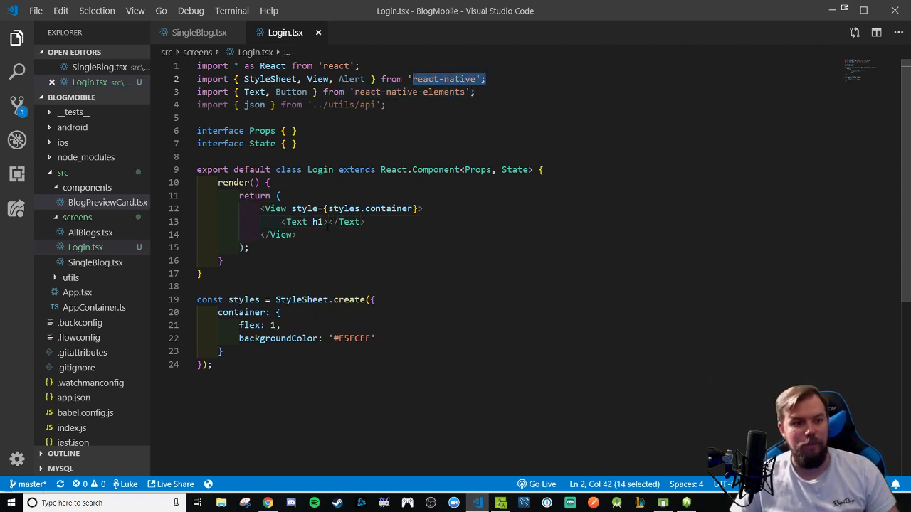
type("Login Screen")
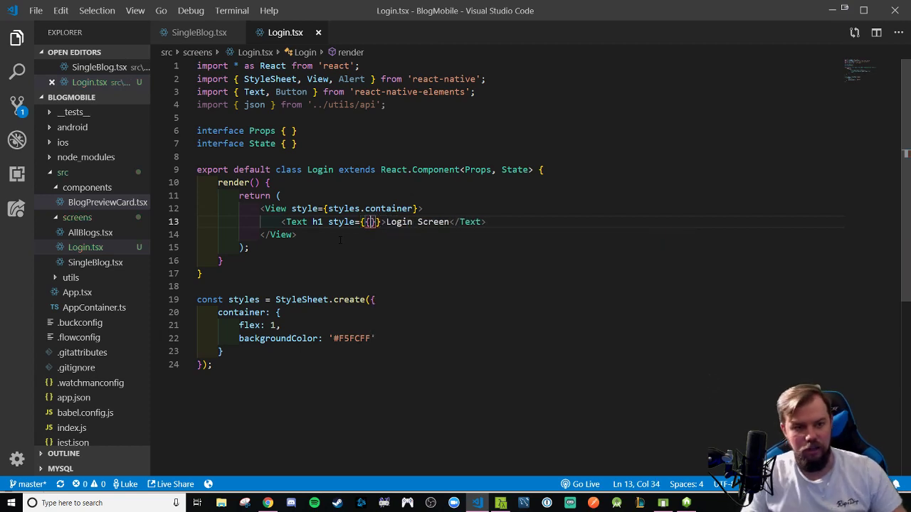
type("margin: 20")
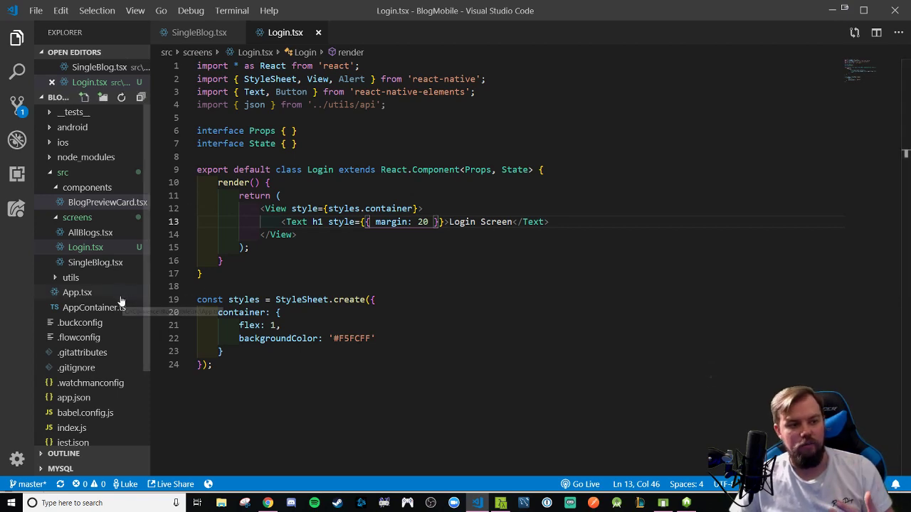
In AppContainer.ts, import Login from './screens/Login', register it, and set initialRouteName 'Login'.
left_click(89, 308)
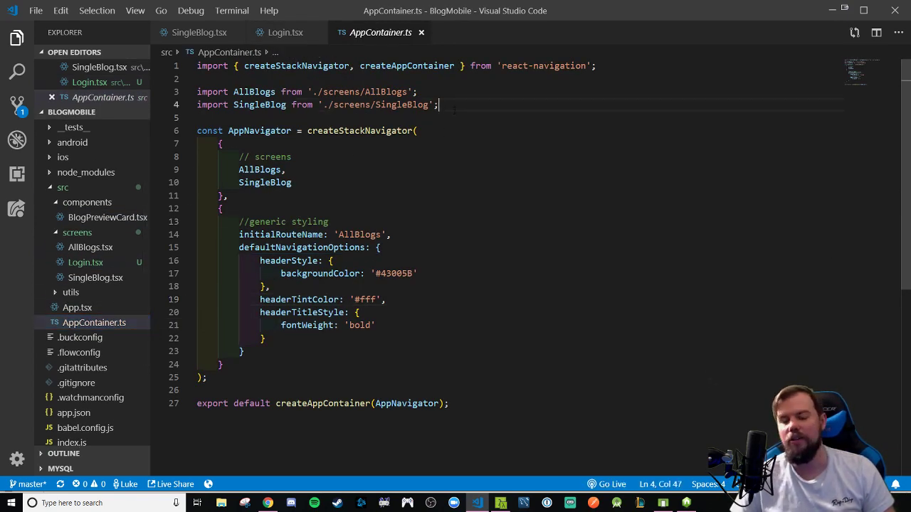
type("i")
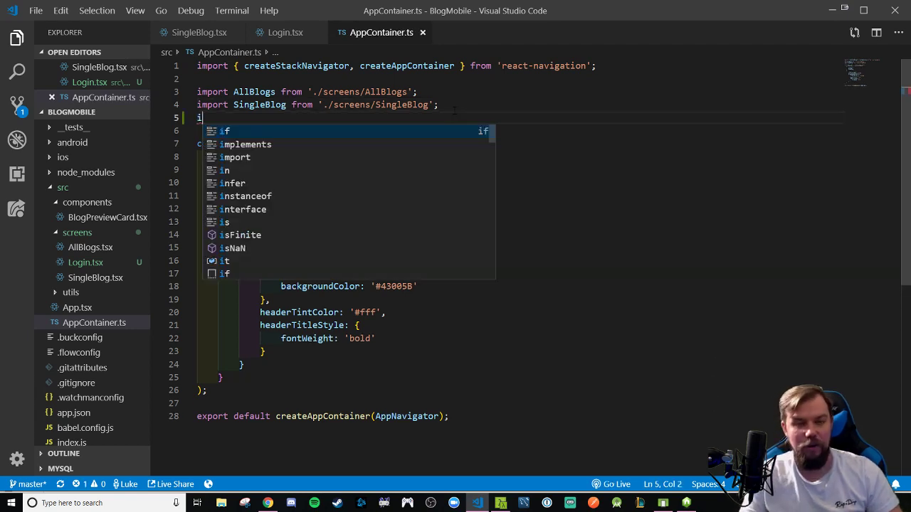
type("mport")
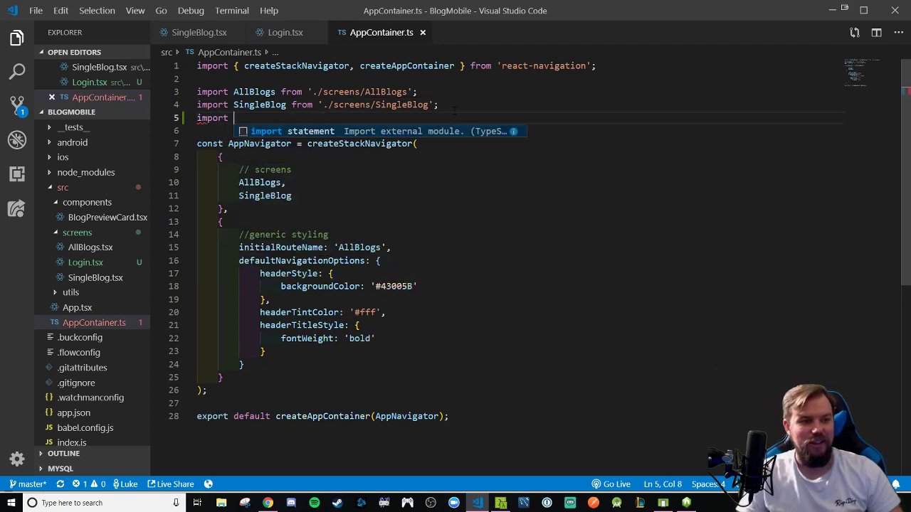
type("Login fr")
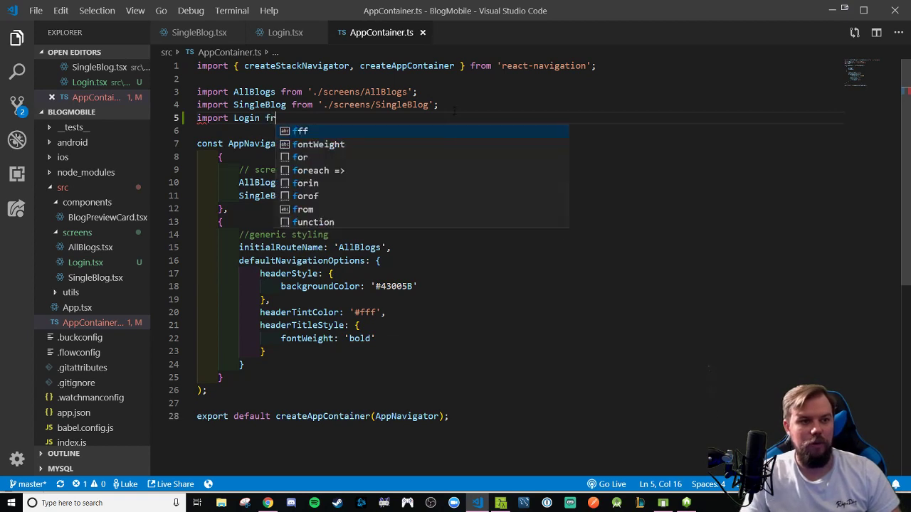
type("om './screens/Login';")
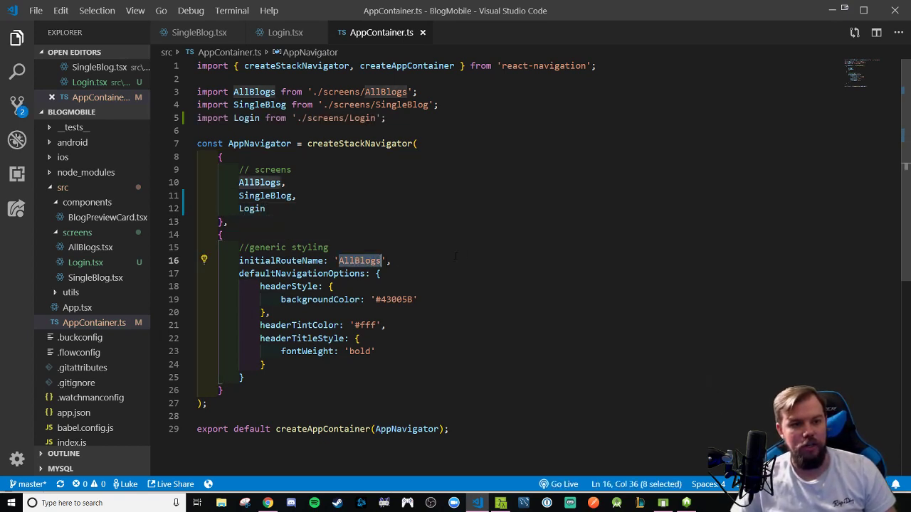
mouse_move(488, 289)
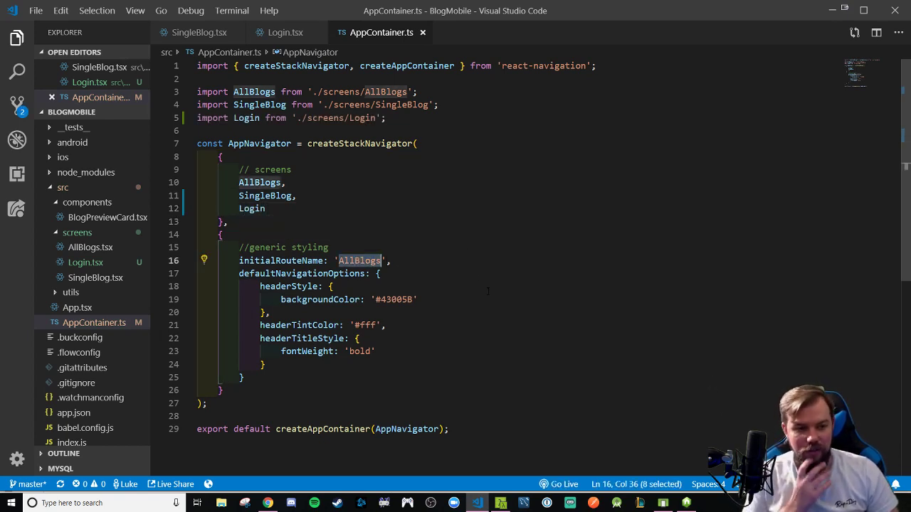
type("L")
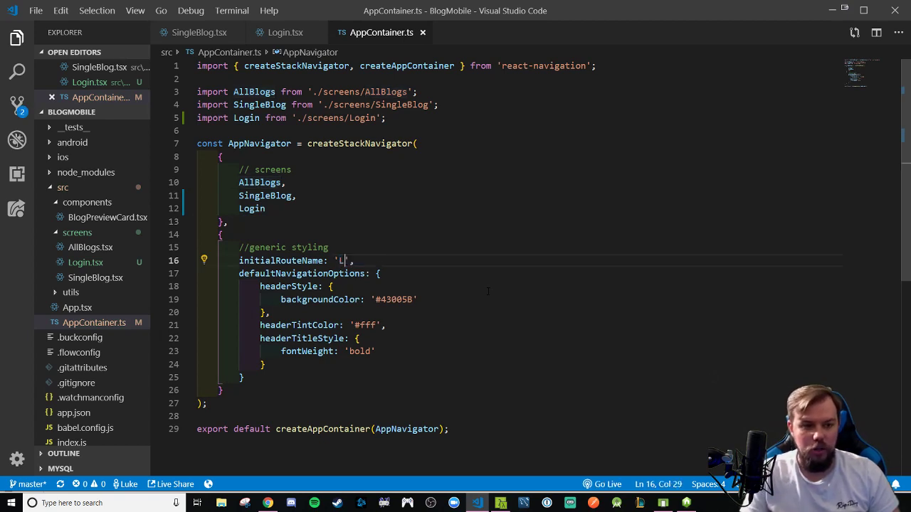
type("ogin")
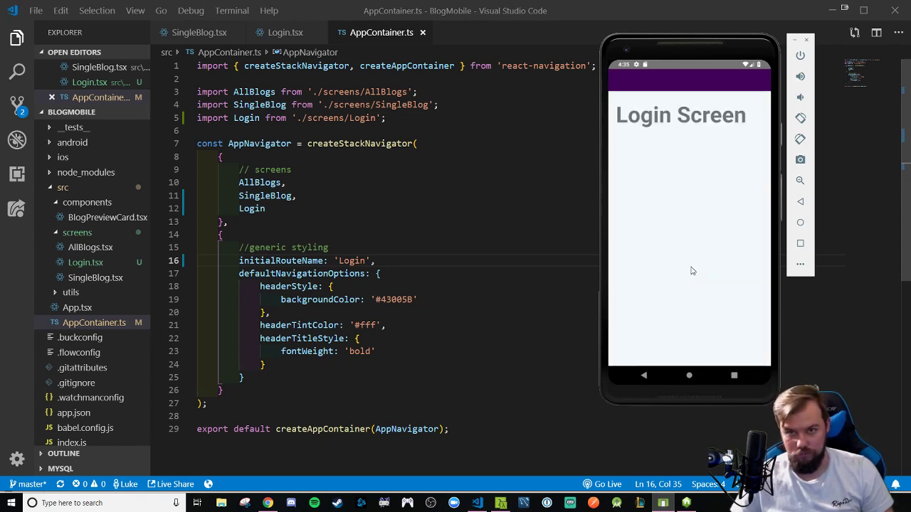
mouse_move(673, 245)
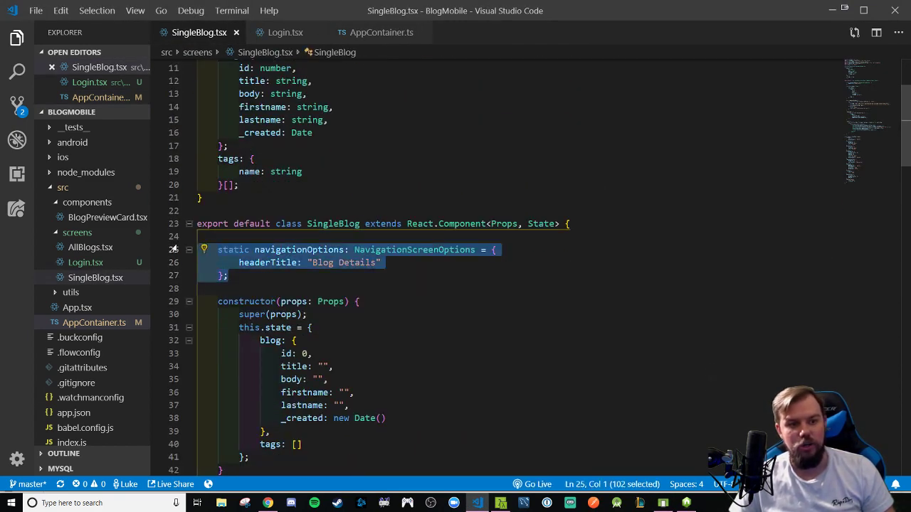
mouse_move(414, 250)
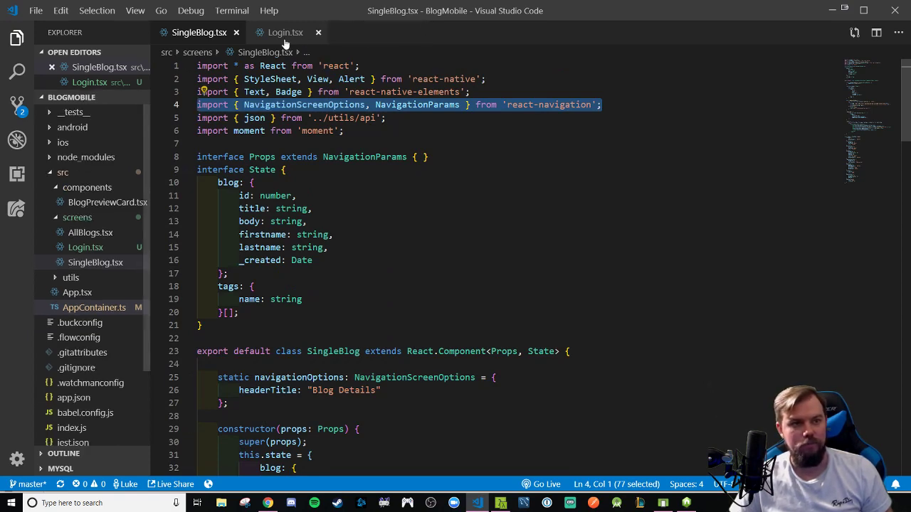
Copy SingleBlog's react-navigation import and navigationOptions into Login.tsx, changing headerTitle to 'Login'.
left_click(284, 32)
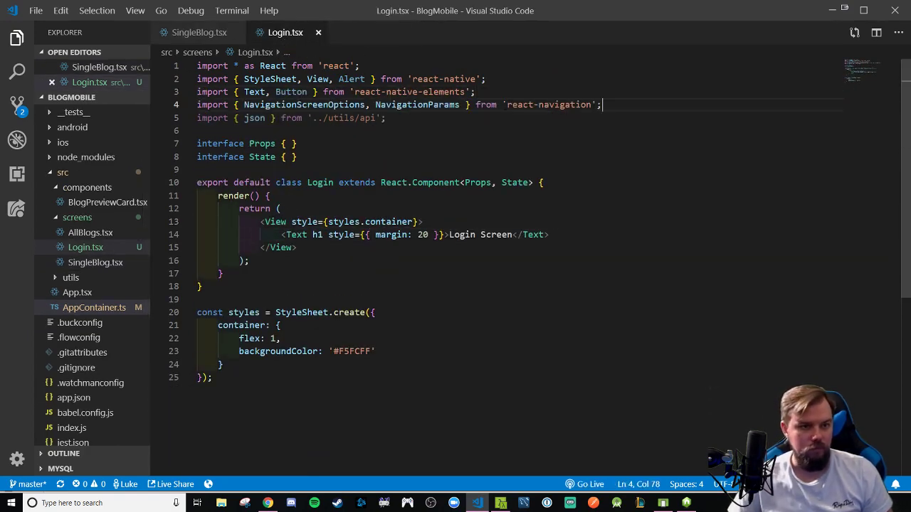
left_click(198, 32)
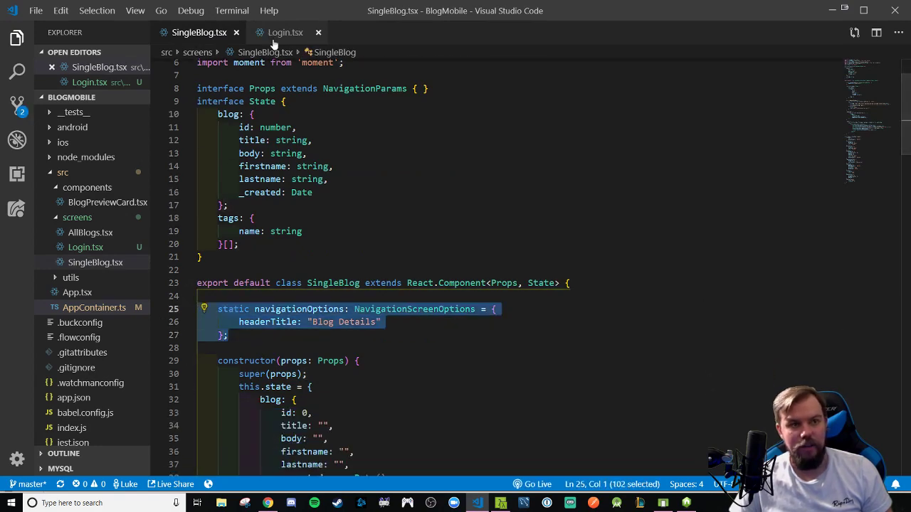
left_click(284, 32)
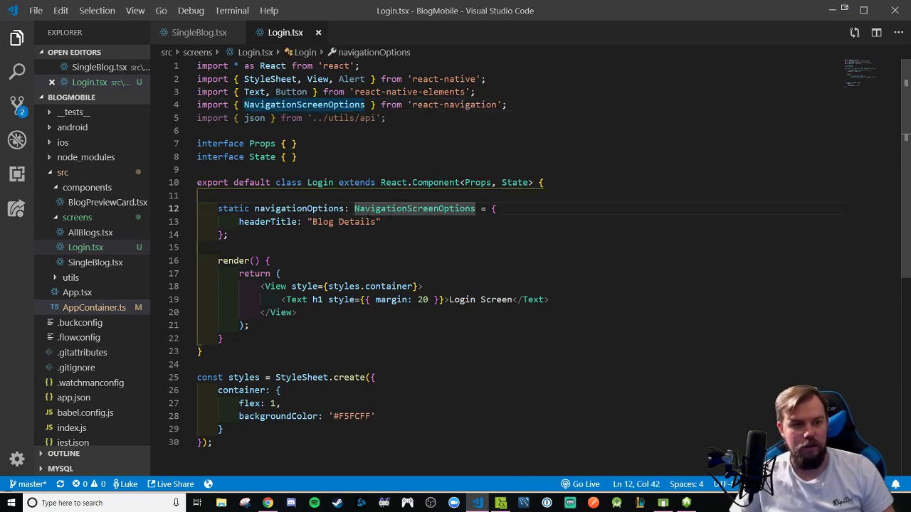
double_click(341, 221)
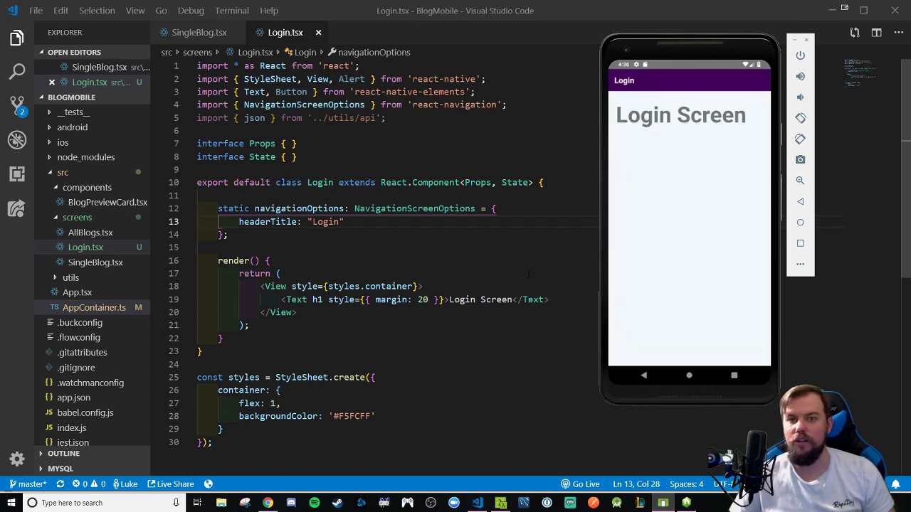
scroll("down", 3)
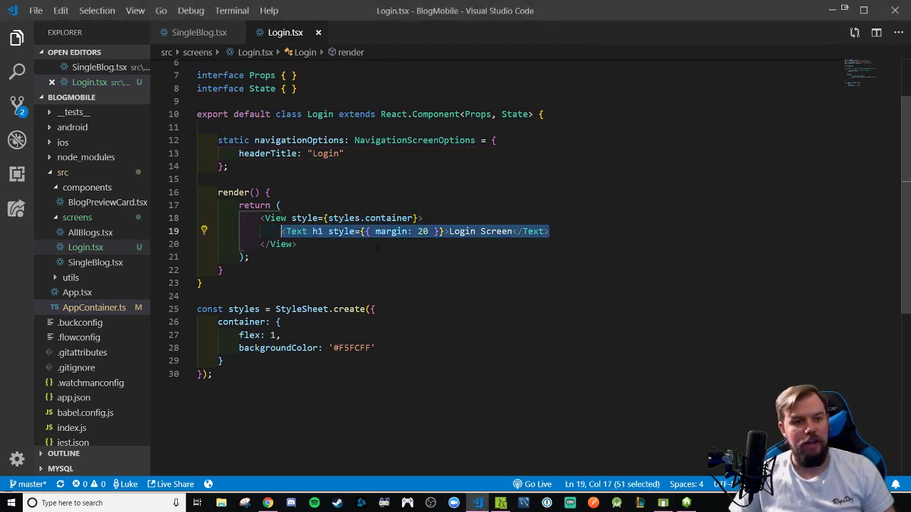
Replace the Login Screen heading with two flex: 1 Views, the second holding <Button />.
key("Delete")
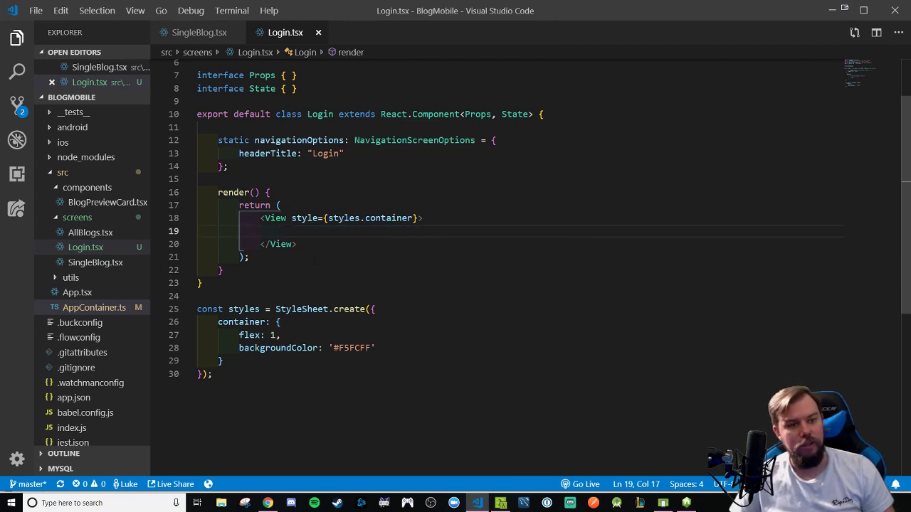
type("<View>")
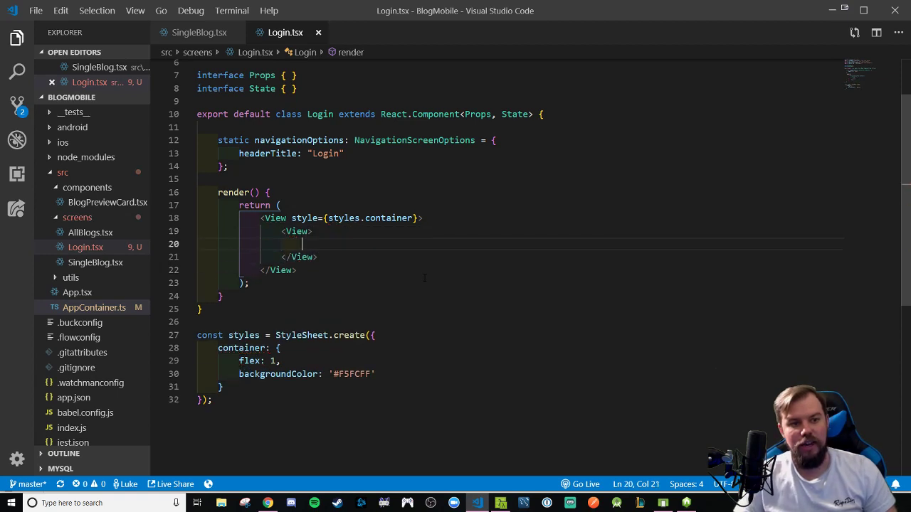
key("Enter")
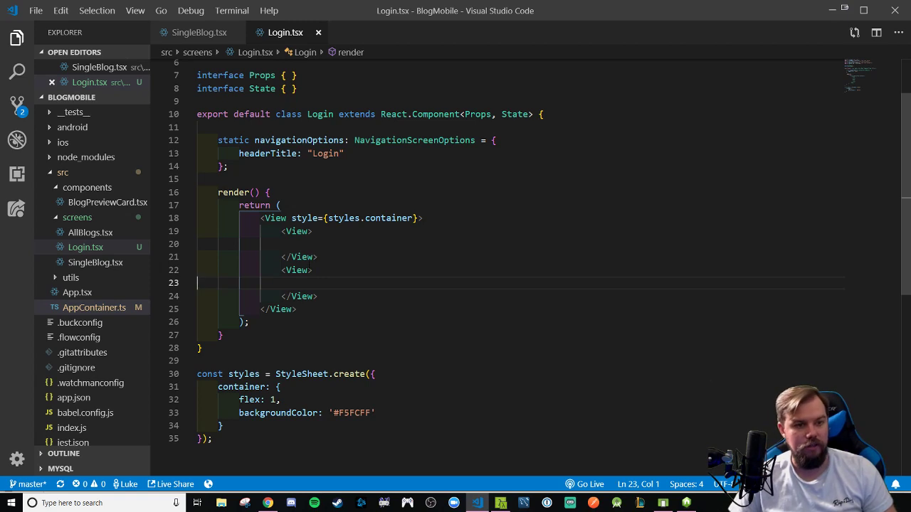
type("style={}")
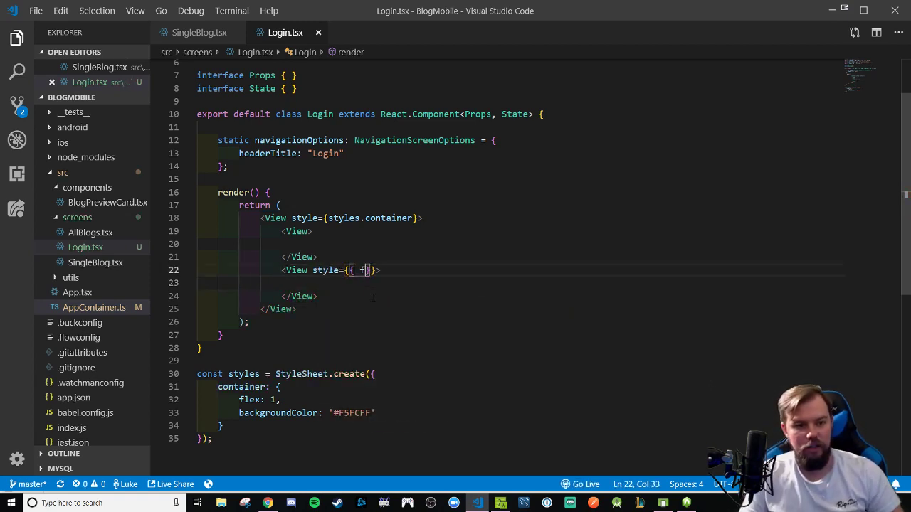
type("flex: 1")
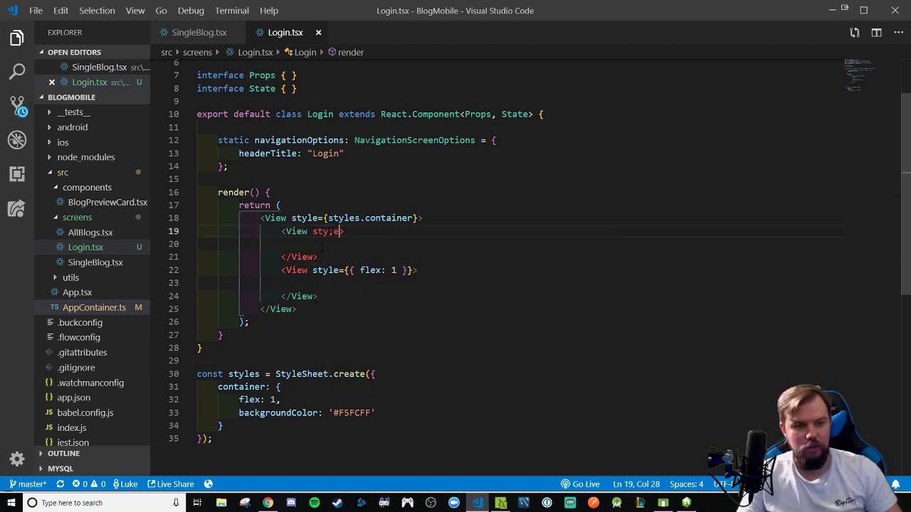
type("styl")
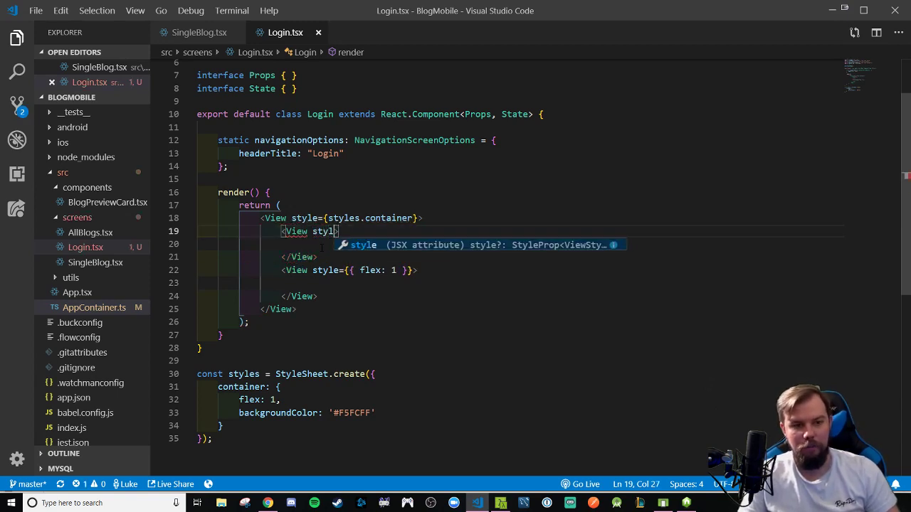
type("={{}}")
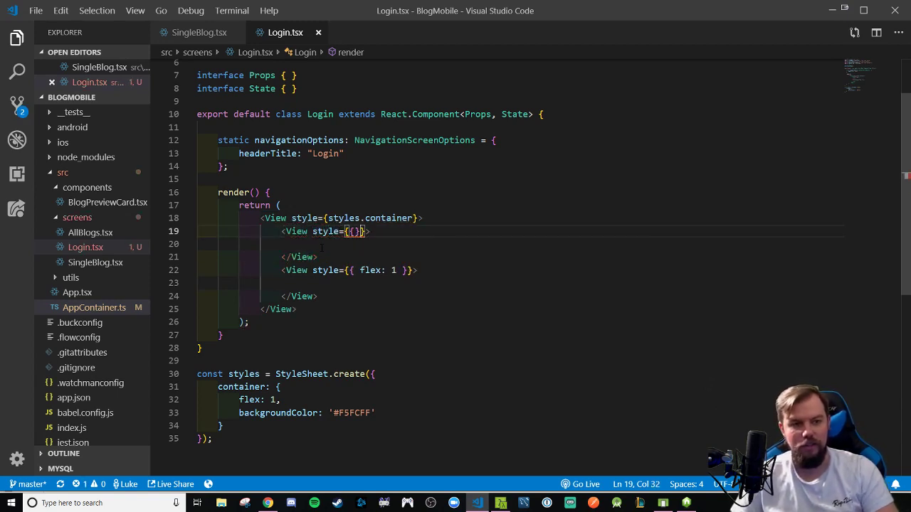
type("flex: 1")
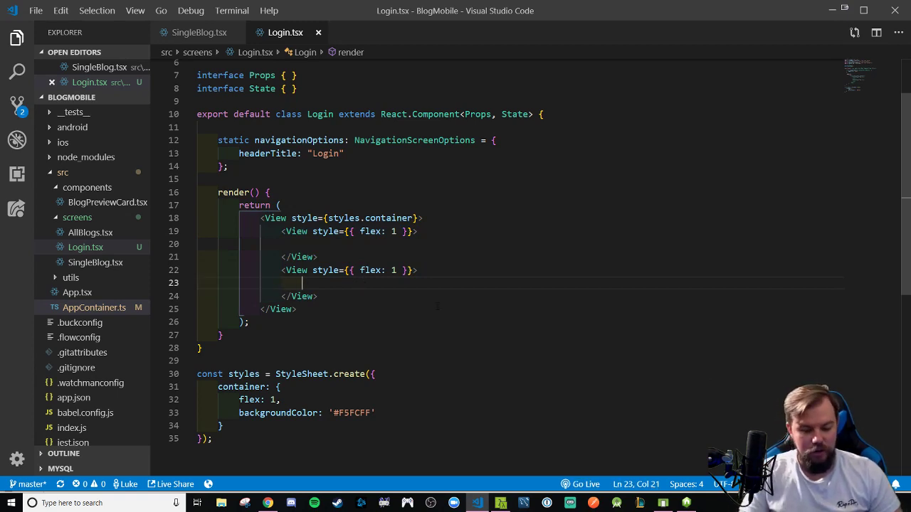
type("<Button />")
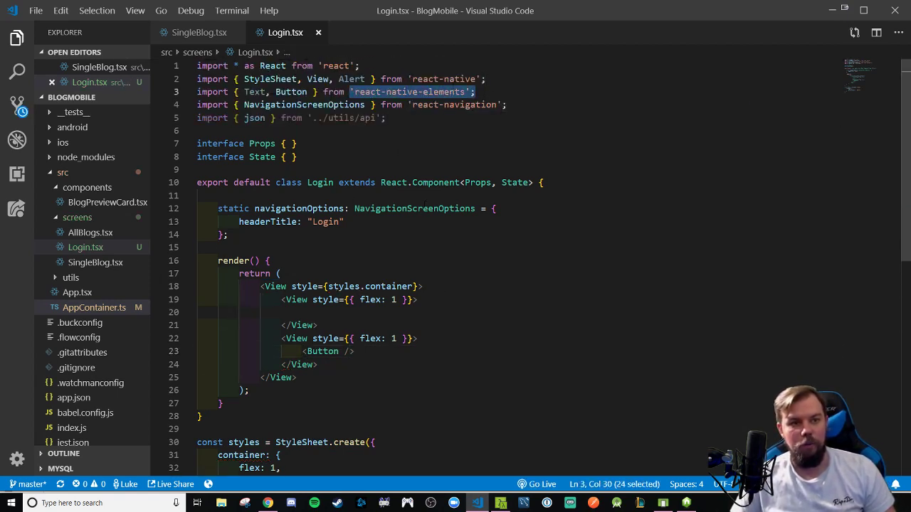
scroll("down", 3)
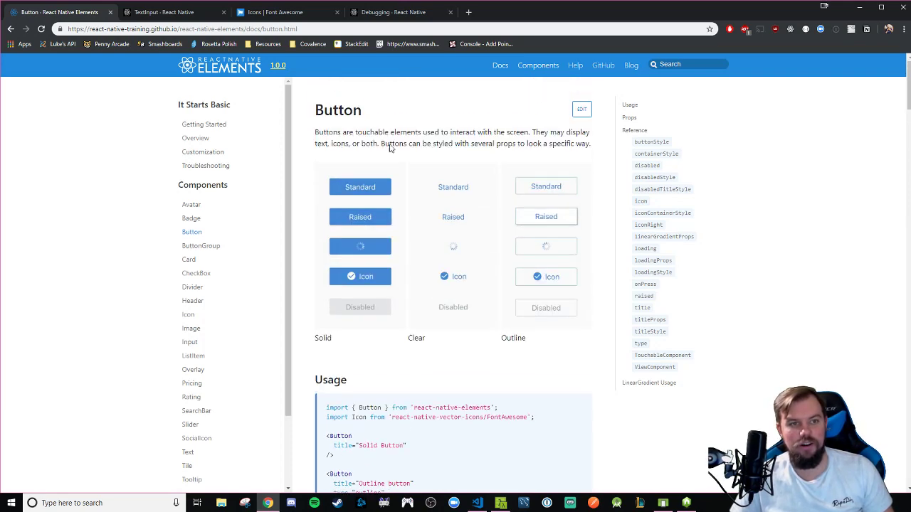
left_click(629, 117)
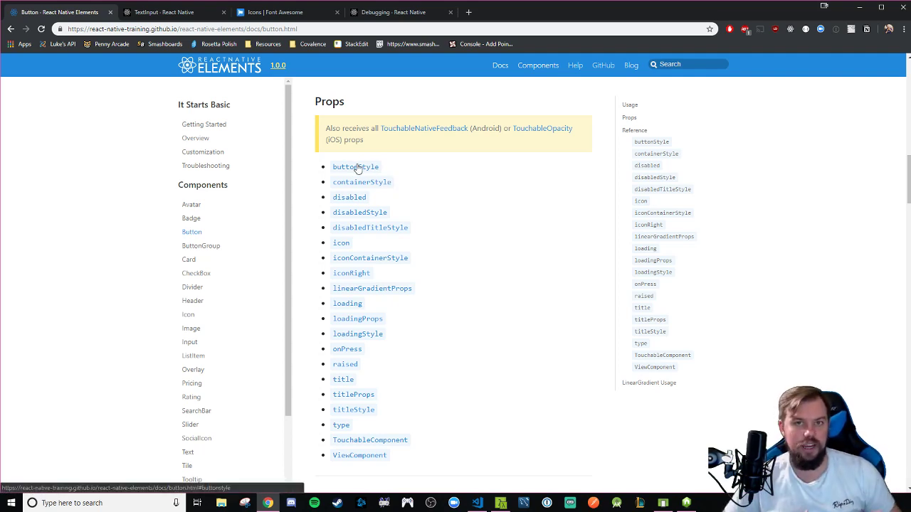
scroll("down", 3)
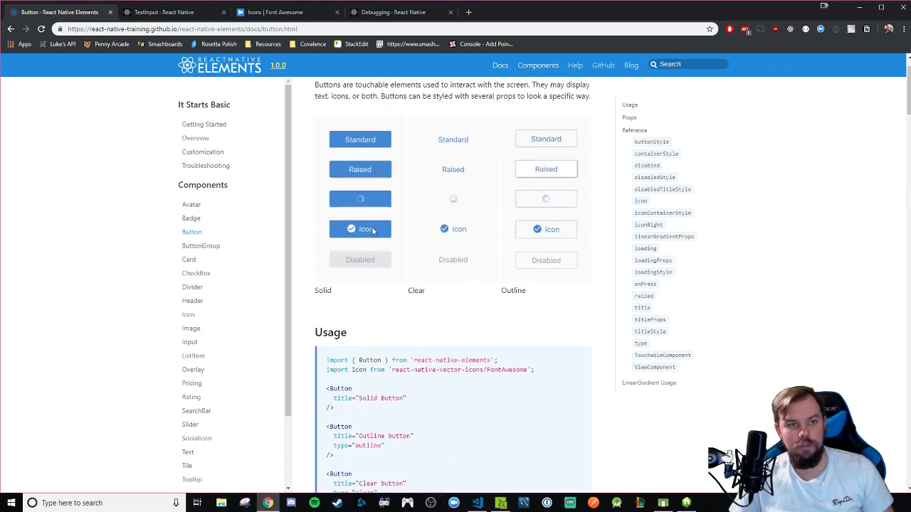
scroll("down", 3)
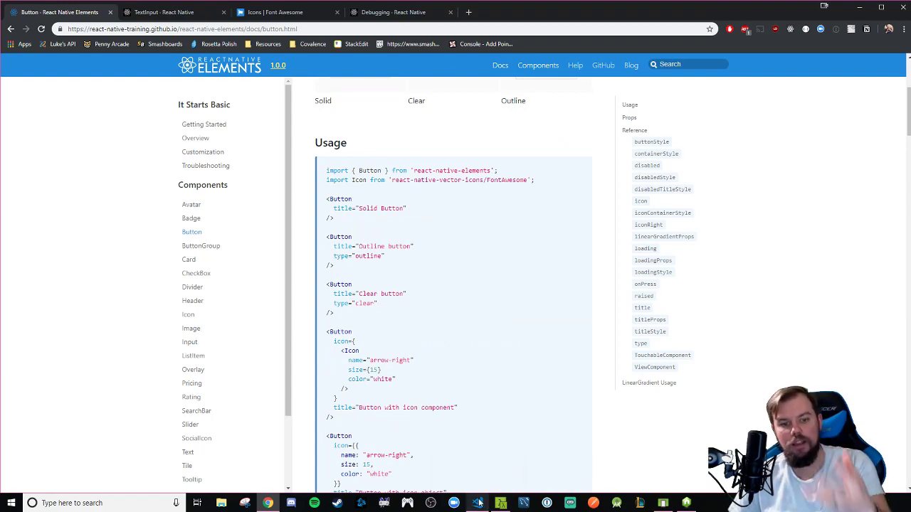
left_click(476, 502)
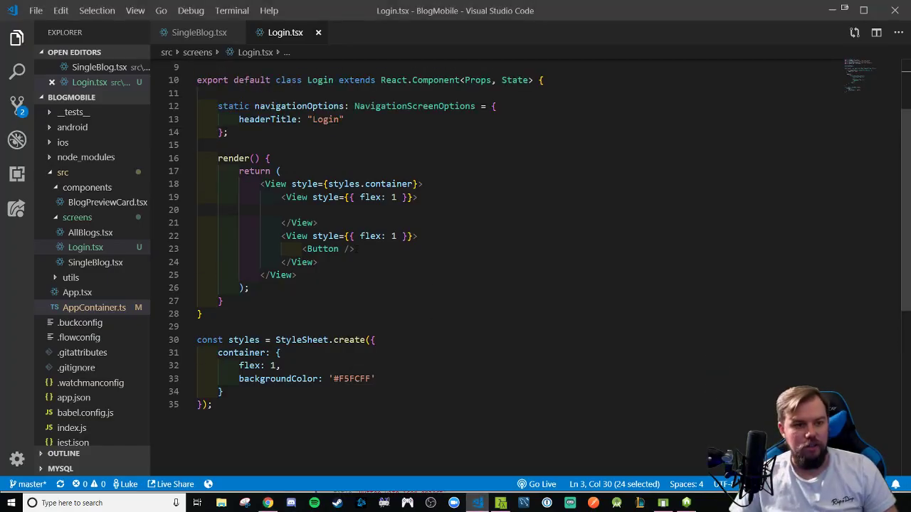
Give the Button raised, title 'Login', containerStyle margin 10 and buttonStyle backgroundColor '#AE3CD7'.
type("raised")
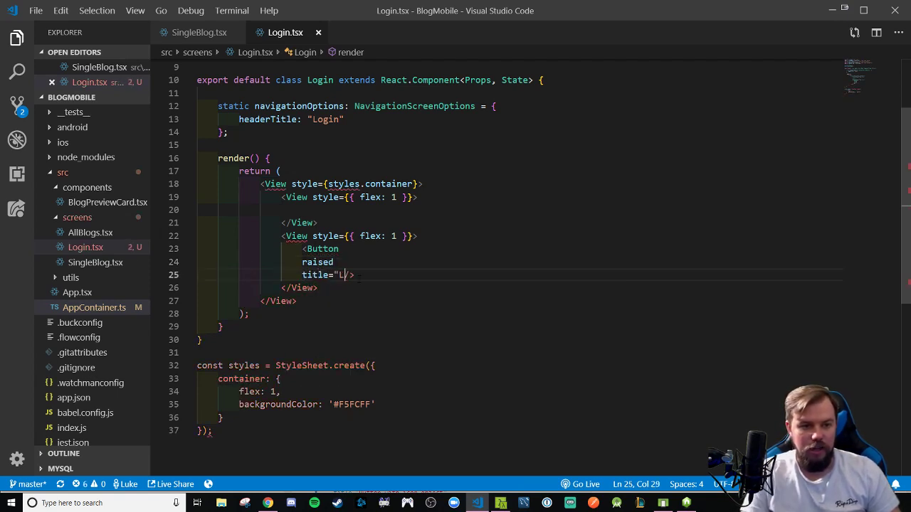
type("ogin\"")
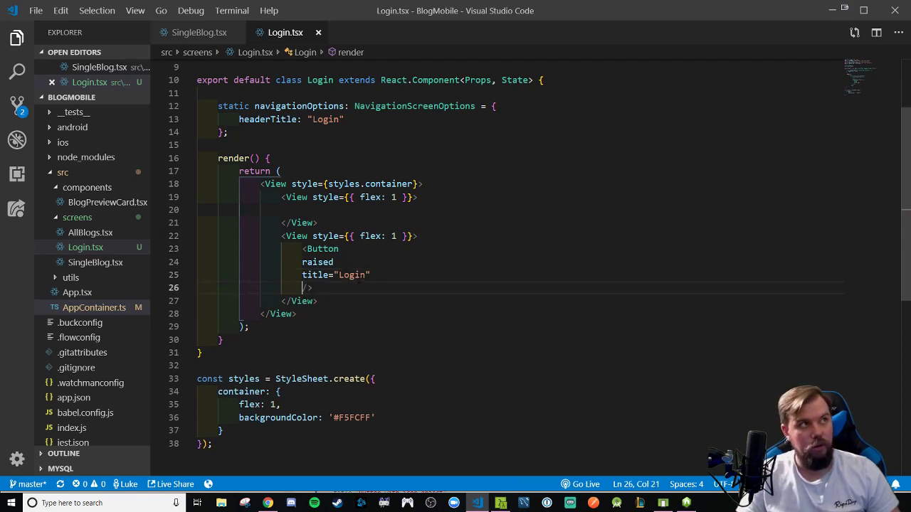
type("containerStyle={{")
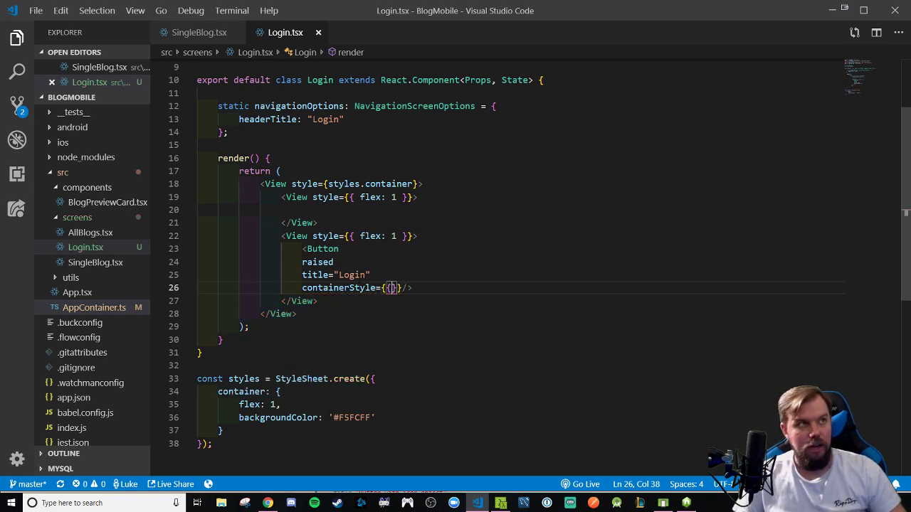
type("margin: 10")
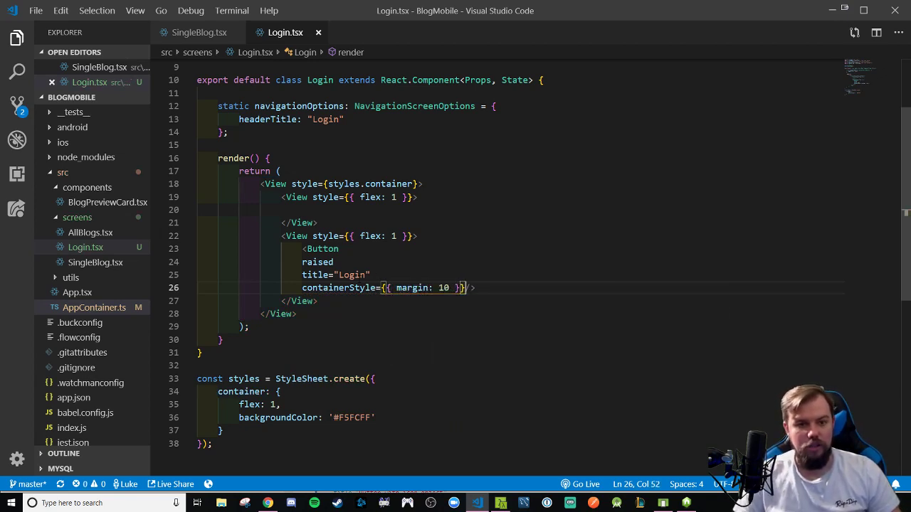
type("buttonStyle={{}}/>")
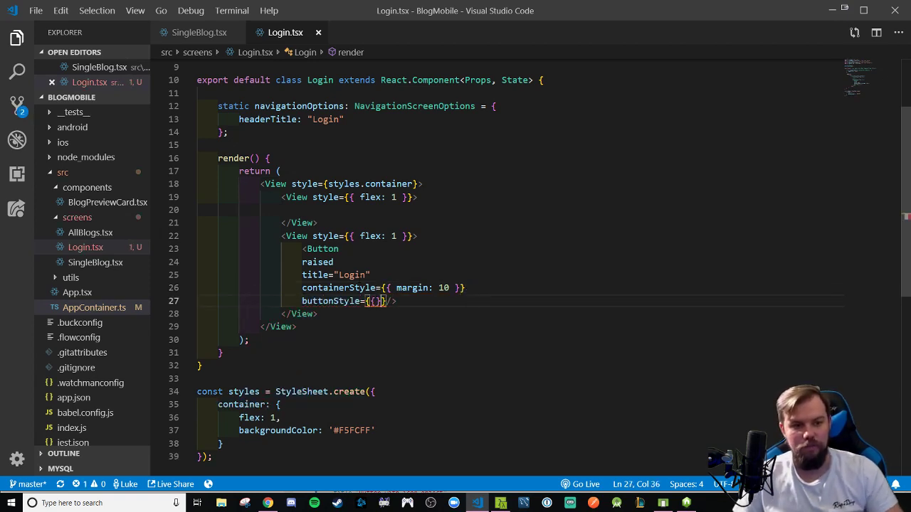
type("backgroundColor: '#")
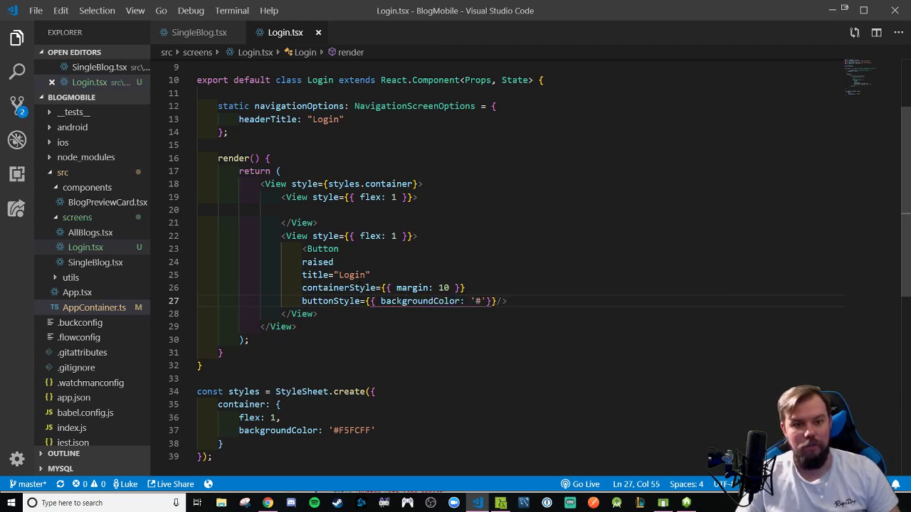
type("AE")
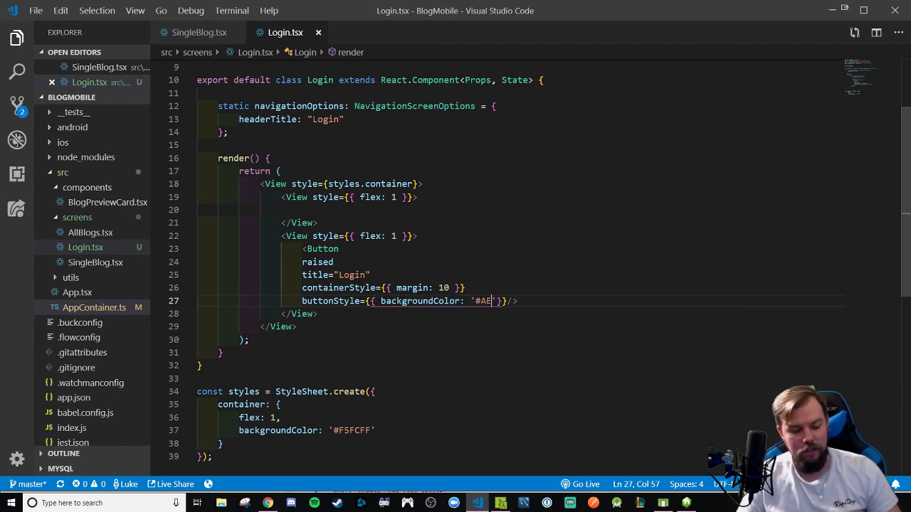
type("3C")
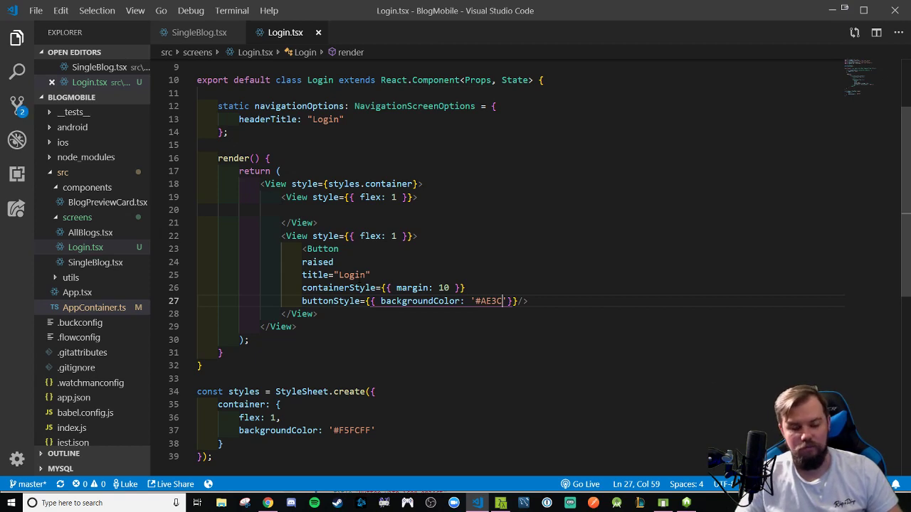
type("D7")
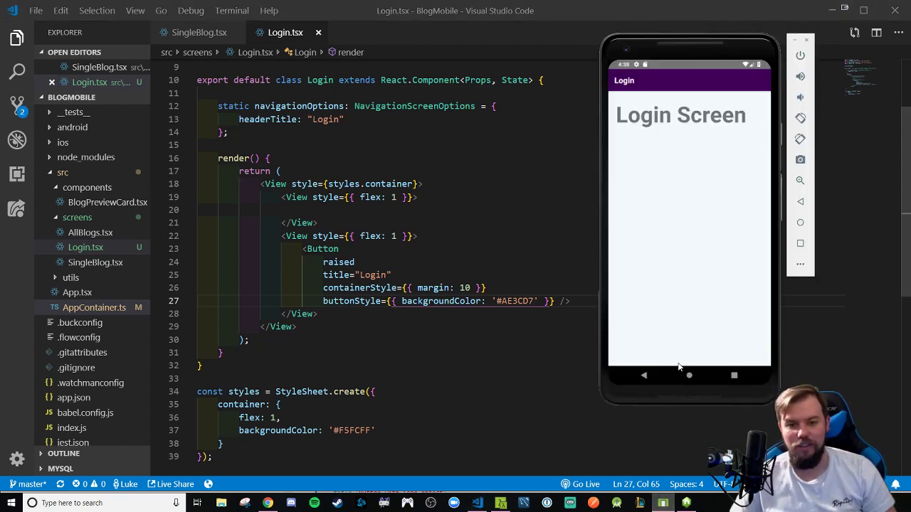
mouse_move(698, 290)
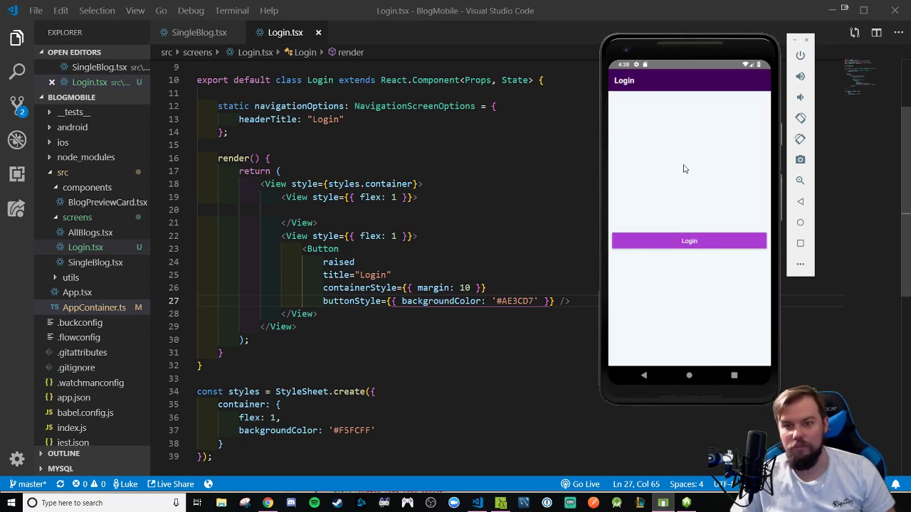
mouse_move(731, 240)
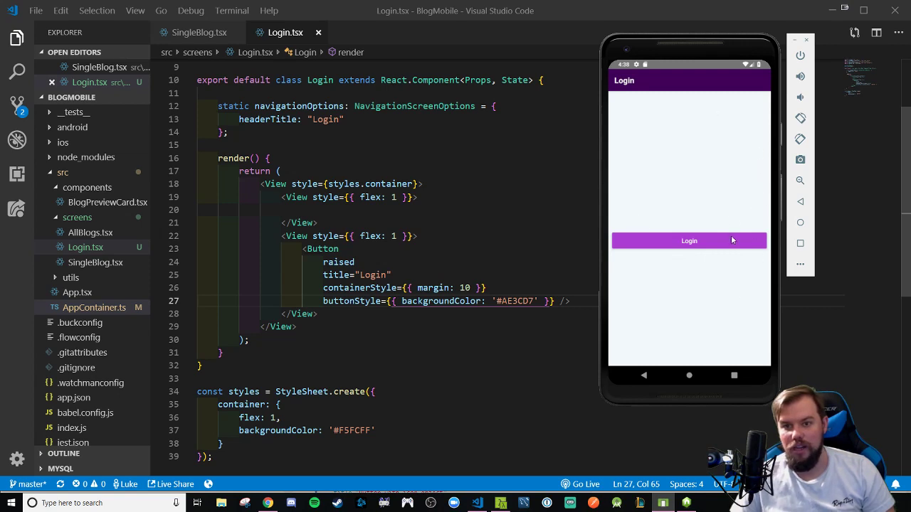
mouse_move(671, 320)
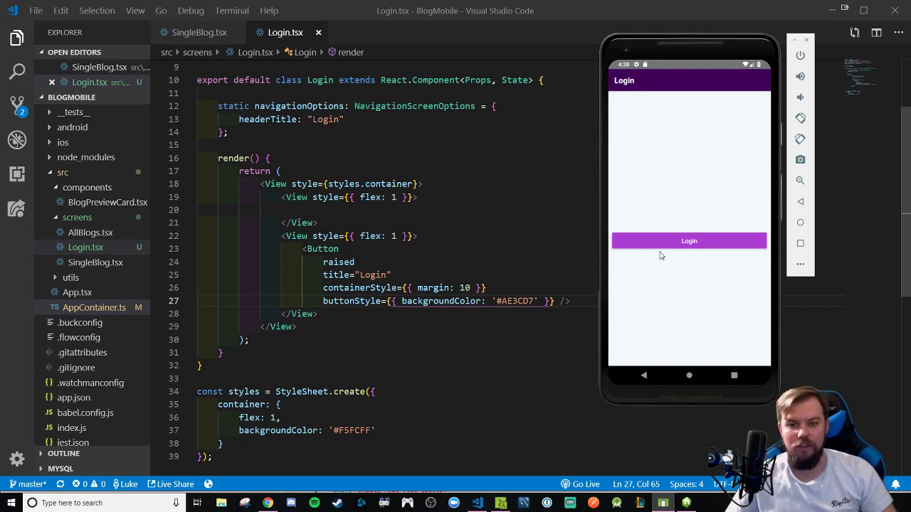
mouse_move(663, 286)
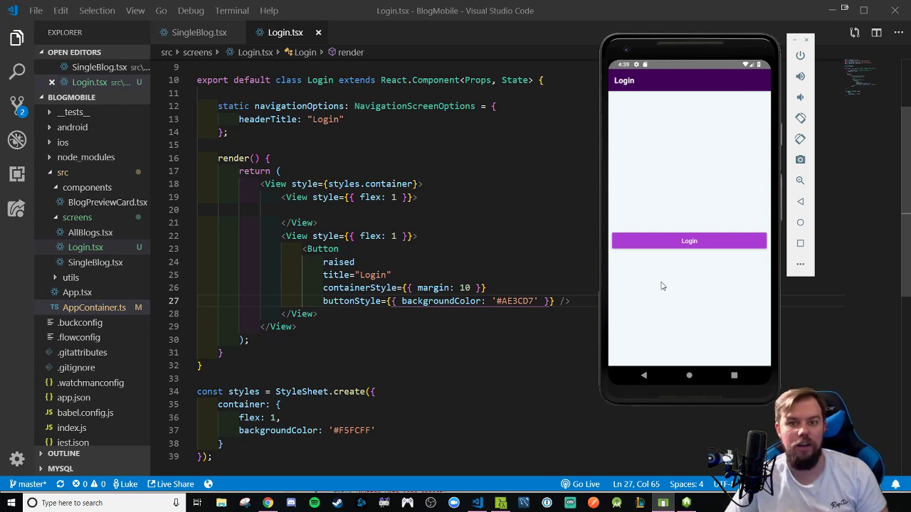
mouse_move(656, 281)
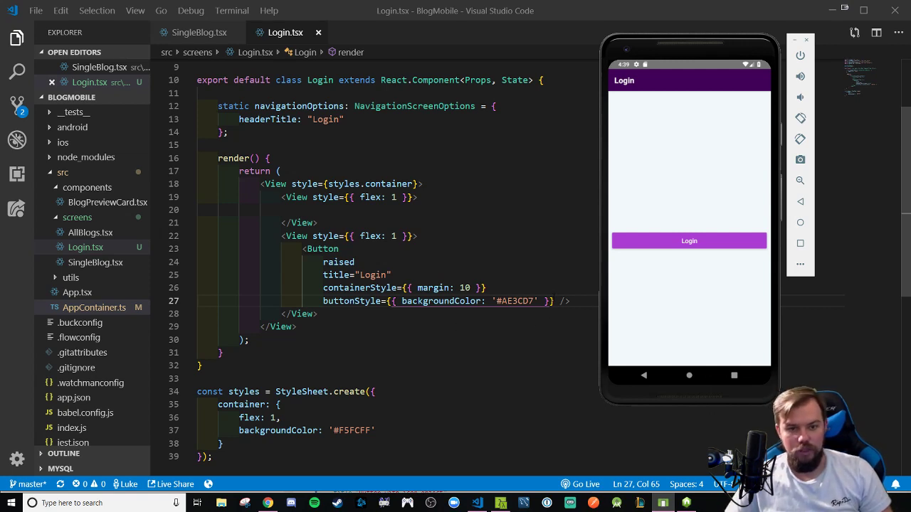
Add onPress={() => console.log('Test!')} to the Login Button.
type("onPress={} />")
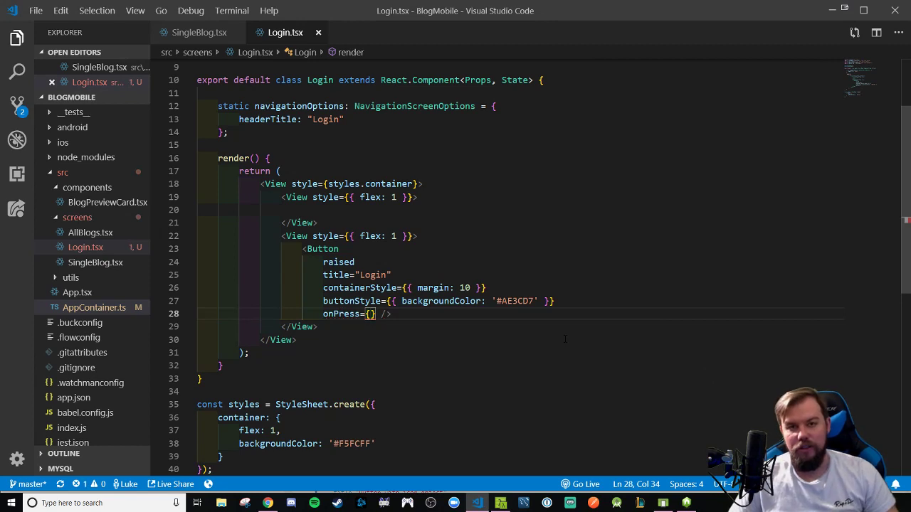
type("() => c")
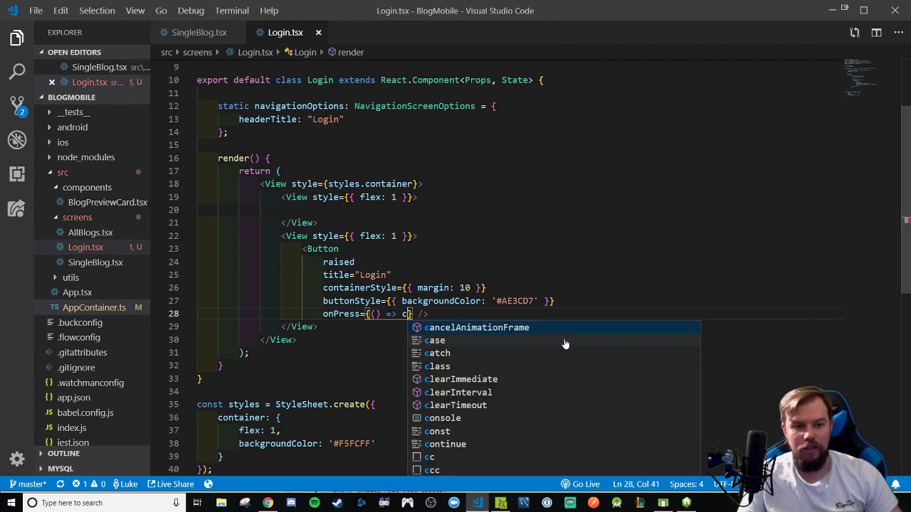
type("console.log()")
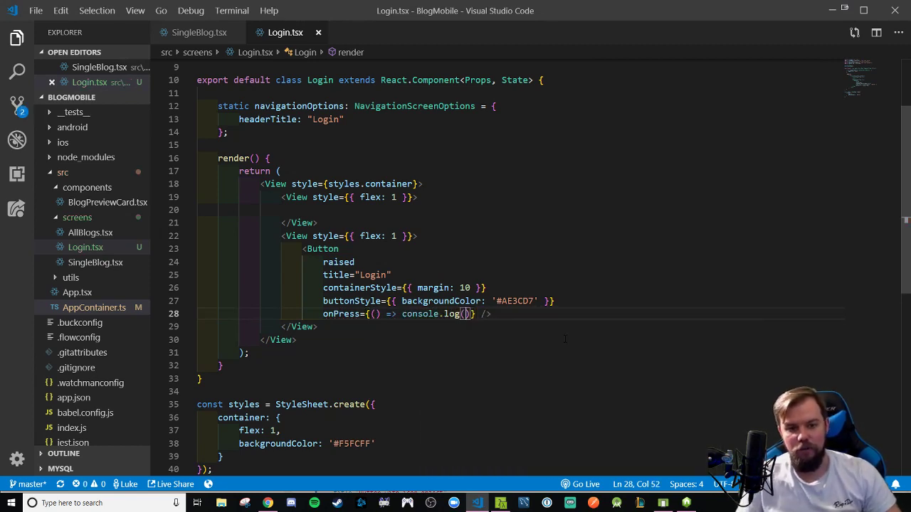
type("'Test!'")
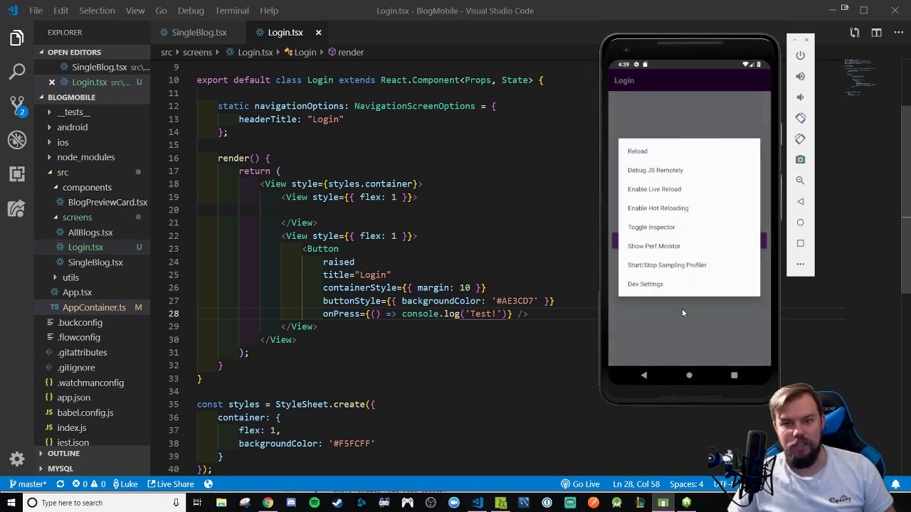
mouse_move(672, 308)
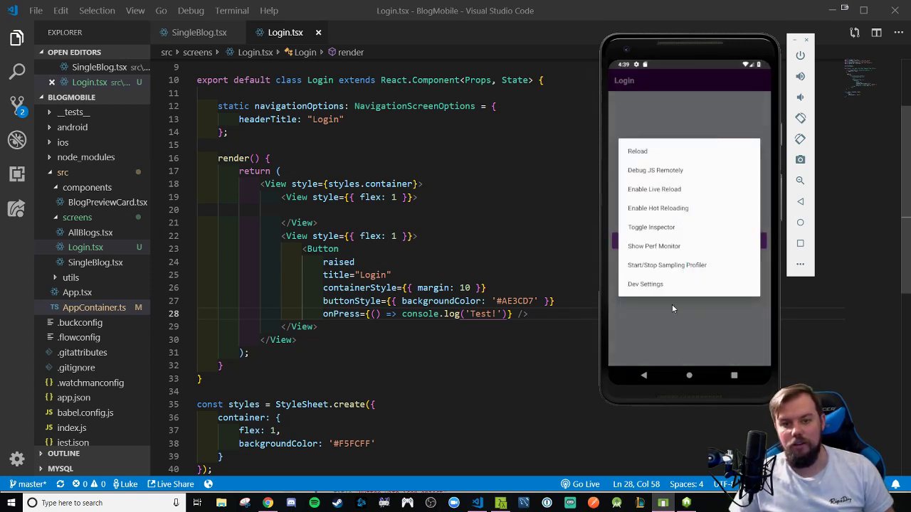
mouse_move(678, 327)
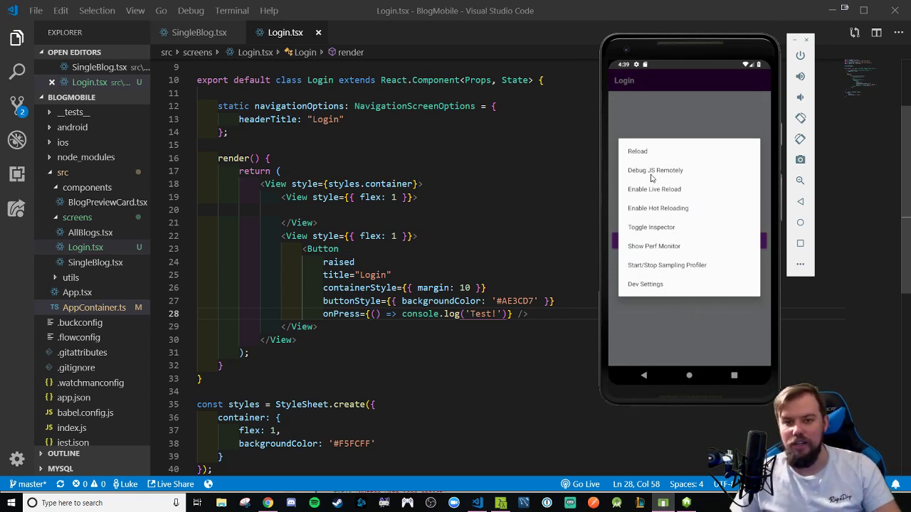
mouse_move(661, 345)
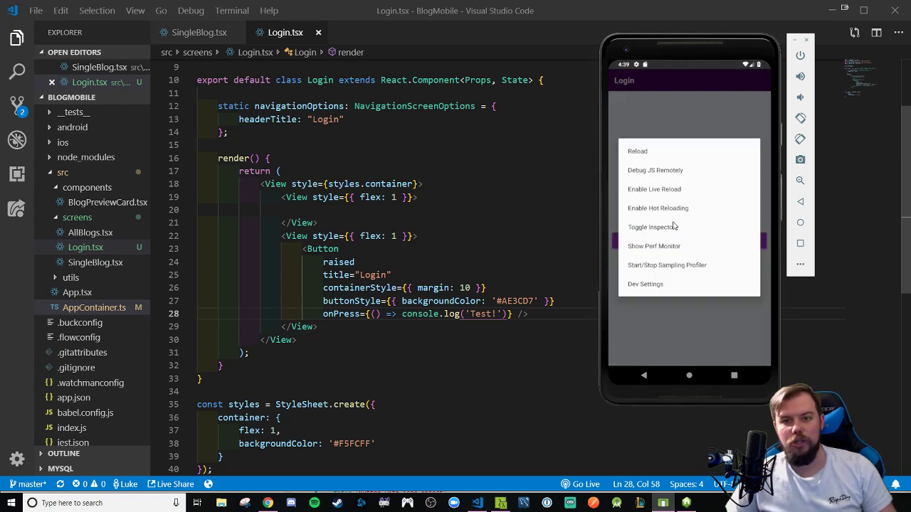
Enable Debug JS Remotely, dismiss the 'chrome cannot be found' error, and return to Chrome.
left_click(655, 170)
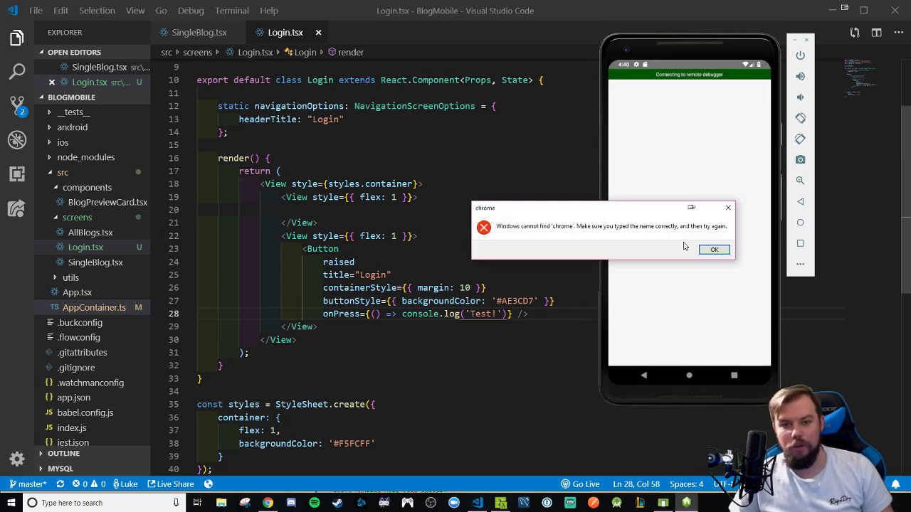
left_click(713, 250)
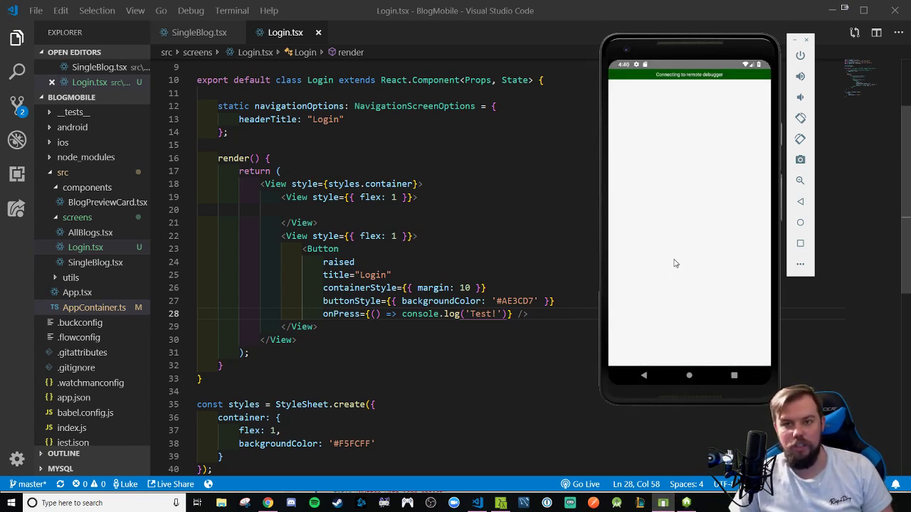
left_click(266, 503)
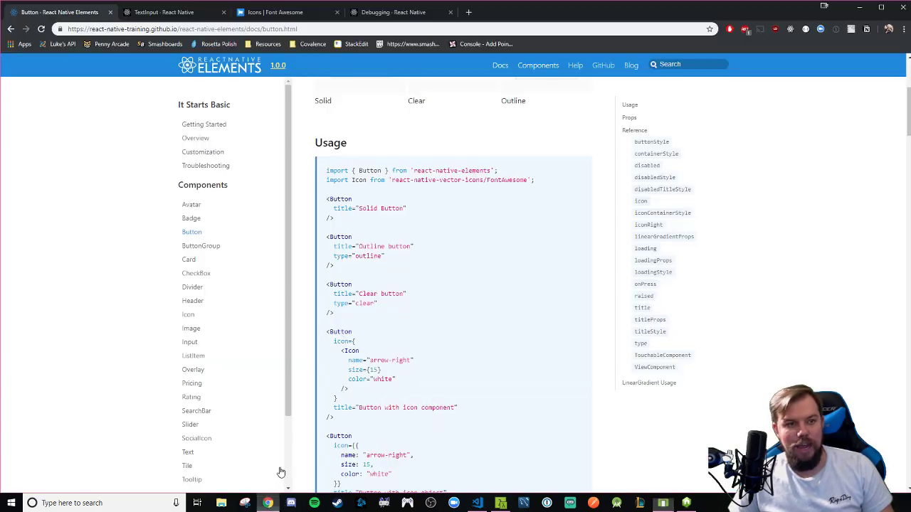
Switch to the 'Debugging - React Native' tab's Chrome Developer Tools section.
left_click(399, 12)
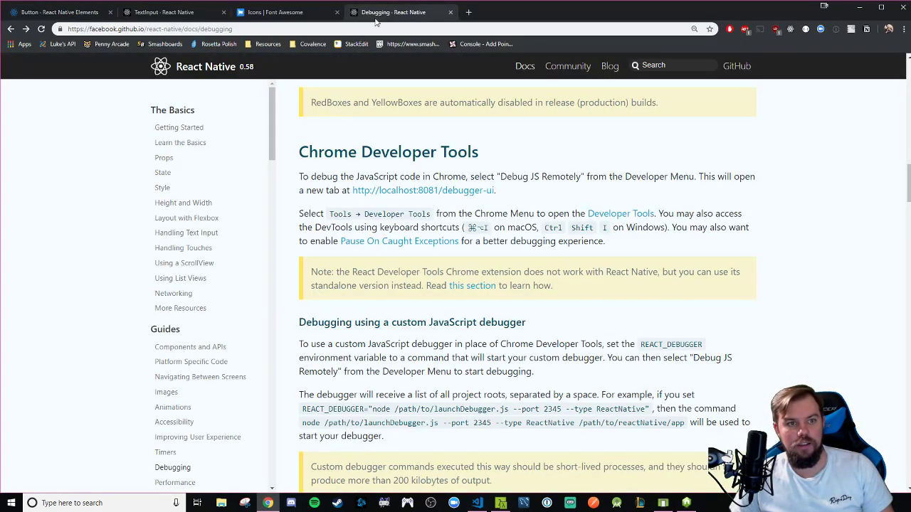
mouse_move(522, 151)
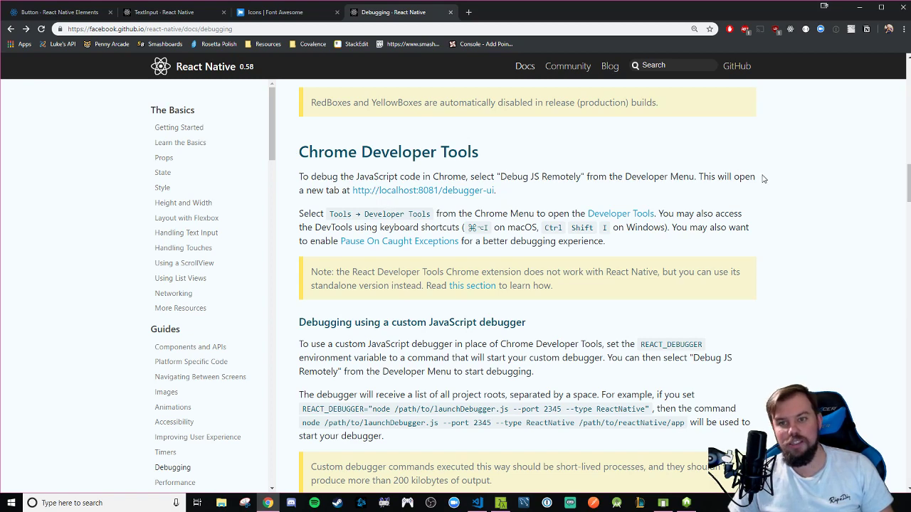
mouse_move(477, 200)
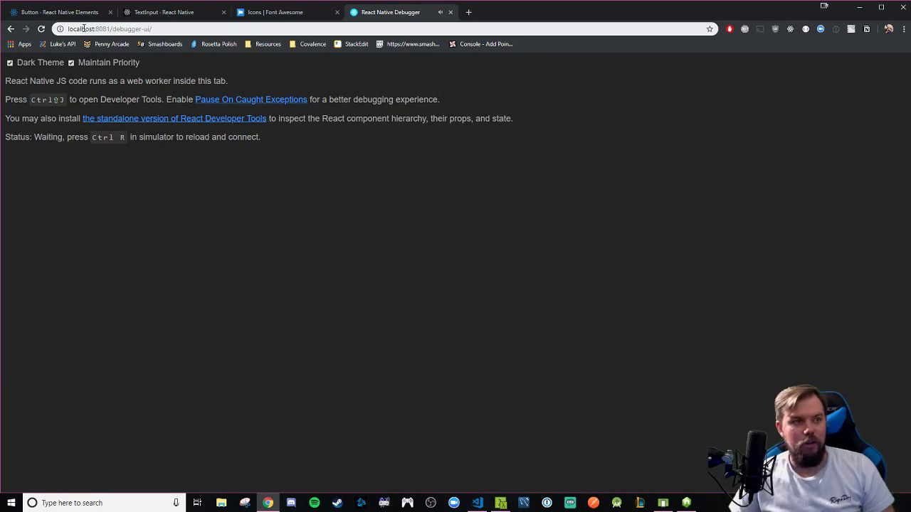
mouse_move(327, 232)
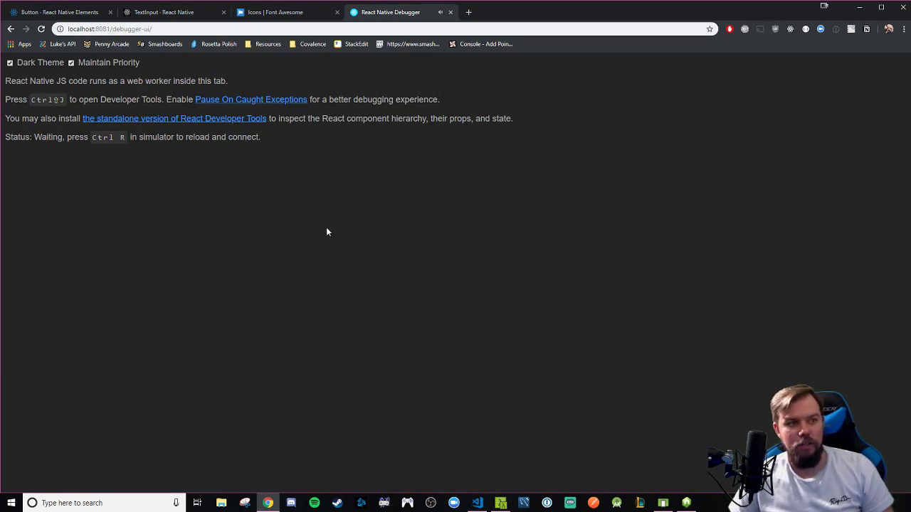
Open the DevTools console beside the debugger page and move the emulator window aside.
key("F12")
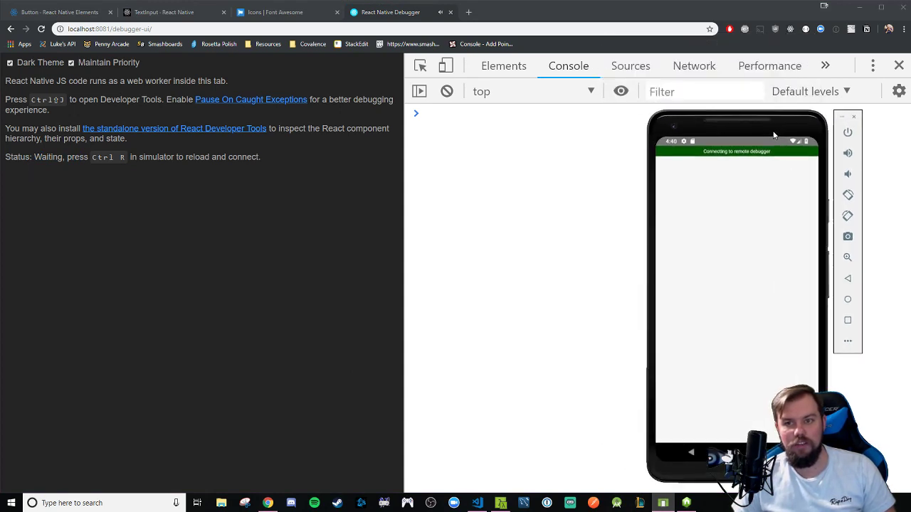
left_click_drag(736, 118, 765, 46)
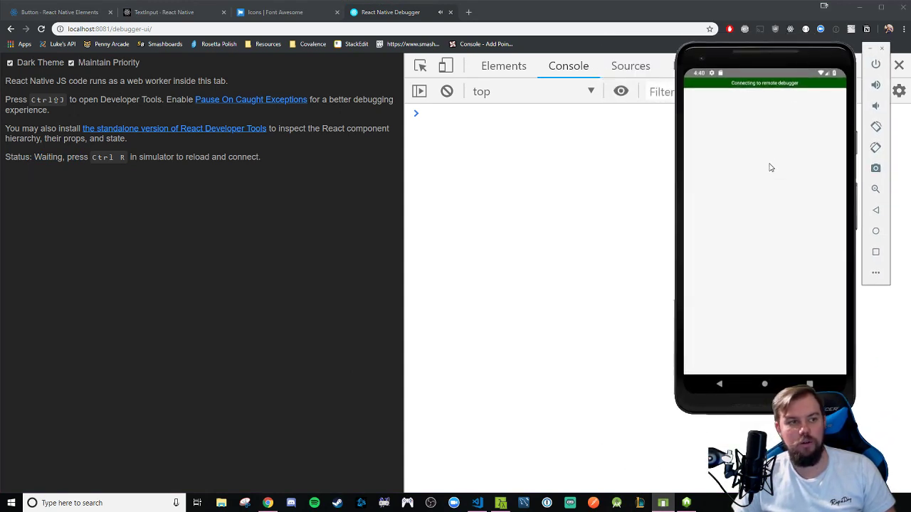
mouse_move(766, 165)
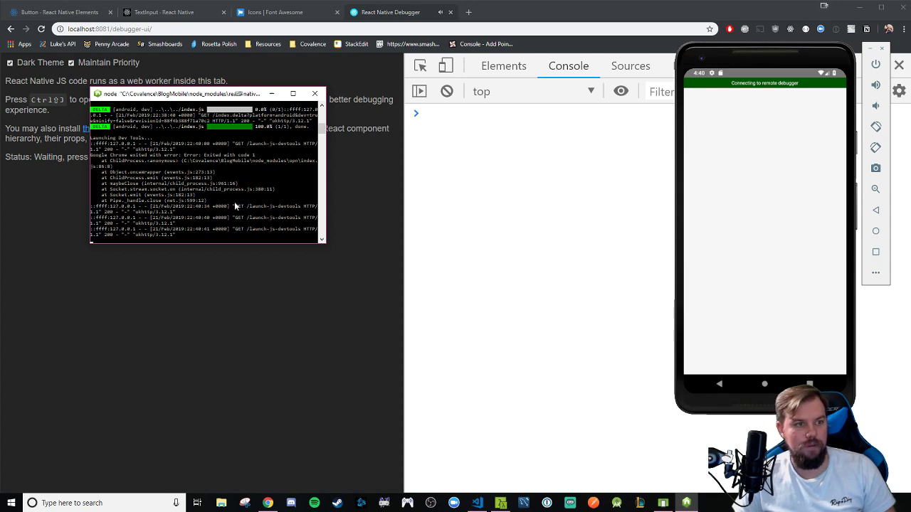
left_click(315, 93)
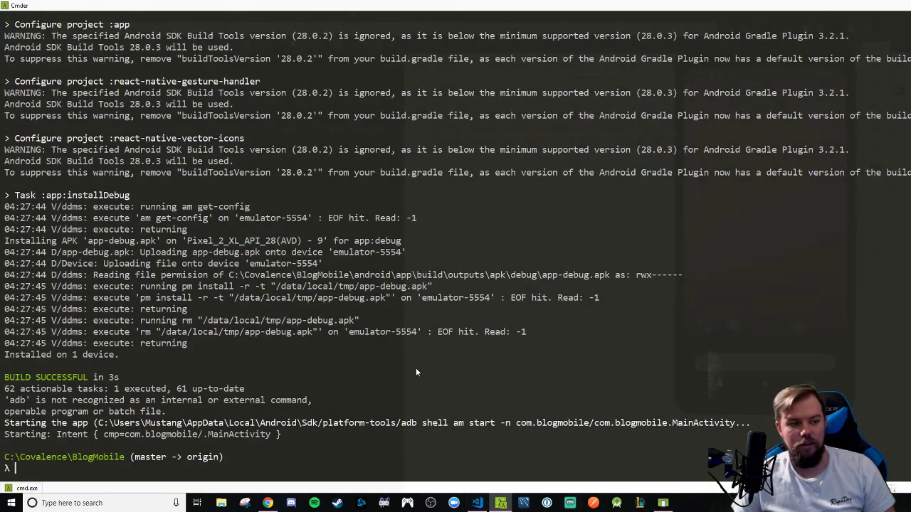
Run react-native run-android in Cmder to rebuild and install the app.
type("react-native run-android")
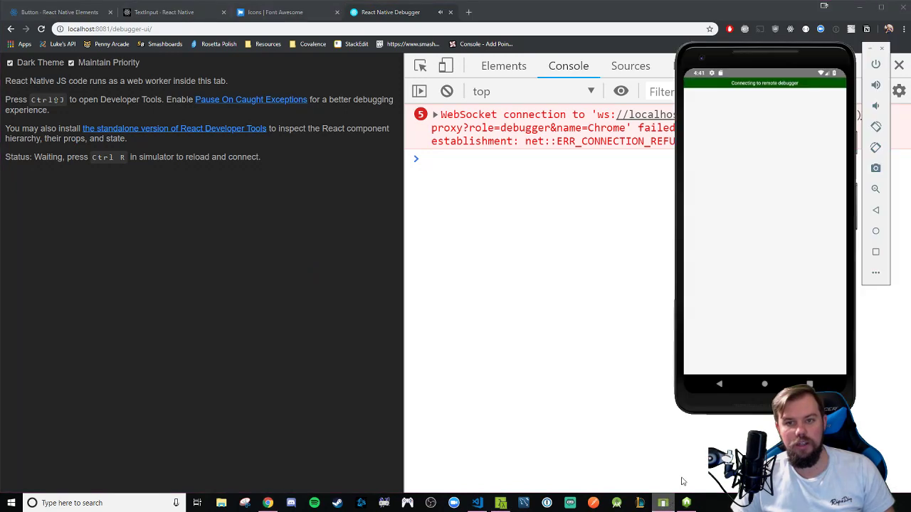
mouse_move(766, 310)
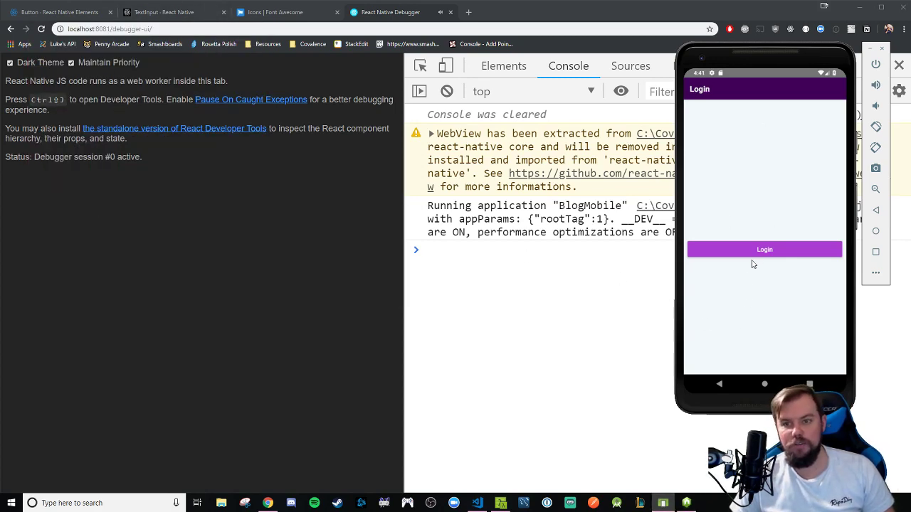
Tap Login in the emulator and confirm 'Test!' appears in the debugger console.
left_click(764, 249)
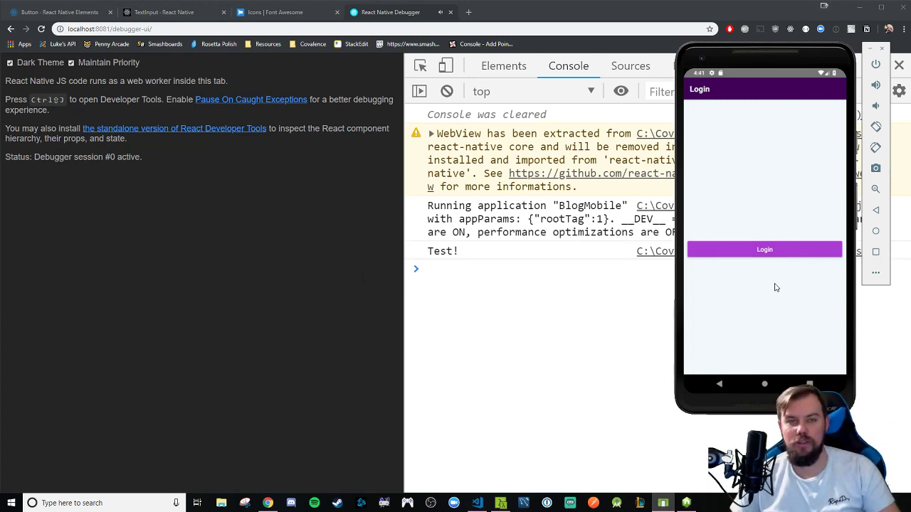
mouse_move(772, 287)
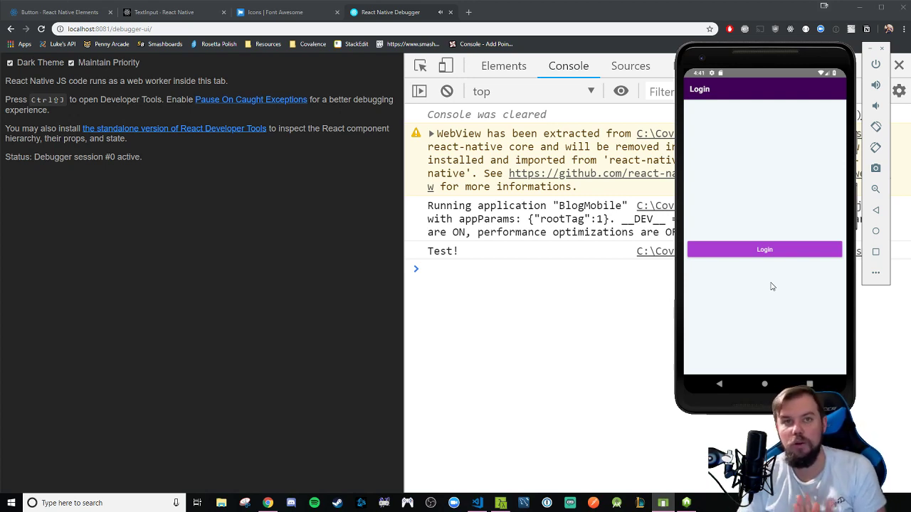
mouse_move(784, 306)
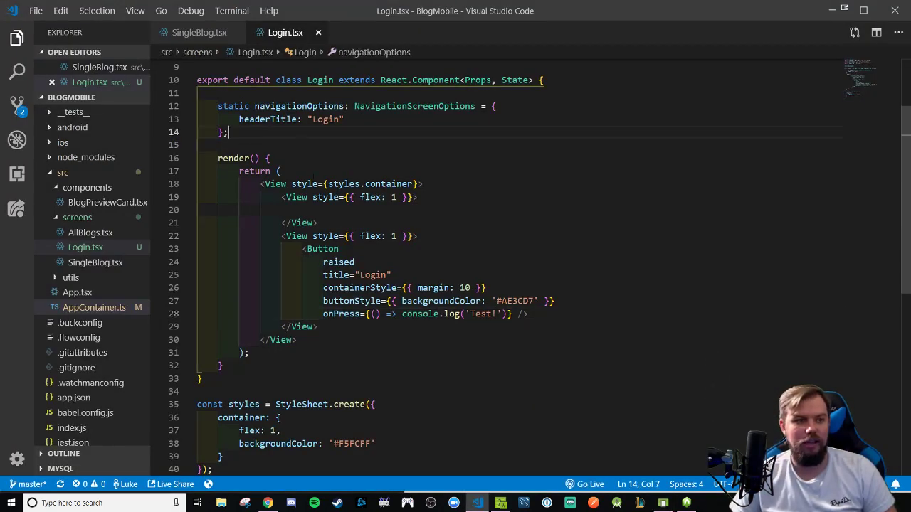
Write async handleLogin() whose catch alerts 'Problem loggin in? Contact your admin!'.
type("async handleLogi")
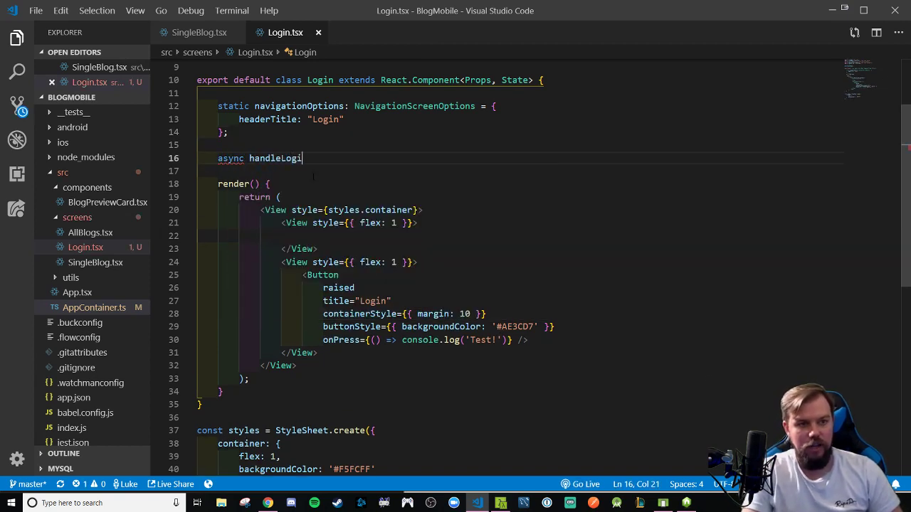
type("n() {")
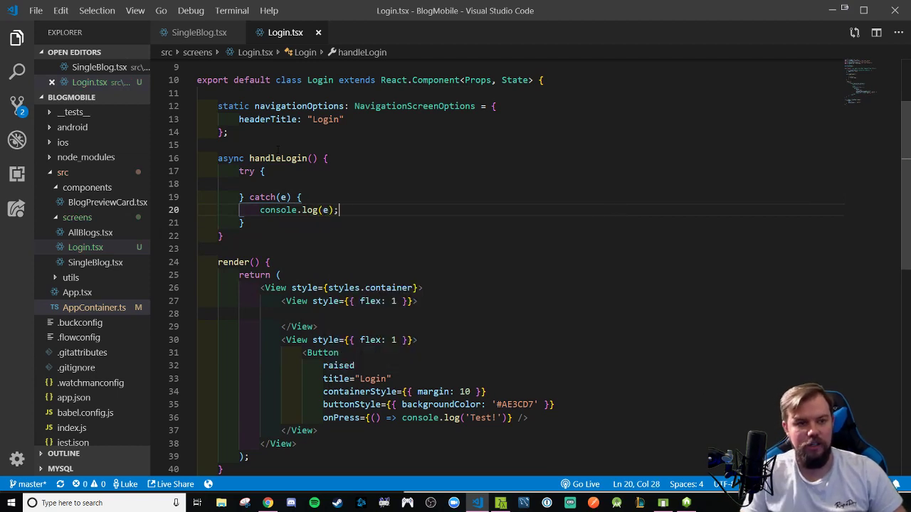
type("Alert.alert")
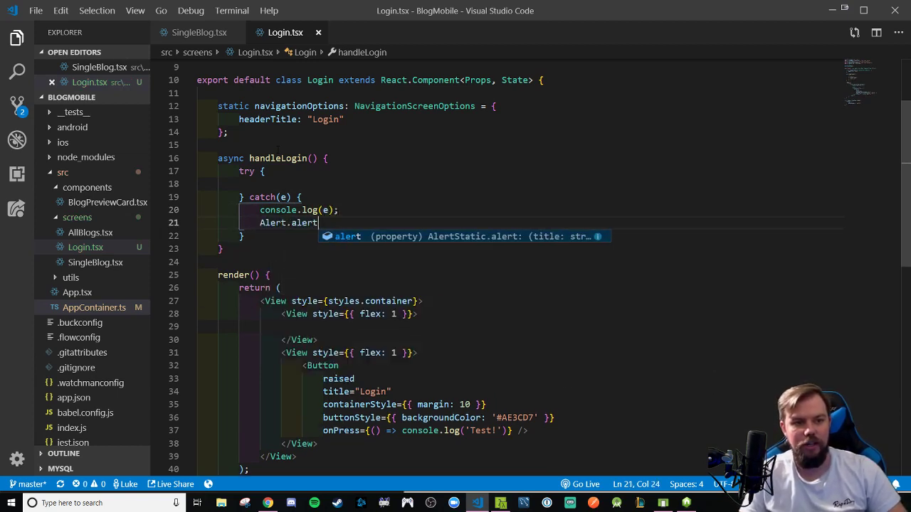
type("('')")
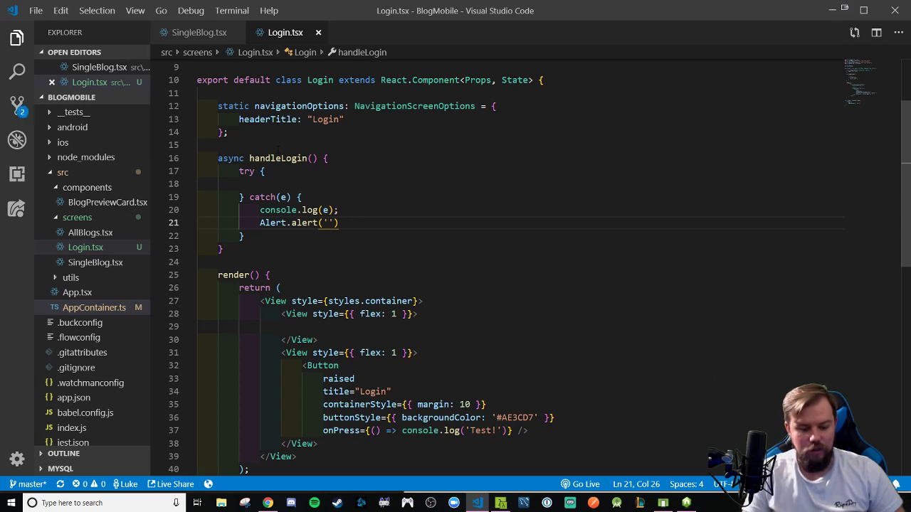
type("Problem")
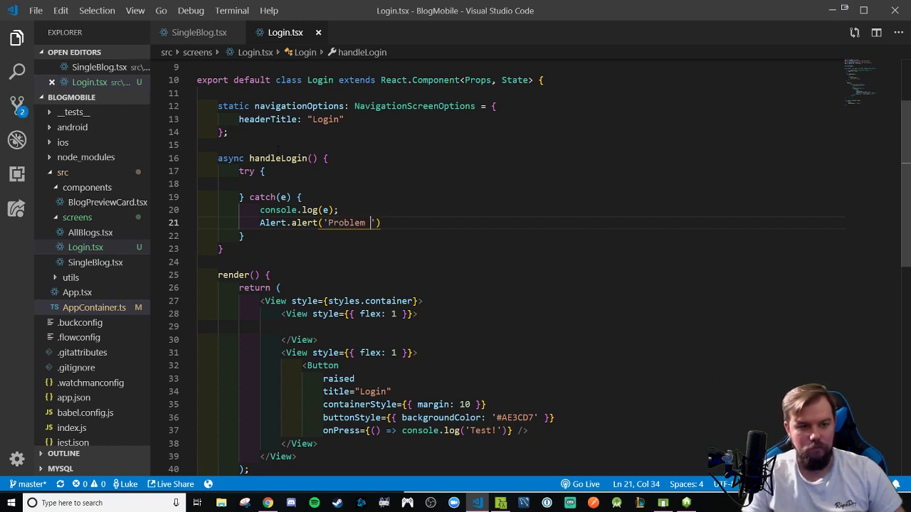
type("loggin in?  Cion")
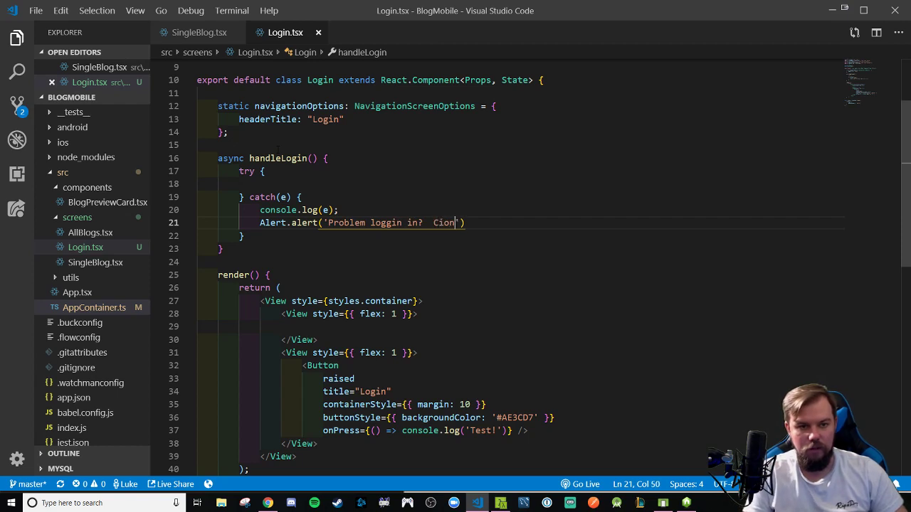
type("Contact your")
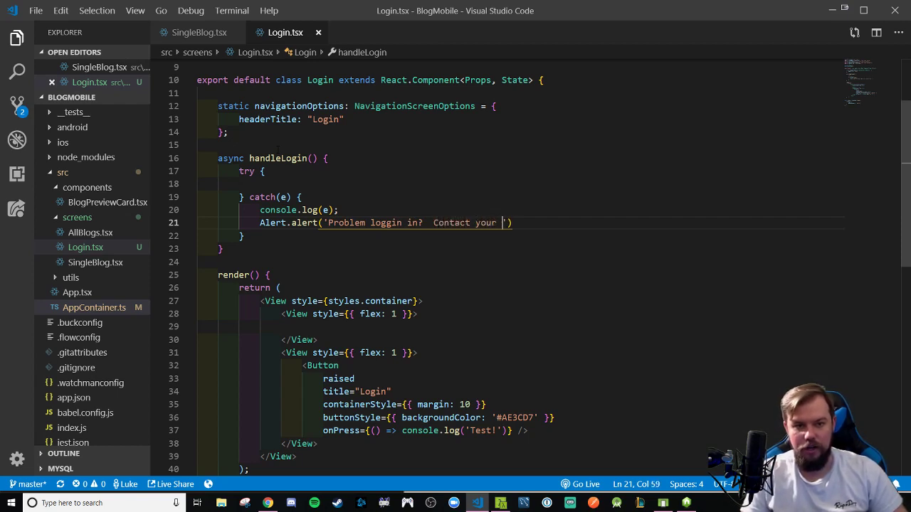
type("admin!")
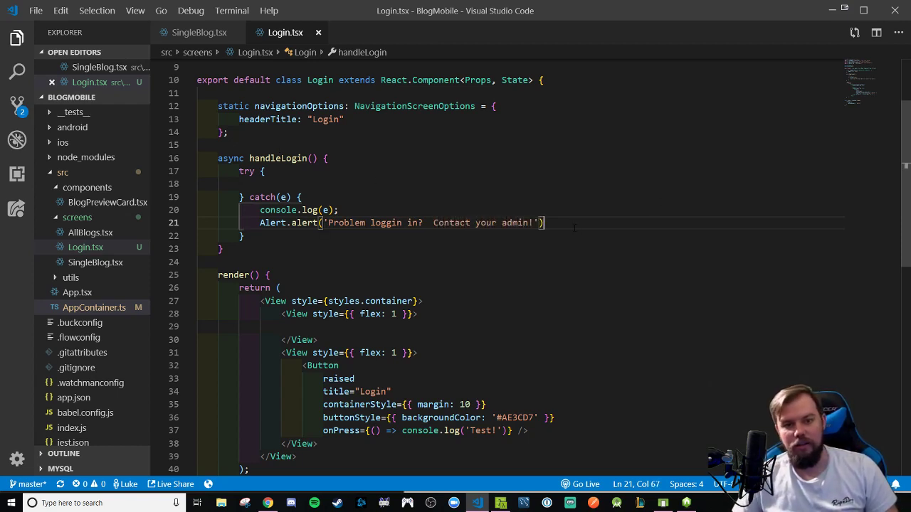
type(";")
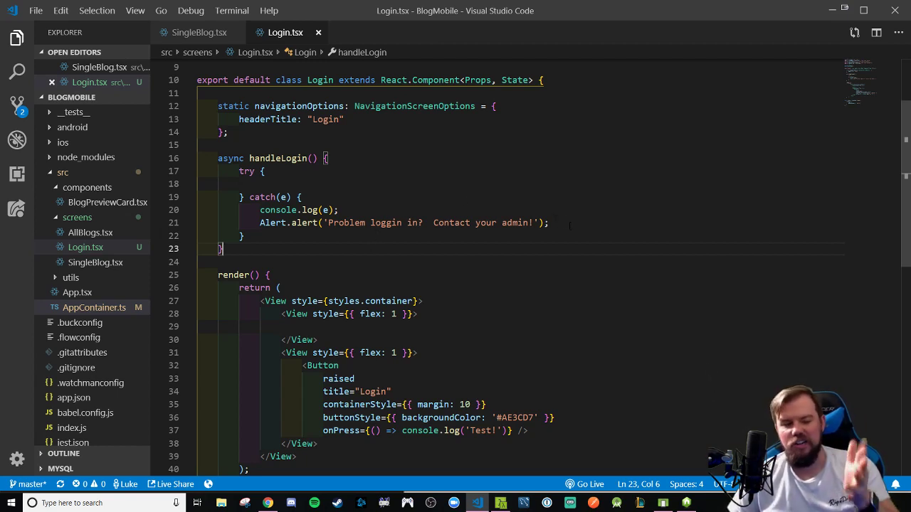
type("let result = await j")
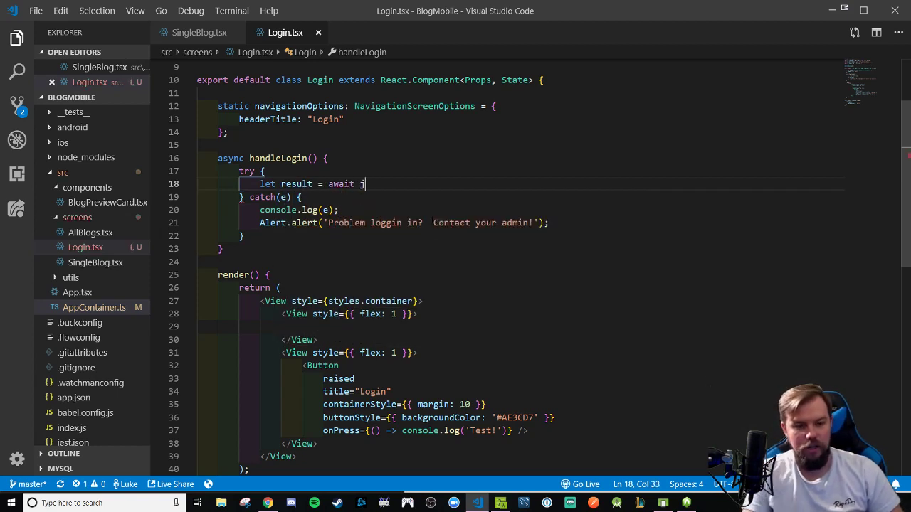
type("son();")
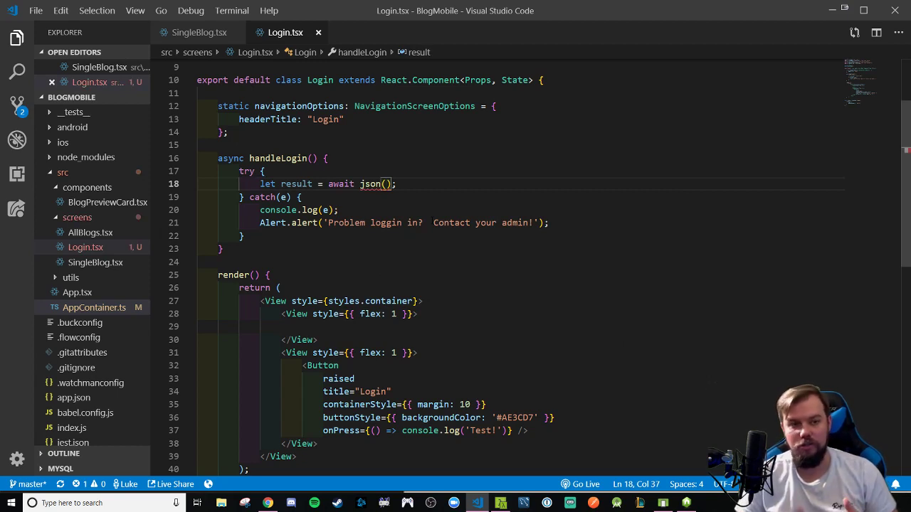
type("''")
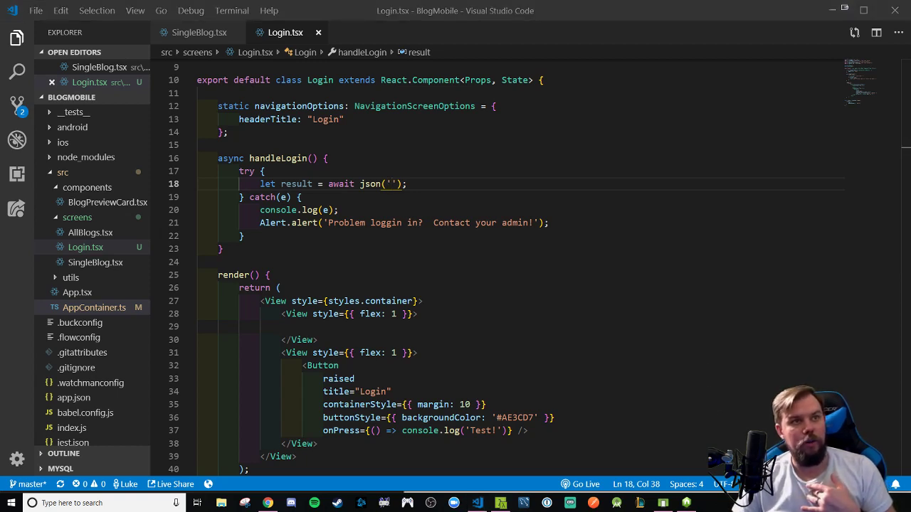
mouse_move(166, 98)
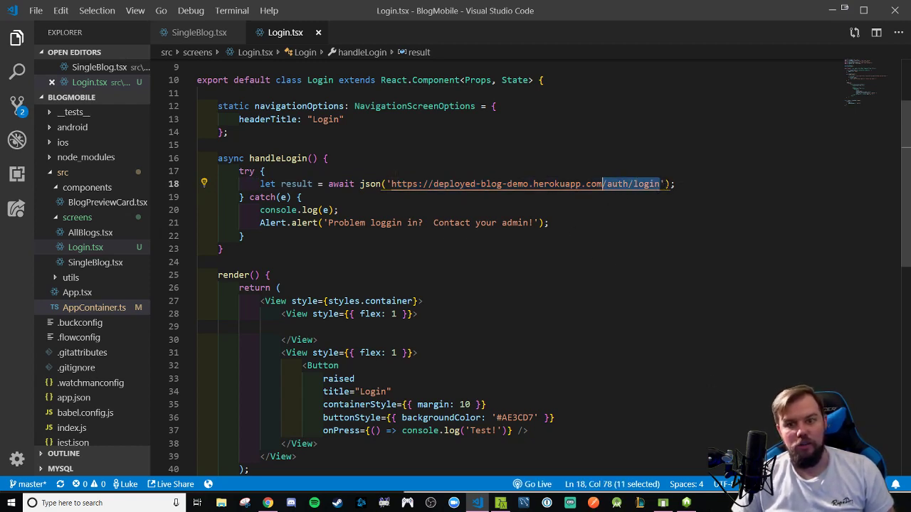
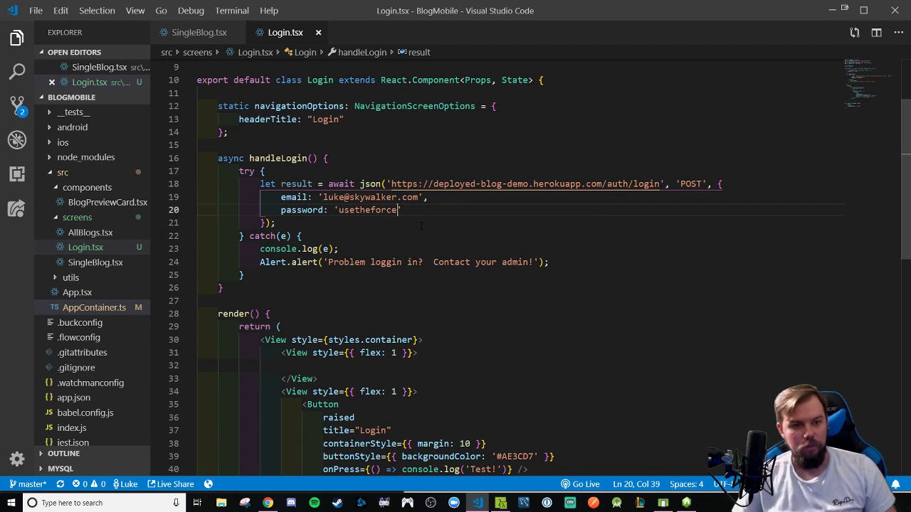
Add console.log(result) after the login request.
scroll("down", 3)
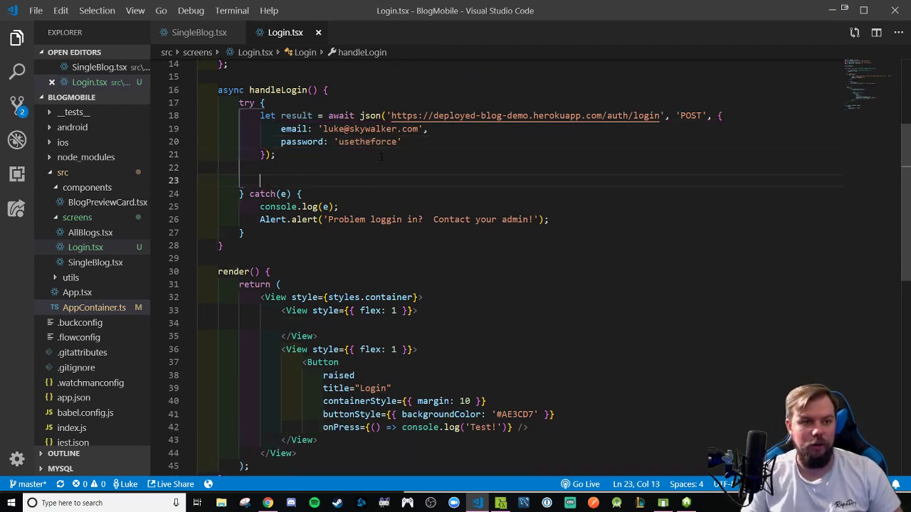
type("console.log(")
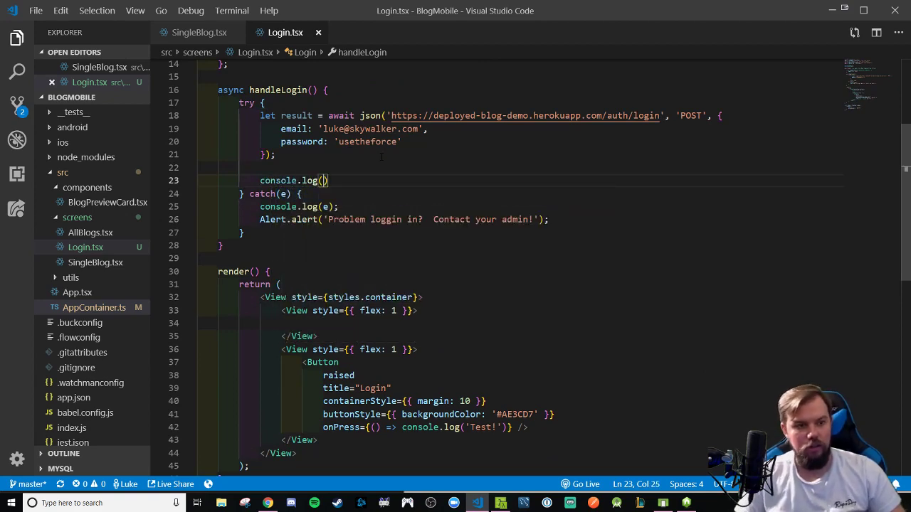
type("result)l")
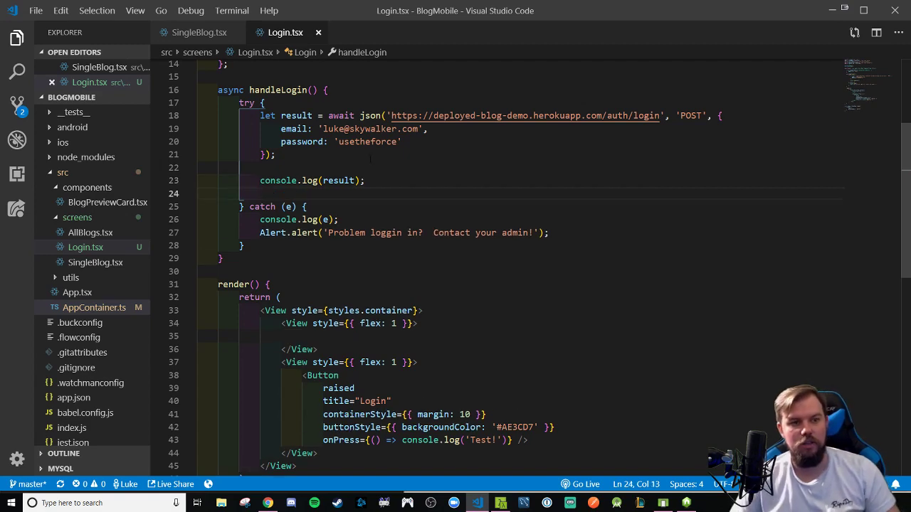
Change the Button's onPress from console.log('Test!') to this.handleLogin().
scroll("down", 3)
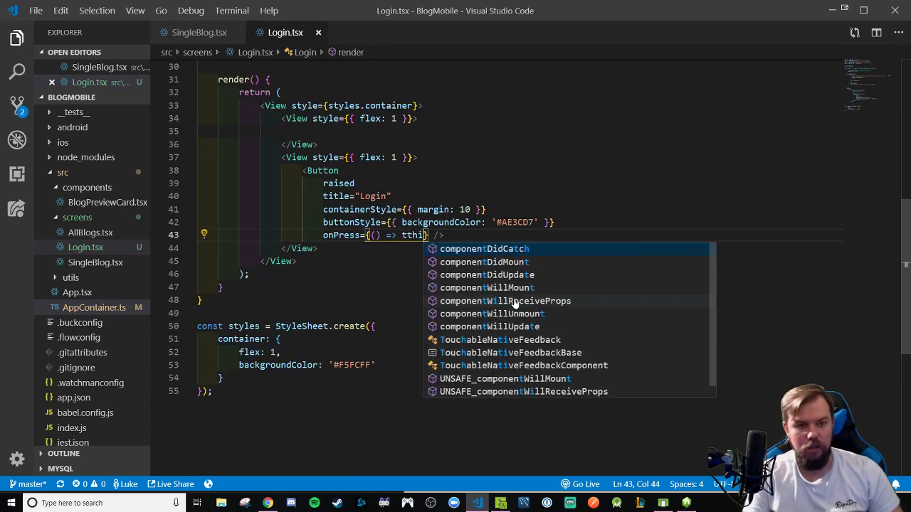
type("this.h")
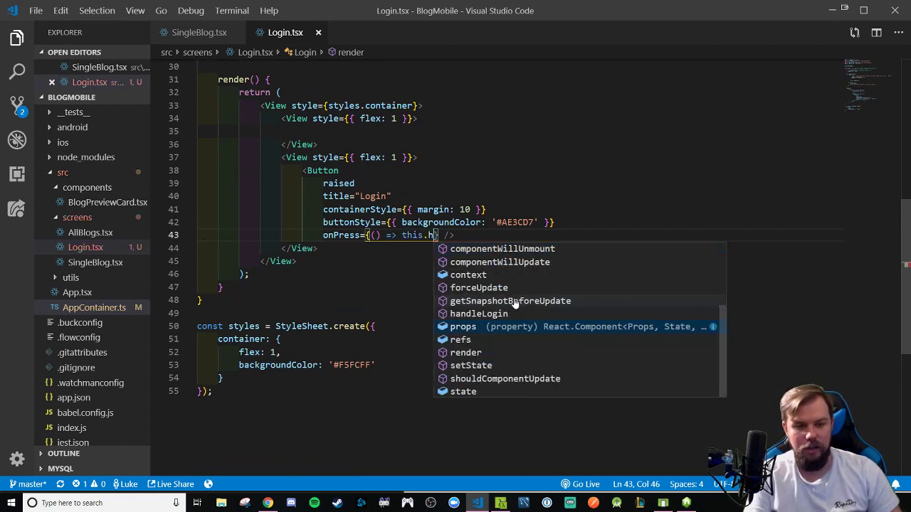
type("andleLogin()")
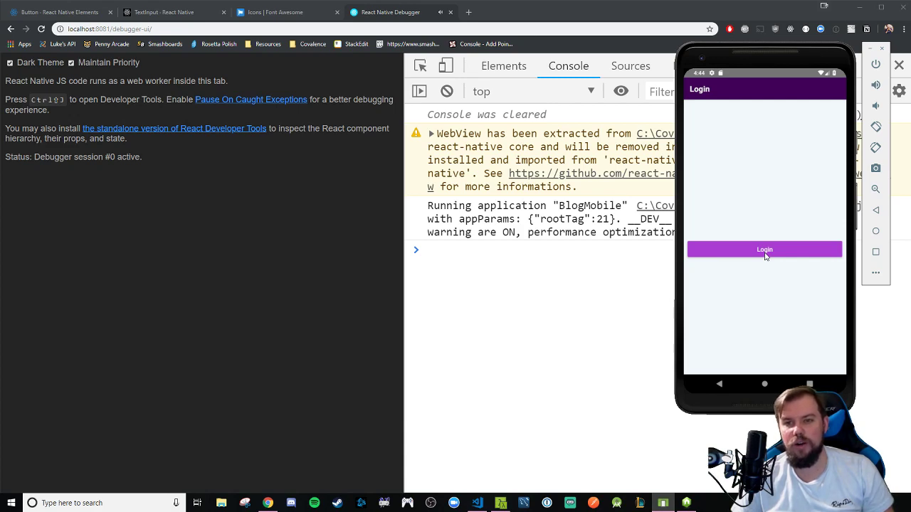
Click Login in the emulator to send the login request.
left_click(764, 249)
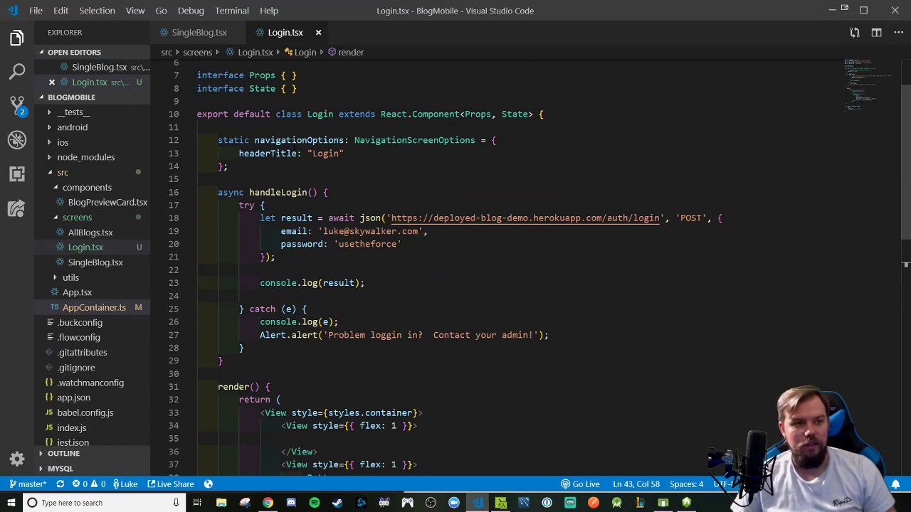
Add a constructor calling super(props) that assigns this.state.
type("constructor")
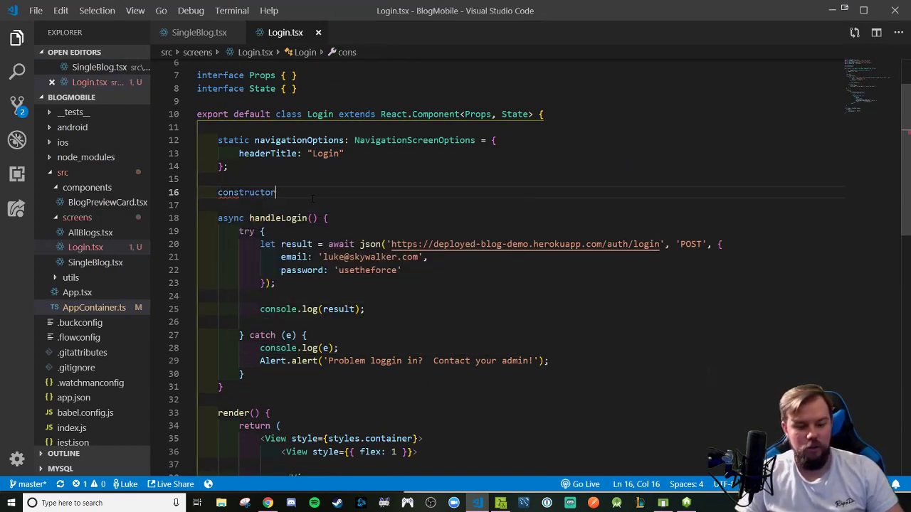
type("() {")
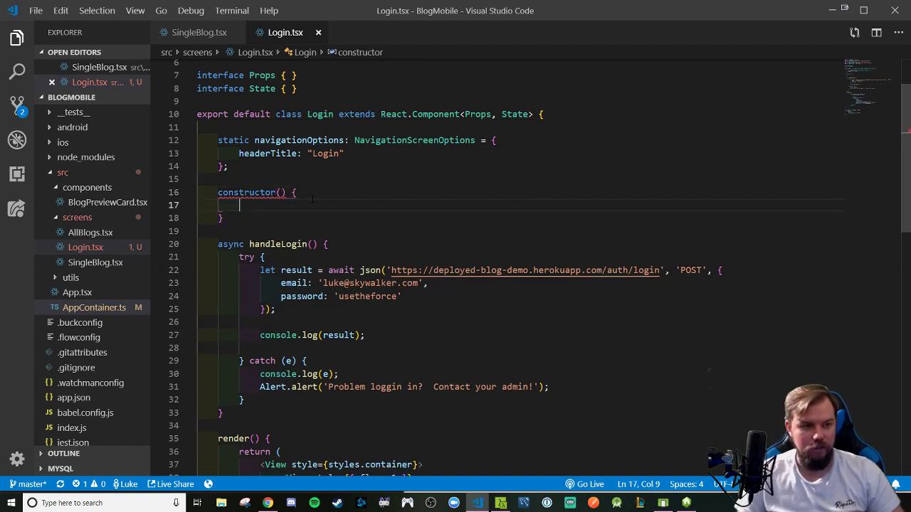
type("props: Prop")
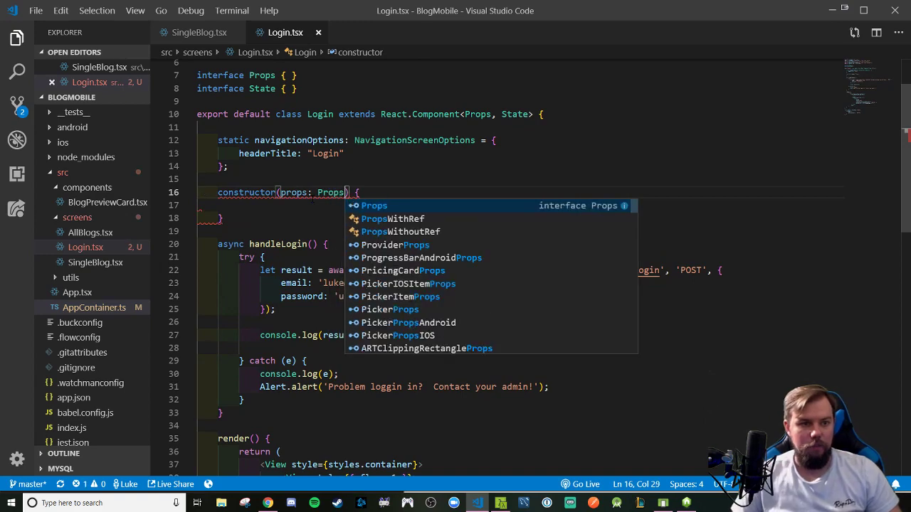
type("su")
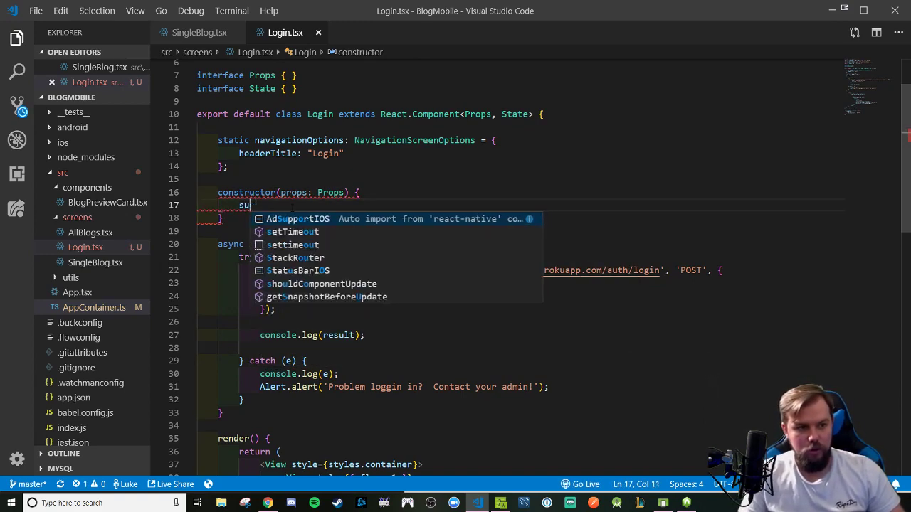
type("per(props);")
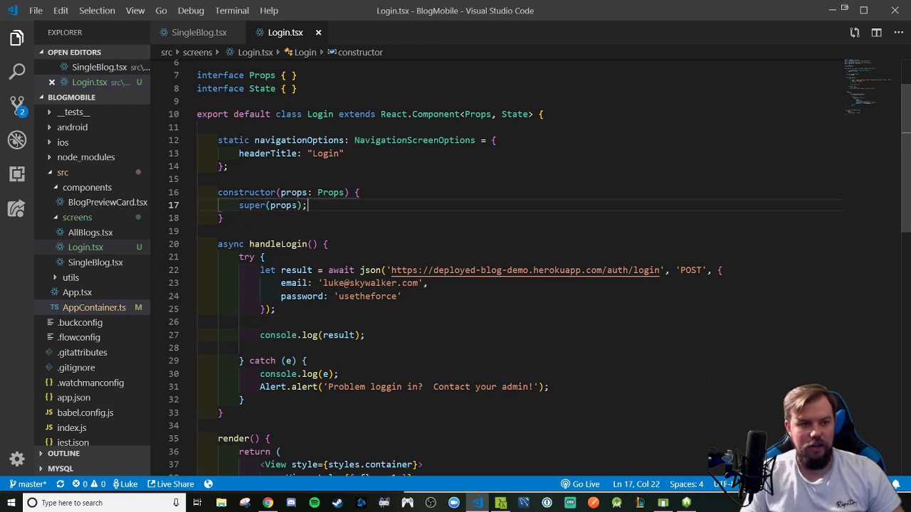
type("this.state = {};")
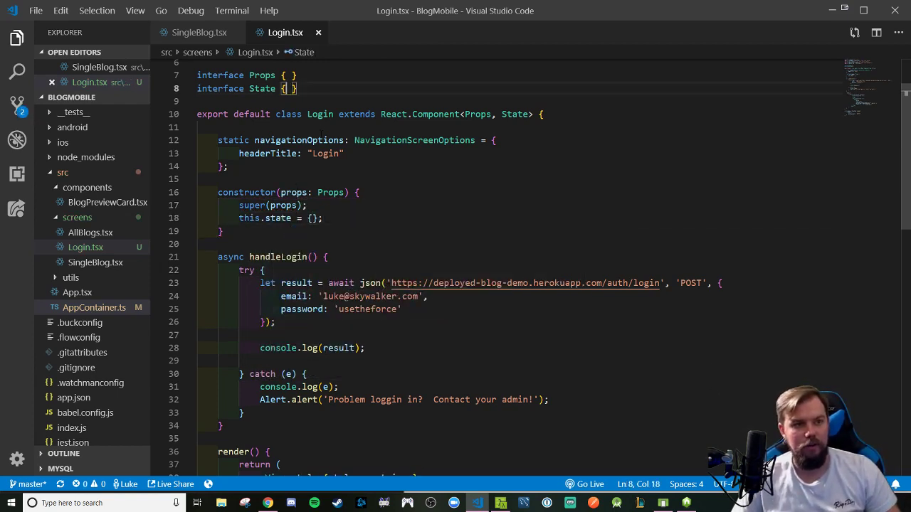
Declare email: string and password: string in the State interface.
type("email")
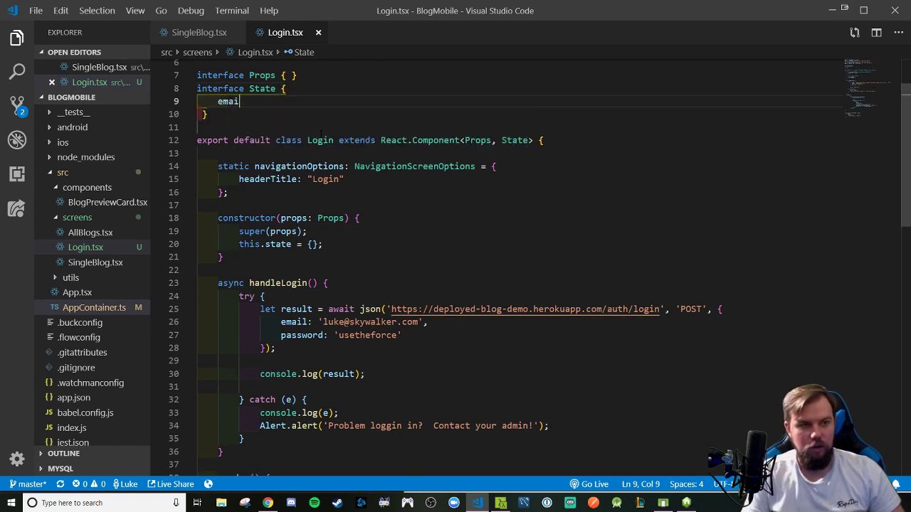
type(": s")
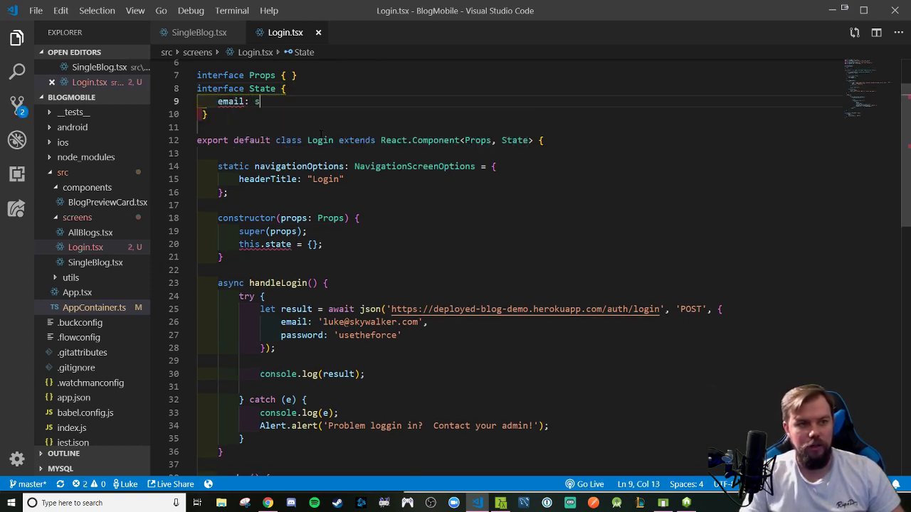
type("tring;")
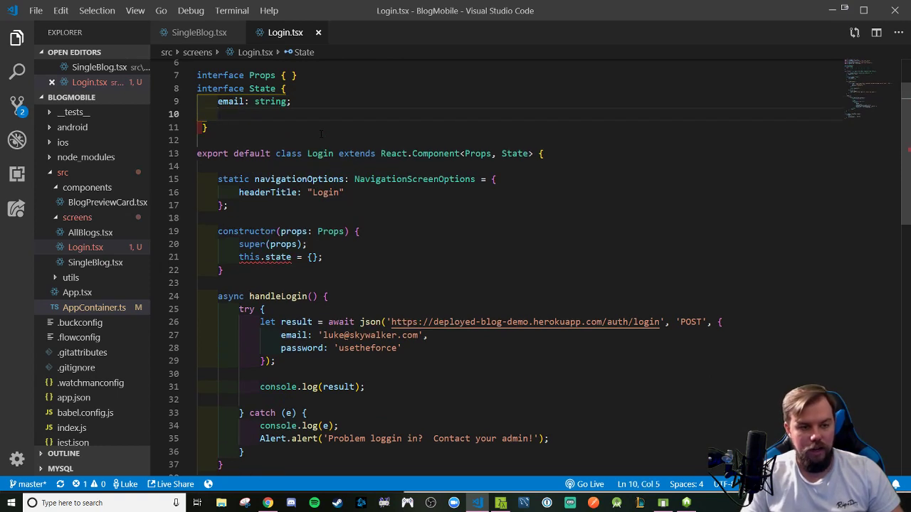
type("password:")
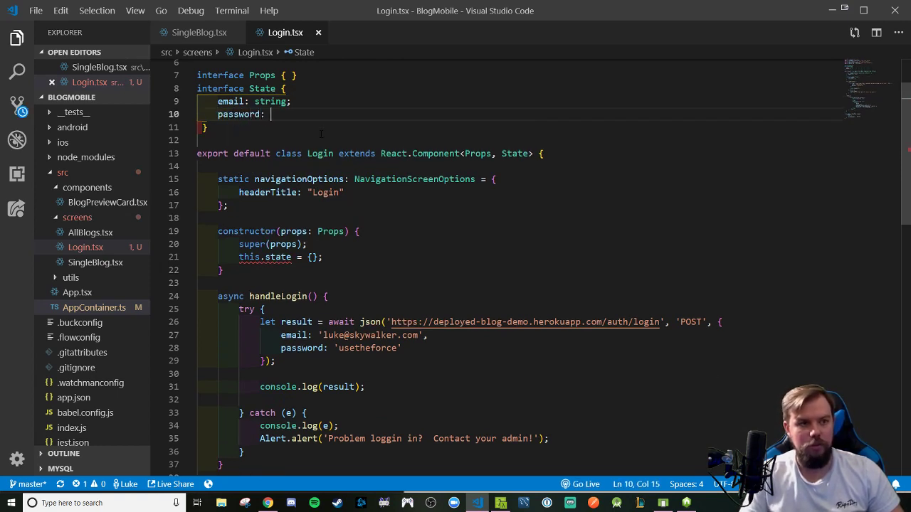
type("string;")
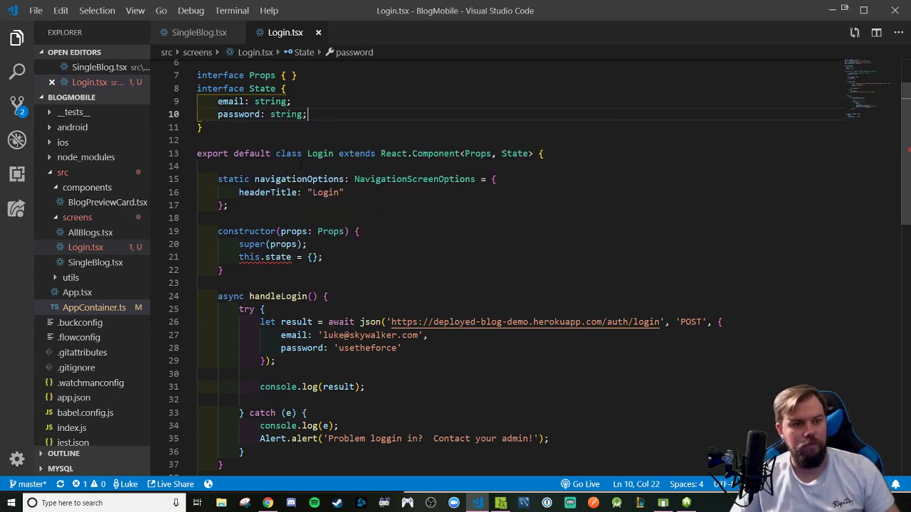
Initialise this.state with email: '' and password: ''.
type("email")
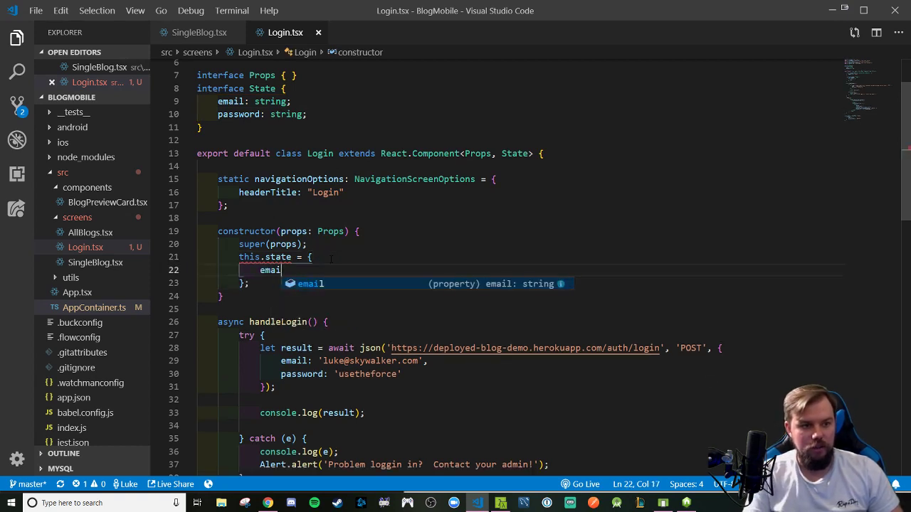
type(": '',")
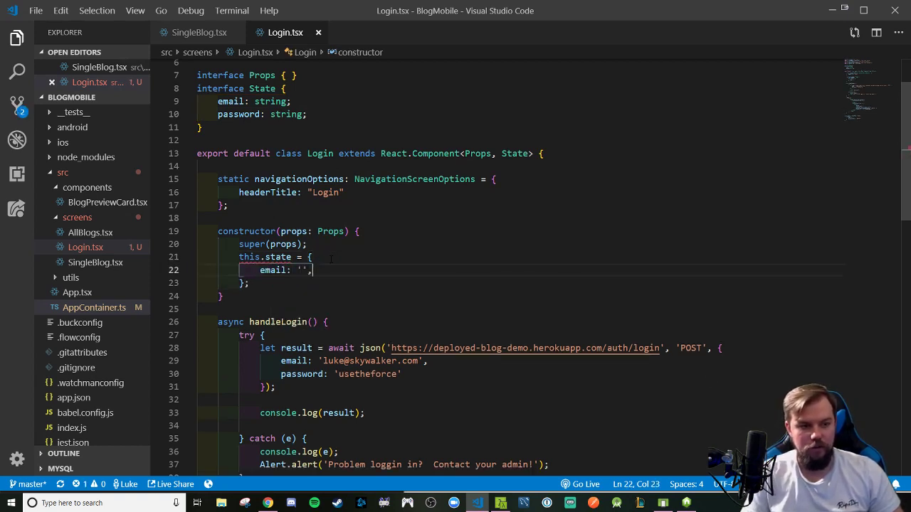
type("password: ''")
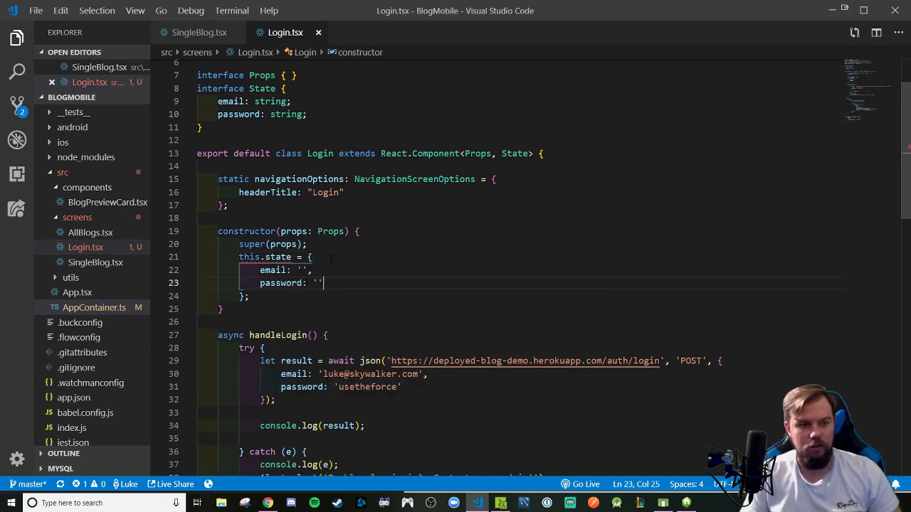
scroll("down", 3)
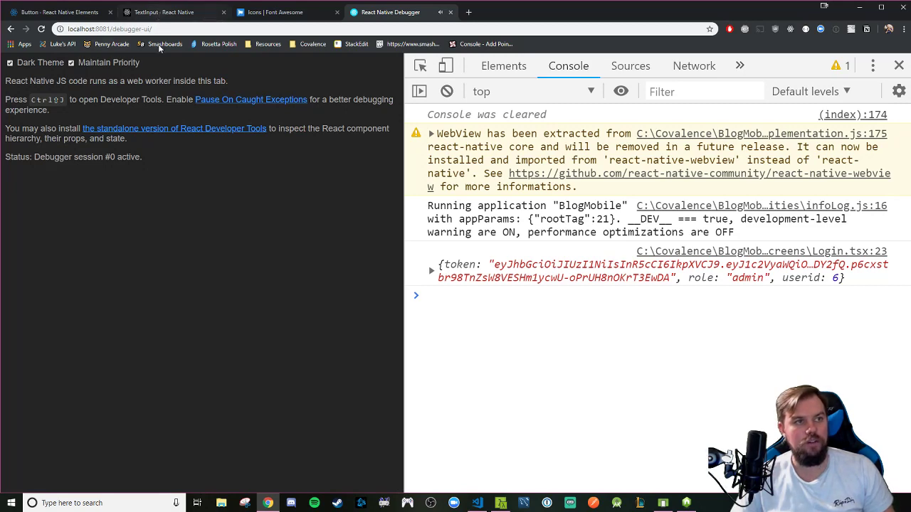
Browse the TextInput and React Native Elements Input docs' usage and props sections.
left_click(158, 11)
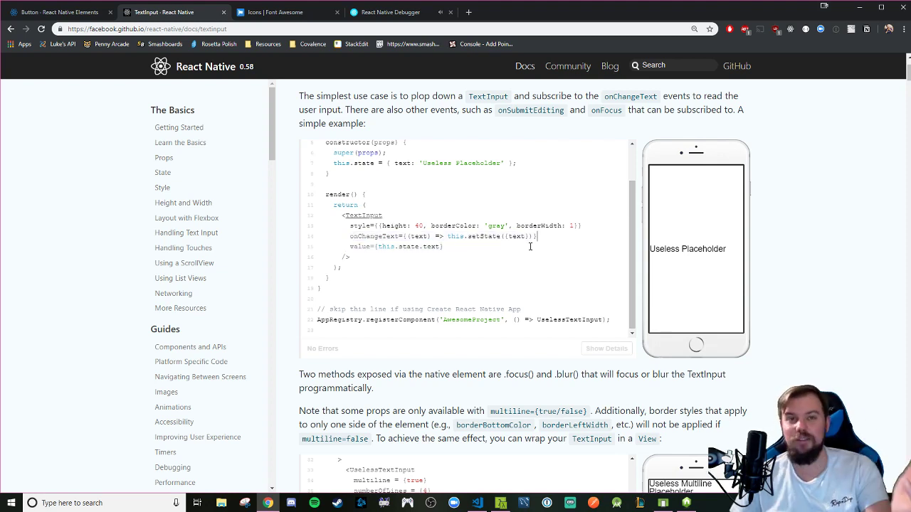
mouse_move(478, 286)
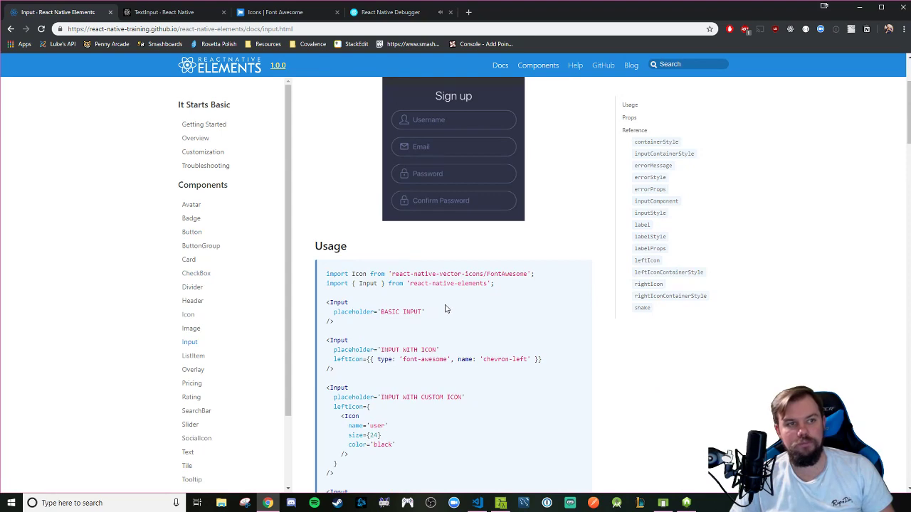
scroll("down", 3)
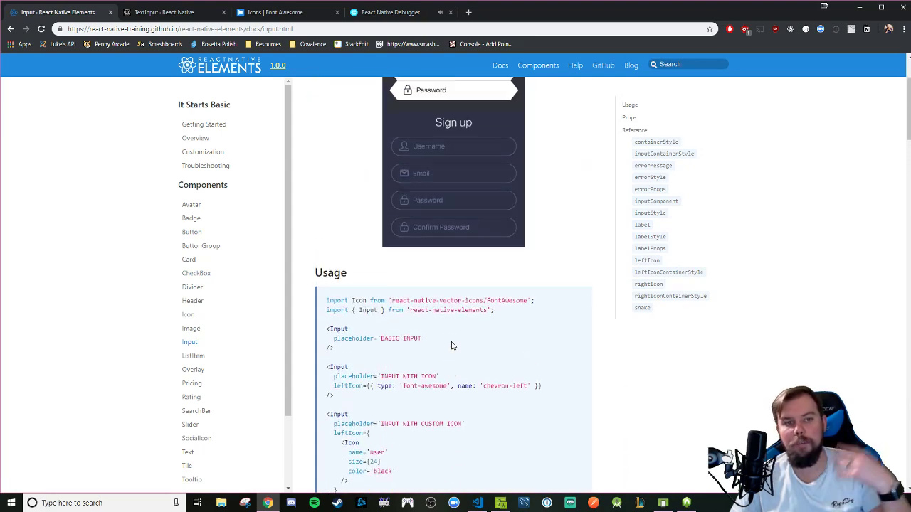
scroll("down", 3)
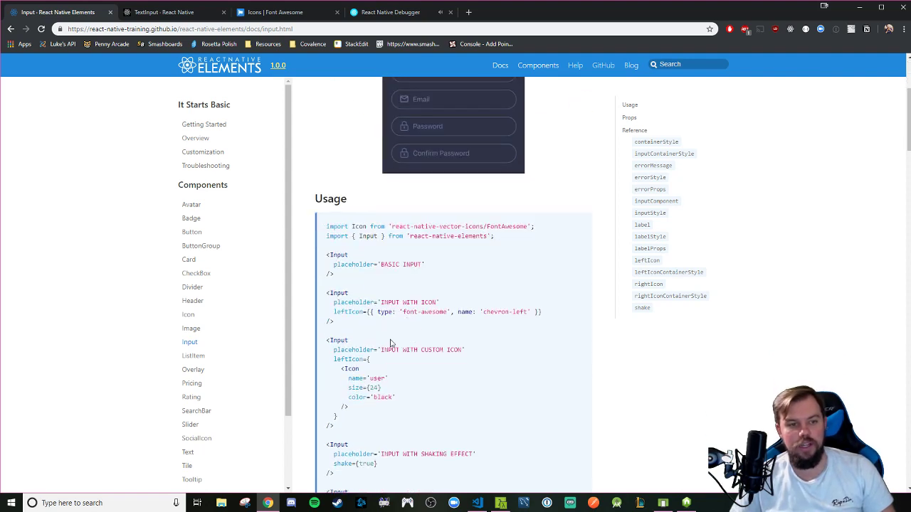
scroll("down", 3)
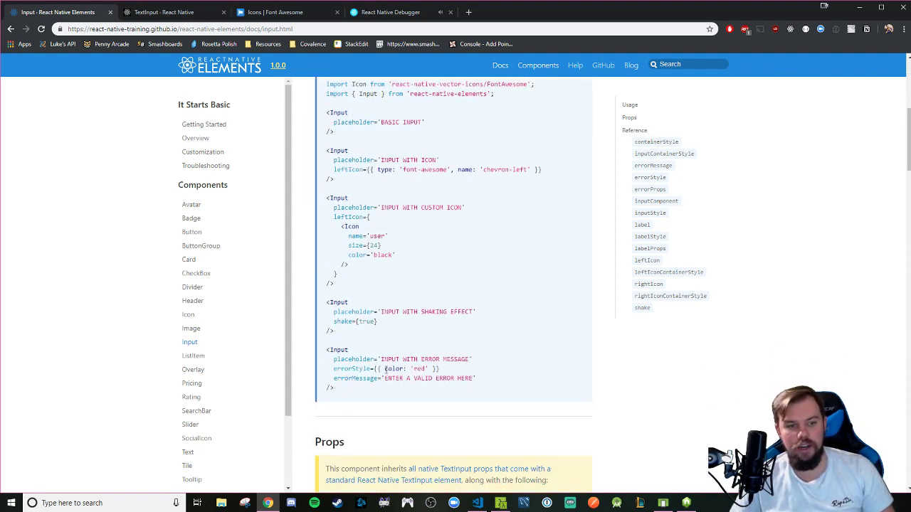
scroll("down", 3)
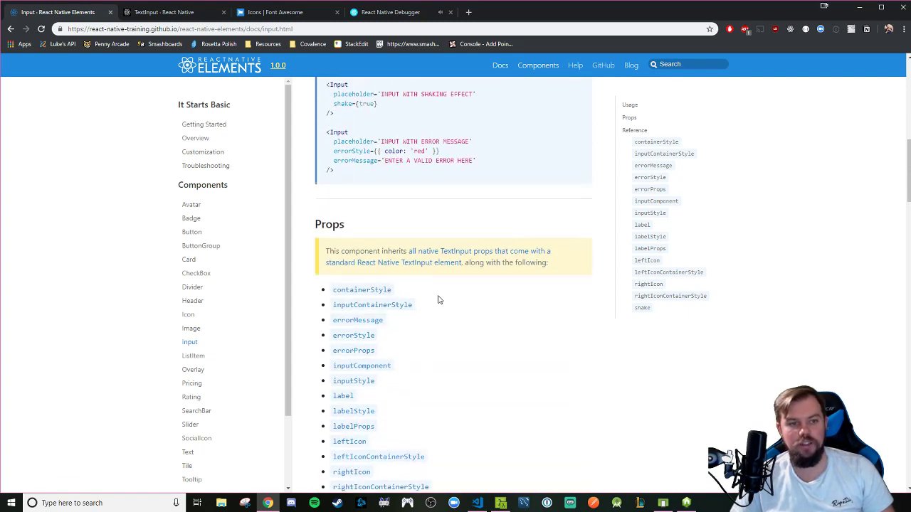
scroll("up", 3)
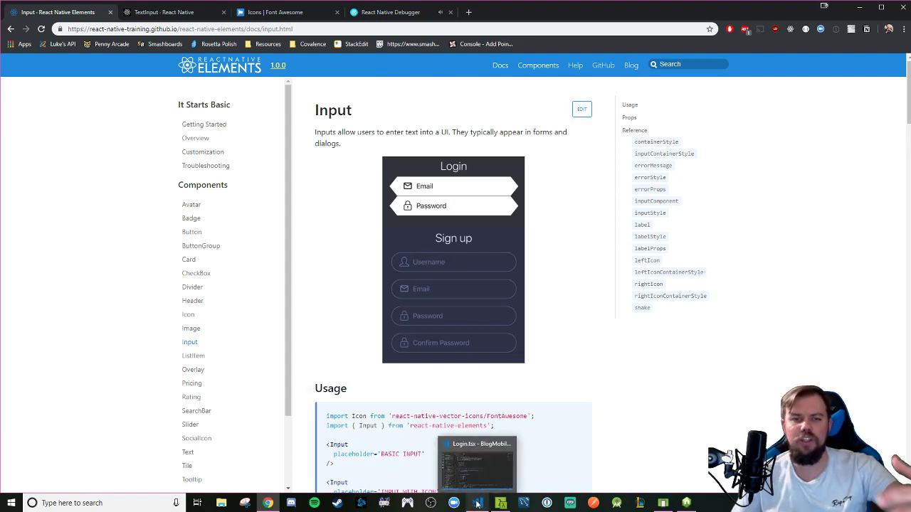
left_click(476, 464)
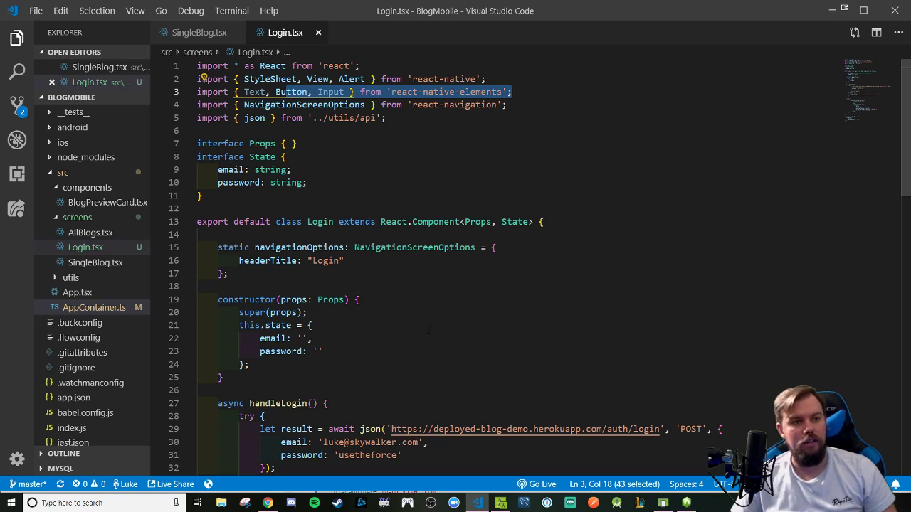
Add <Input /> elements with value={this.state.email} and value={this.state.password} to render's View.
scroll("down", 3)
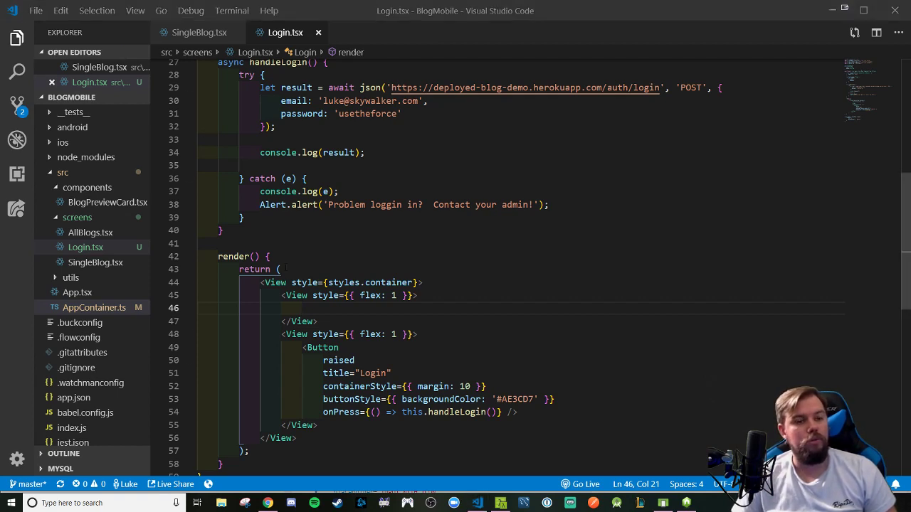
type("<Input />")
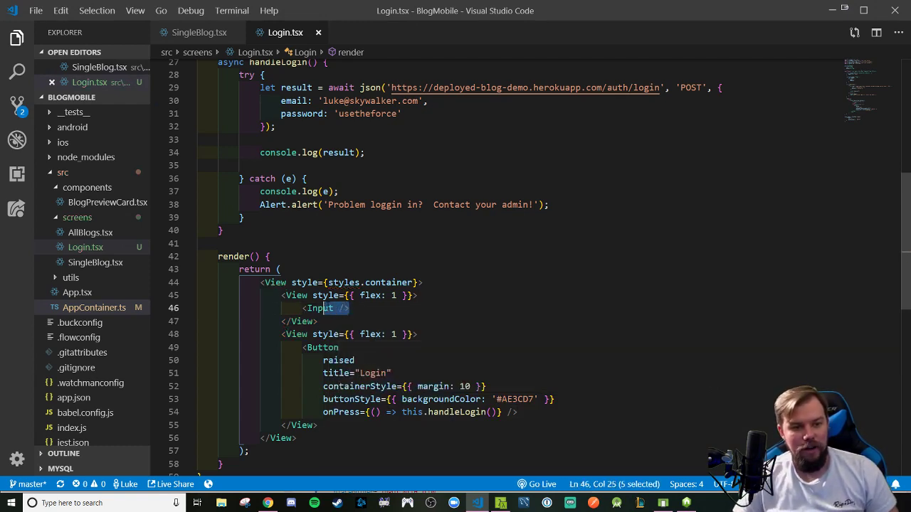
type("<Input />")
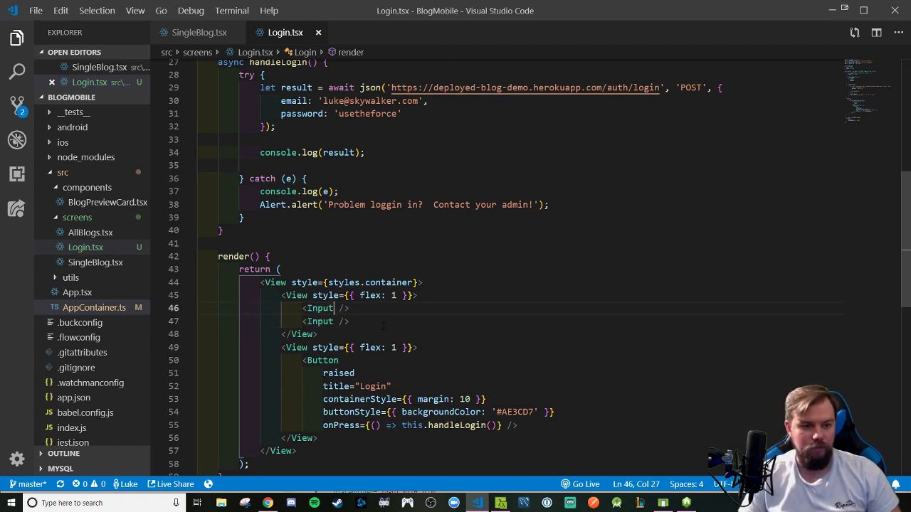
type("value={}")
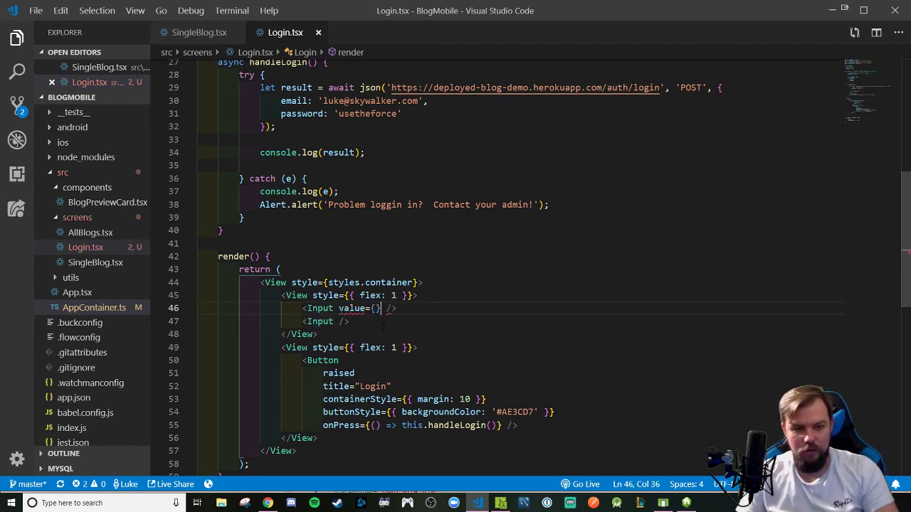
type("this.state.email")
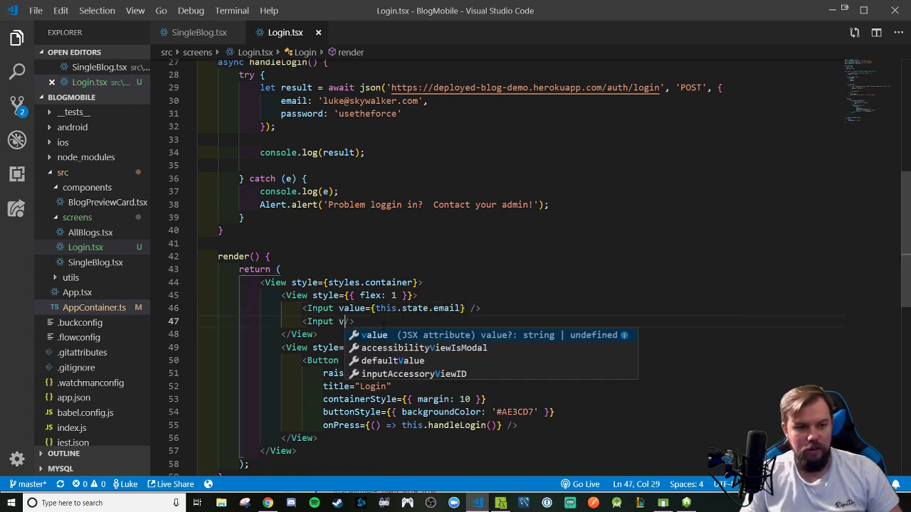
type("value={this.state.password} />")
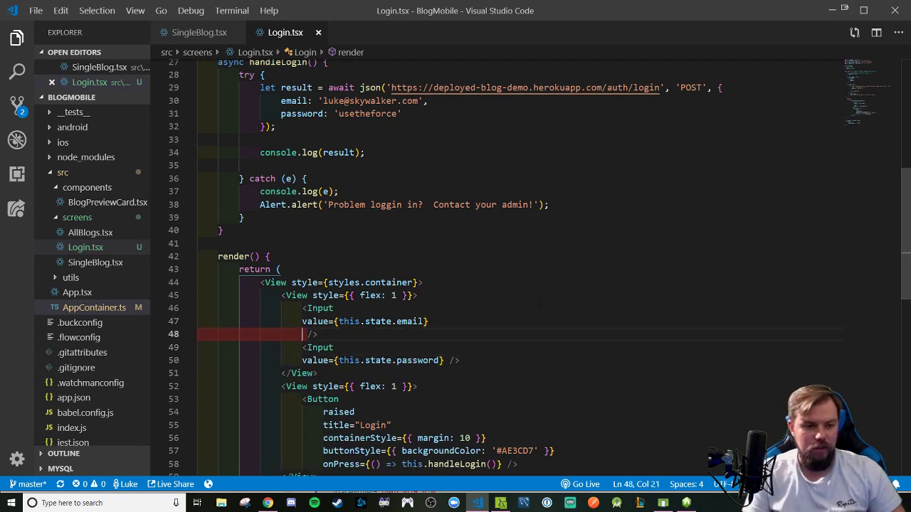
Add an onChangeText handler to the email Input that sets the email state.
type("onCh")
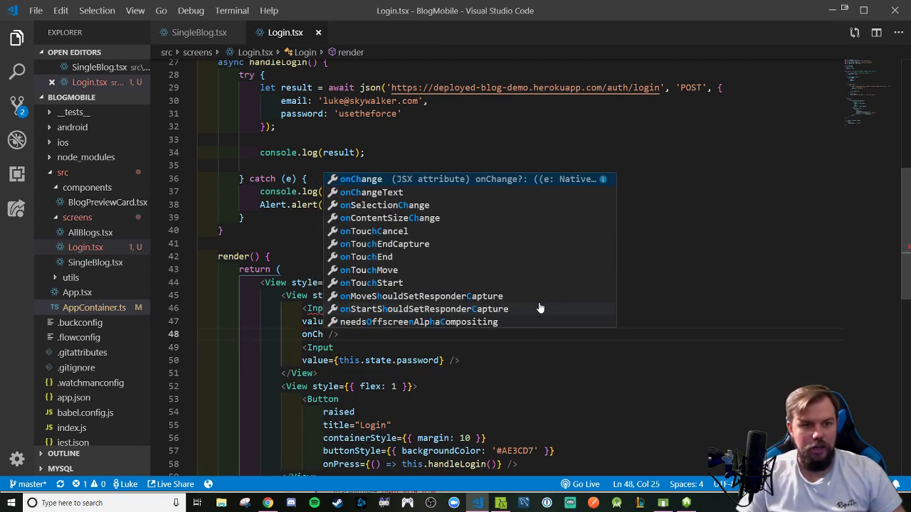
left_click(370, 192)
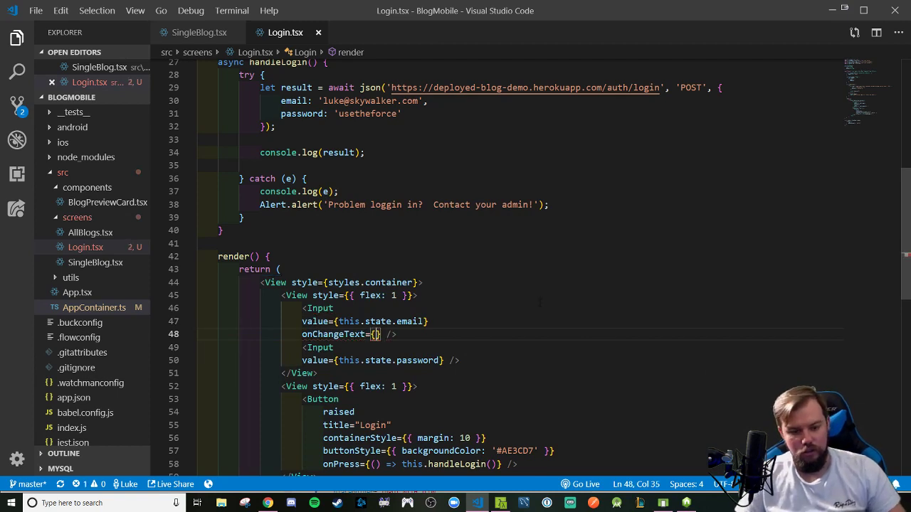
type("() => this.setState({")
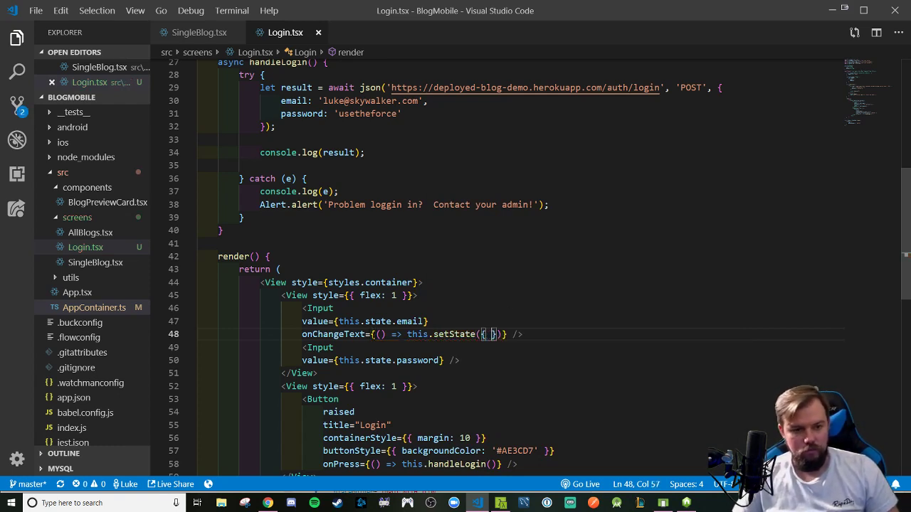
type("e: ReactN")
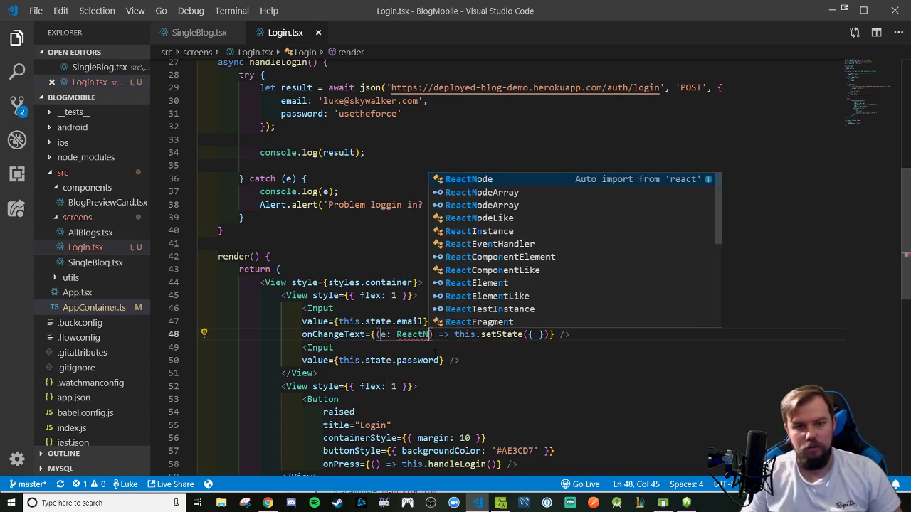
key("Backspace")
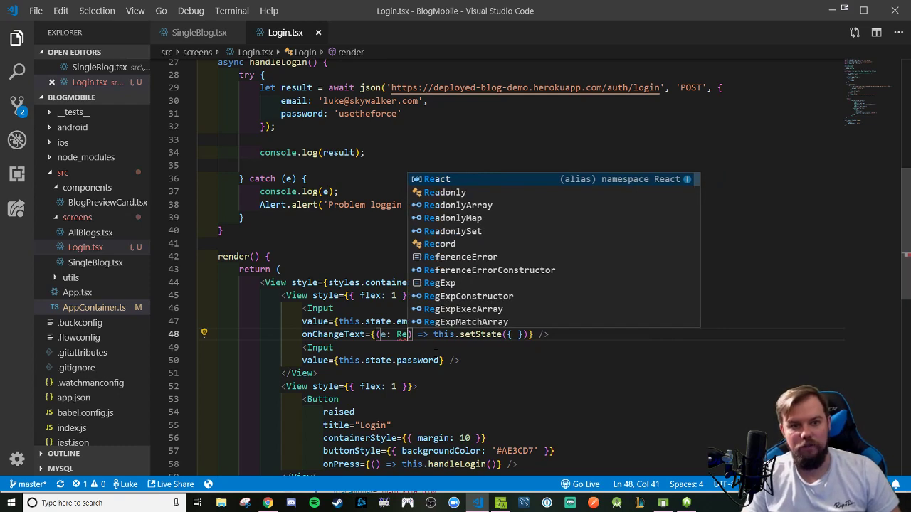
key("Backspace")
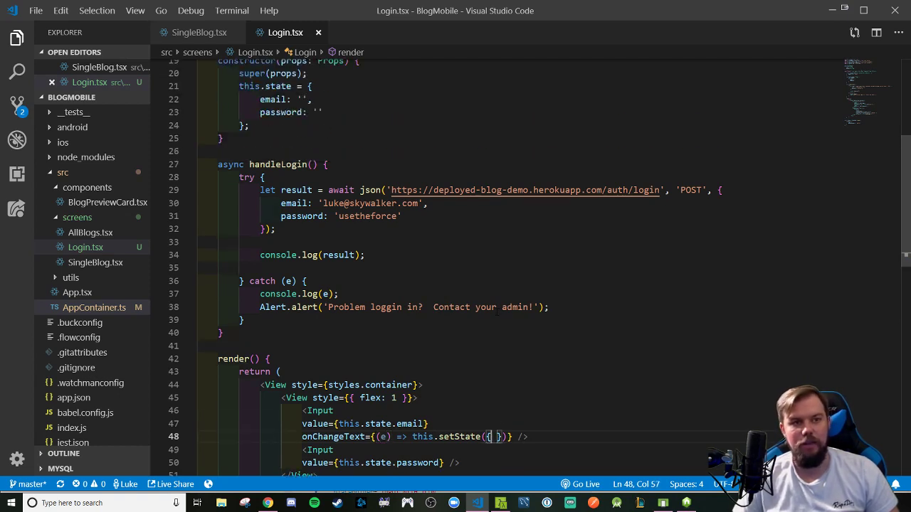
type("email: e.target.value")
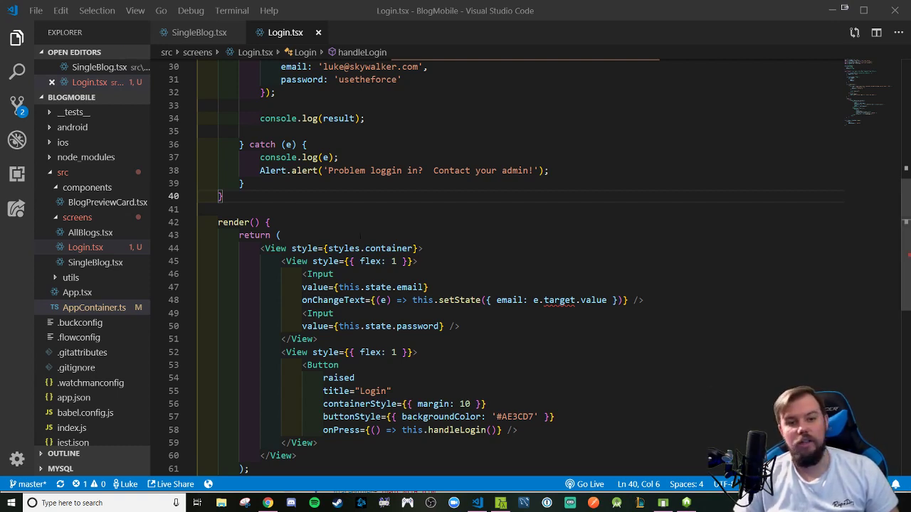
Rename the handler parameter to text and paste a matching onChangeText onto the password Input.
left_click(375, 299)
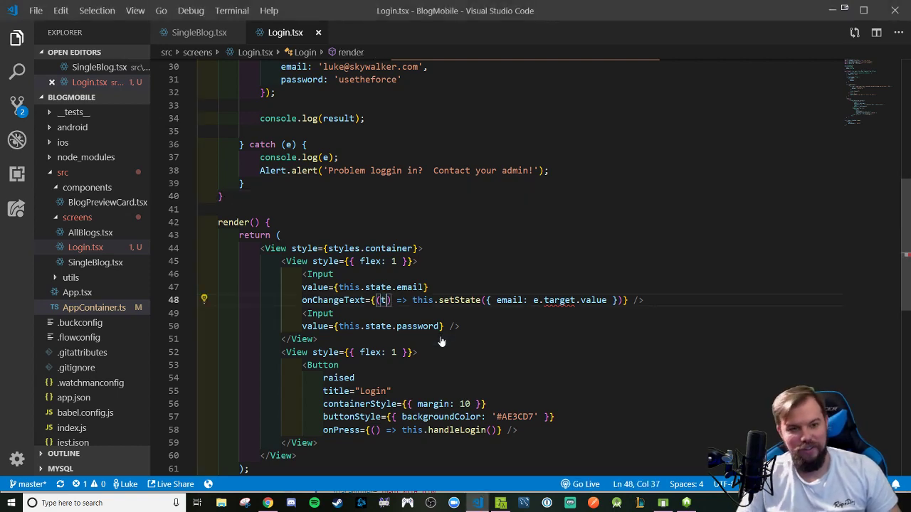
type("ext")
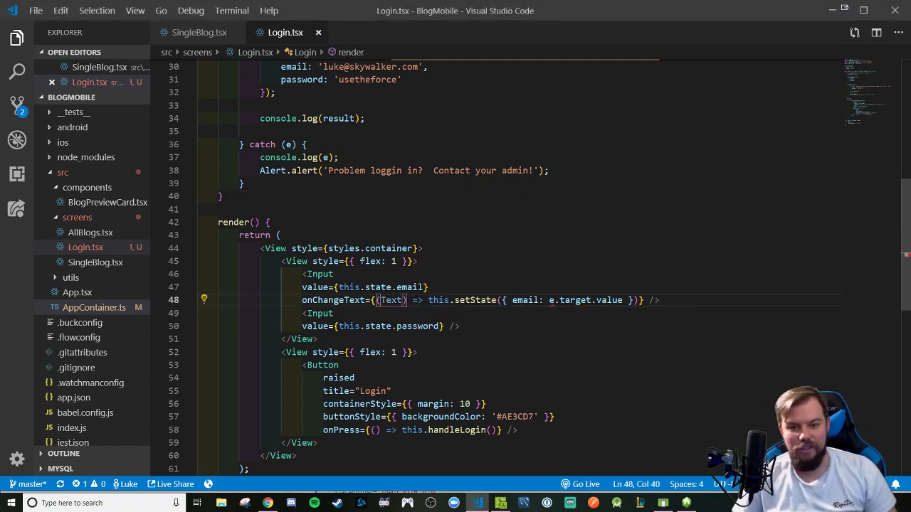
type("textt")
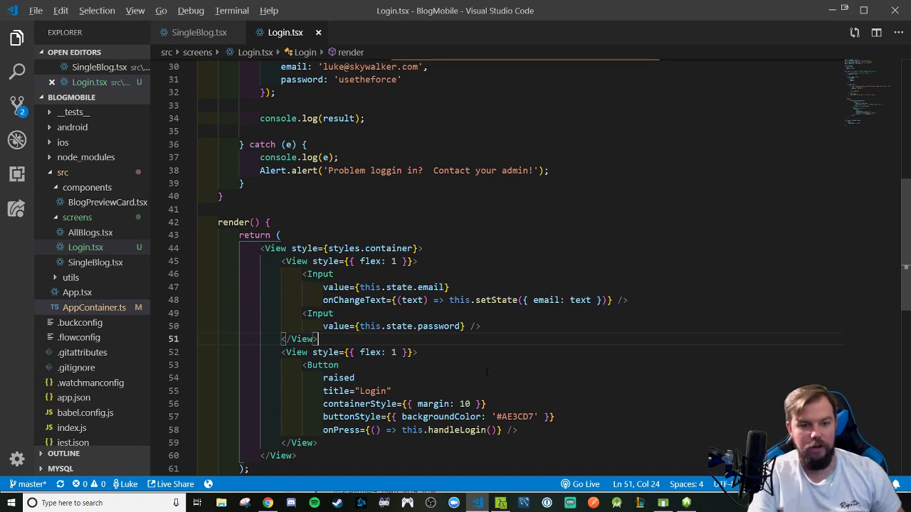
scroll("down", 3)
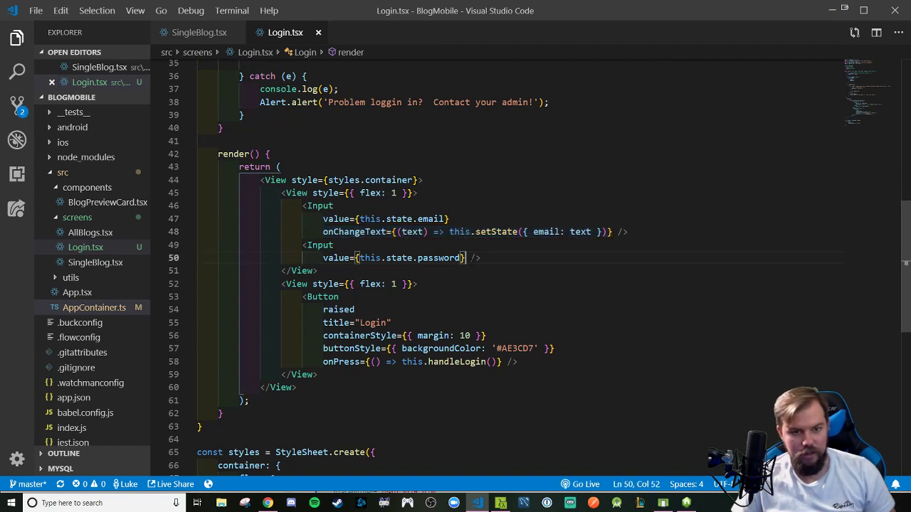
type("onChangeText={(text) => this.setState({ email: text })}")
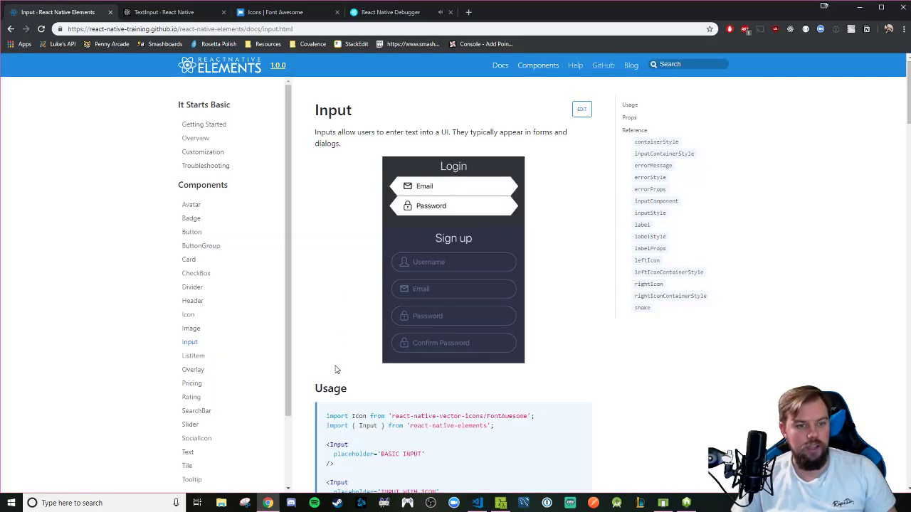
Change the Font Awesome icon search from 'password' to 'email' and inspect the at icon.
scroll("down", 3)
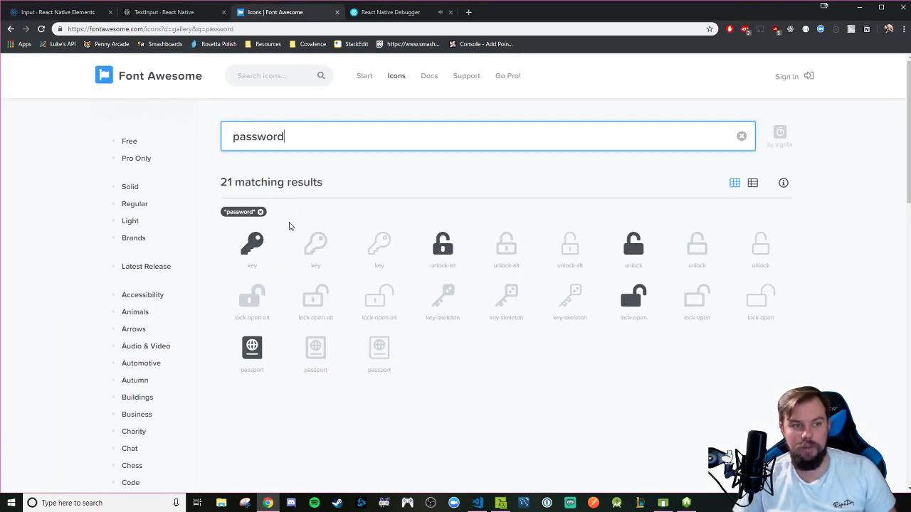
triple_click(257, 136)
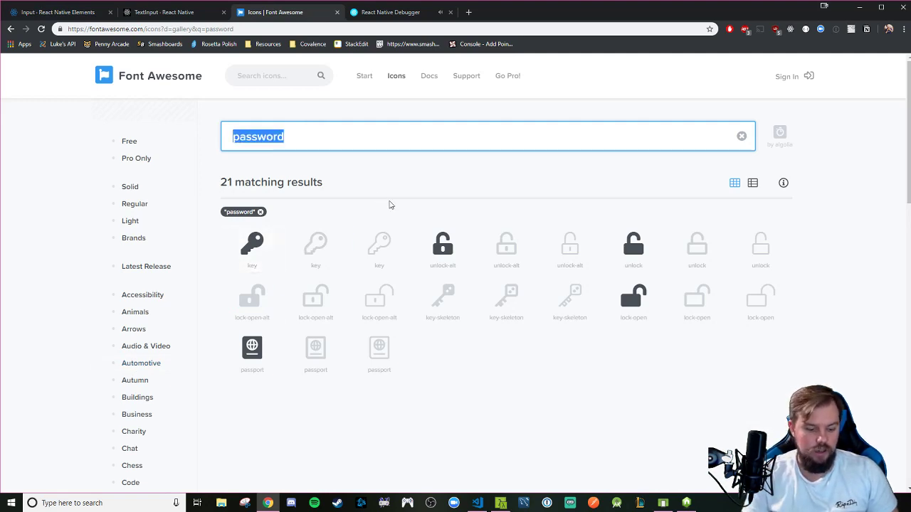
type("email")
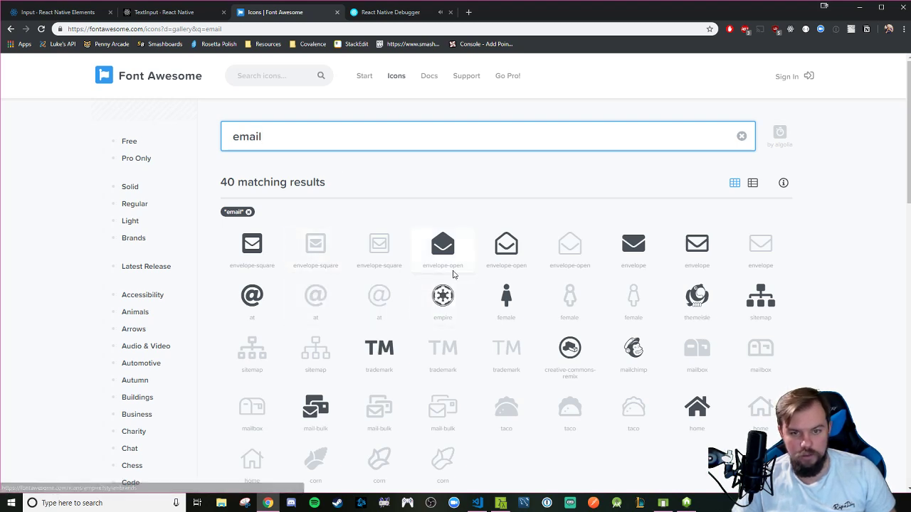
mouse_move(633, 244)
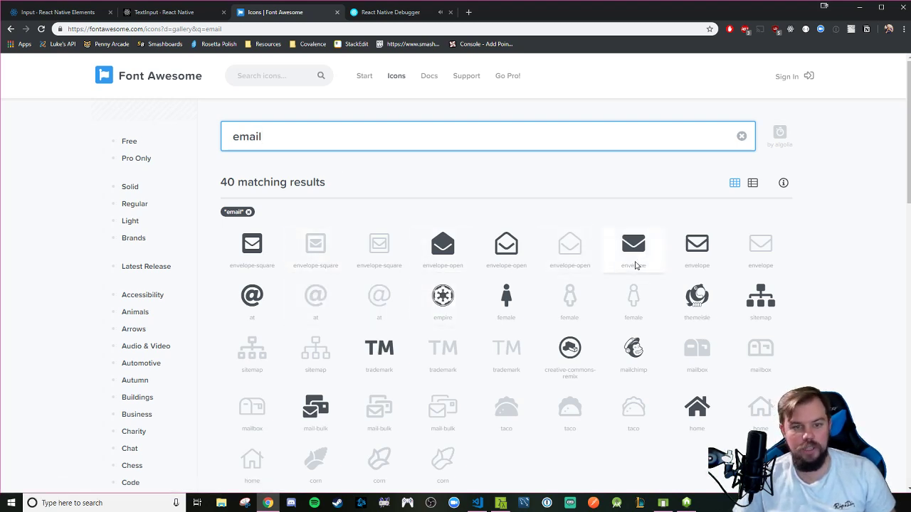
left_click(252, 296)
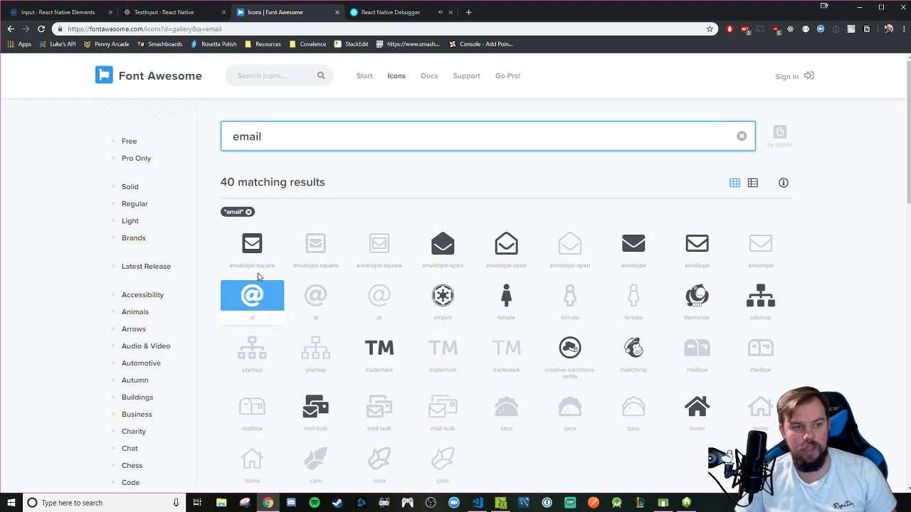
mouse_move(696, 244)
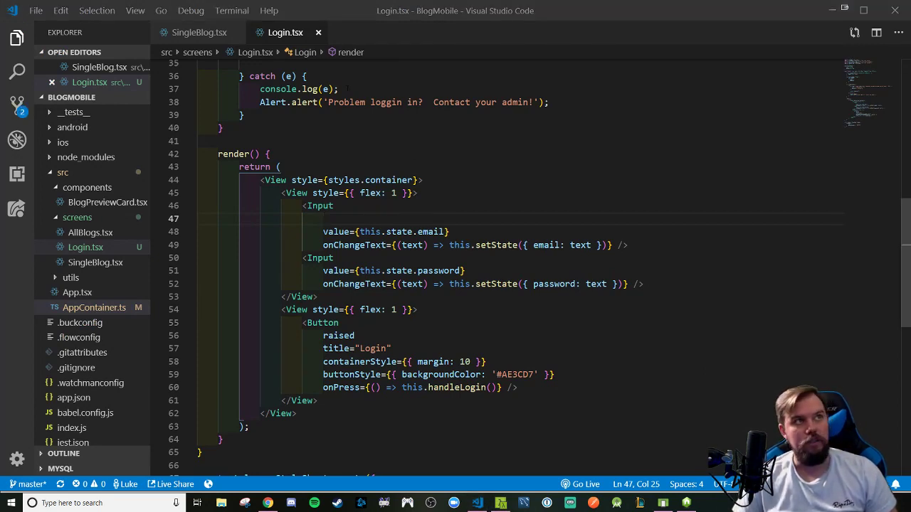
Add placeholder="Email" to the first Input and placeholder="Password" to the second.
type("placeholder=\"E")
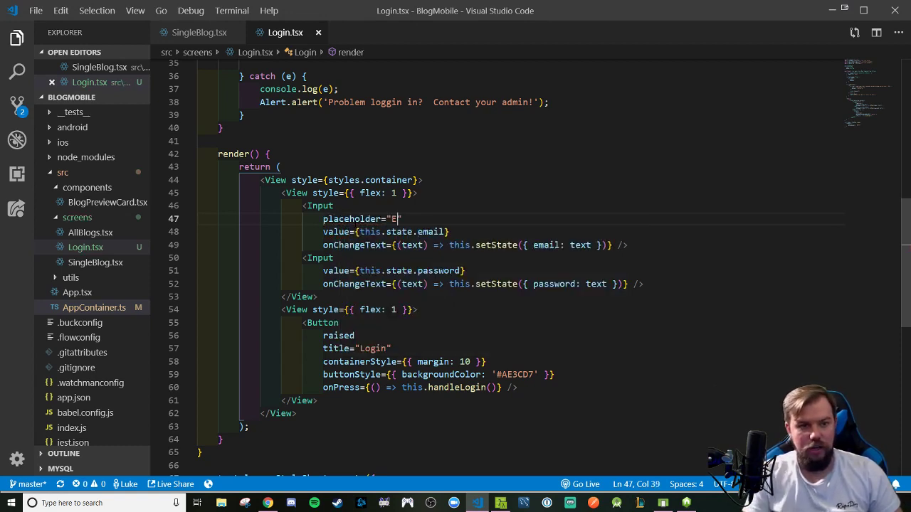
type("mail")
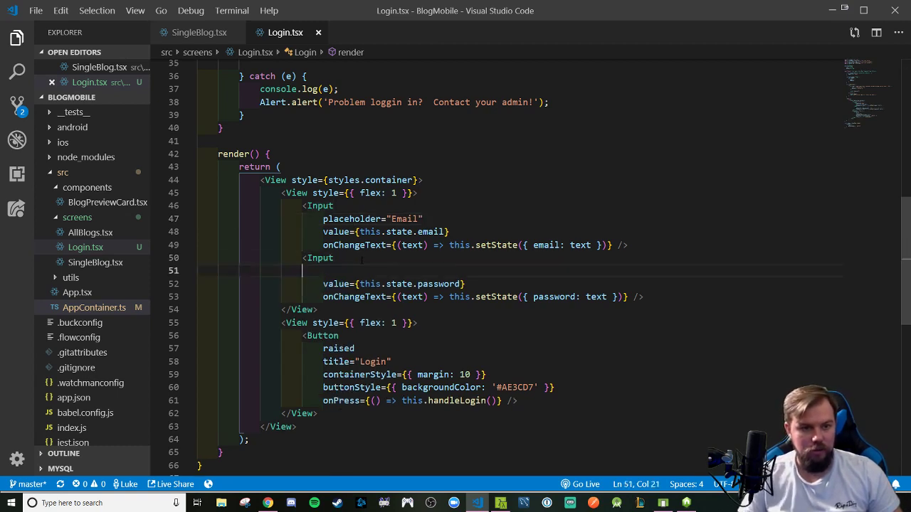
type("placeholder=\"Password")
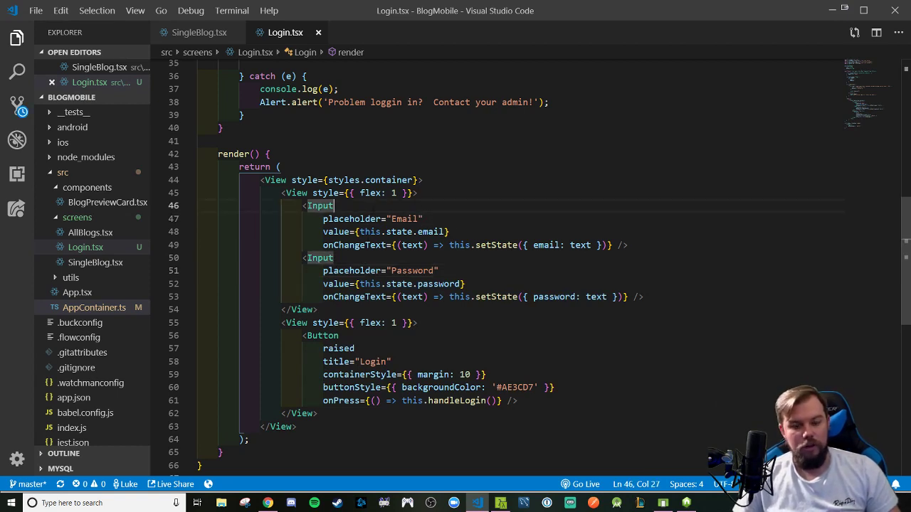
key("Enter")
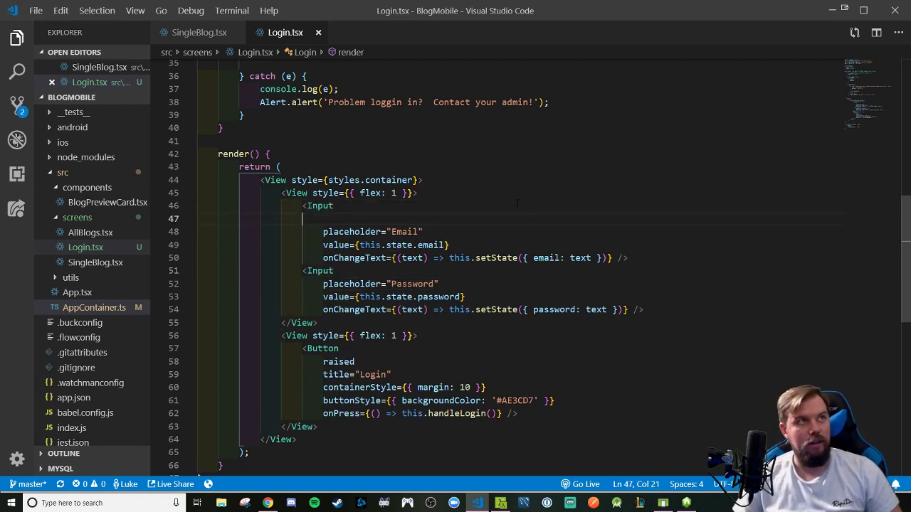
Give the email Input a leftIcon of type 'font-awesome' named 'envelope'.
type("leftIcon={{ type:")
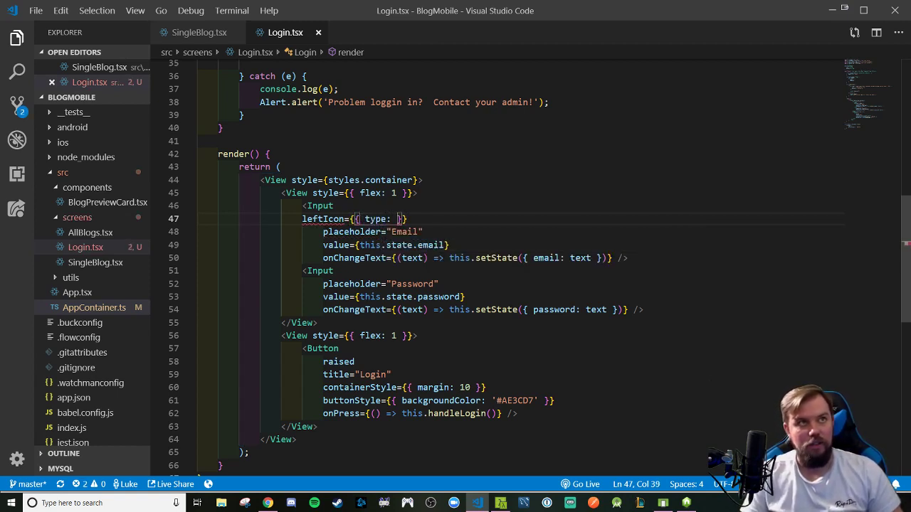
type("'font-a'")
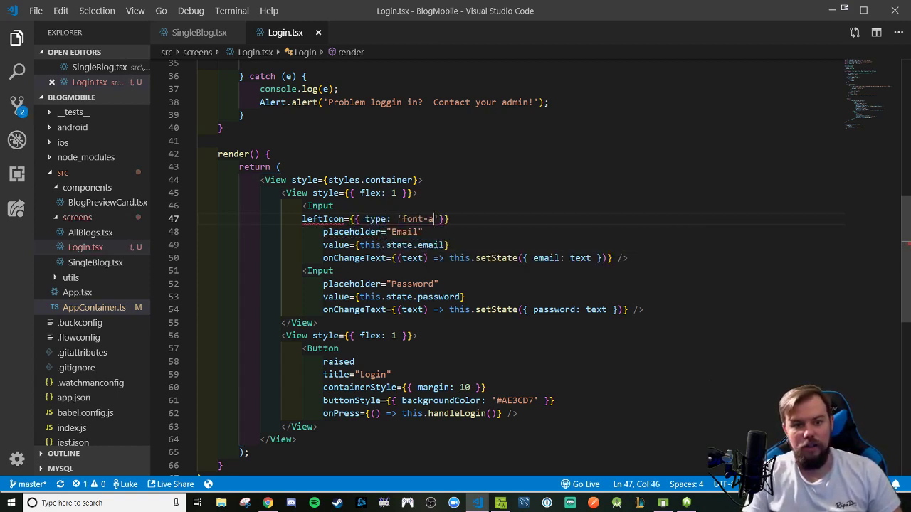
type("wesome")
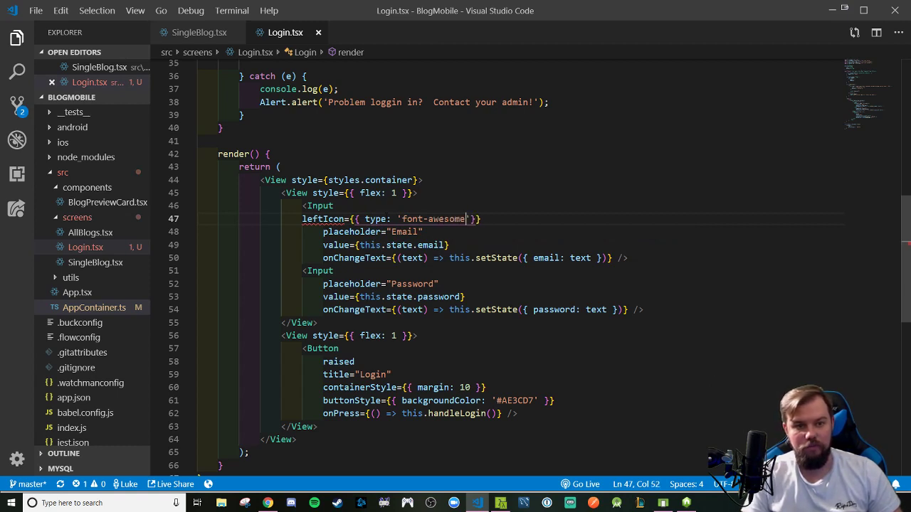
type(", name: '")
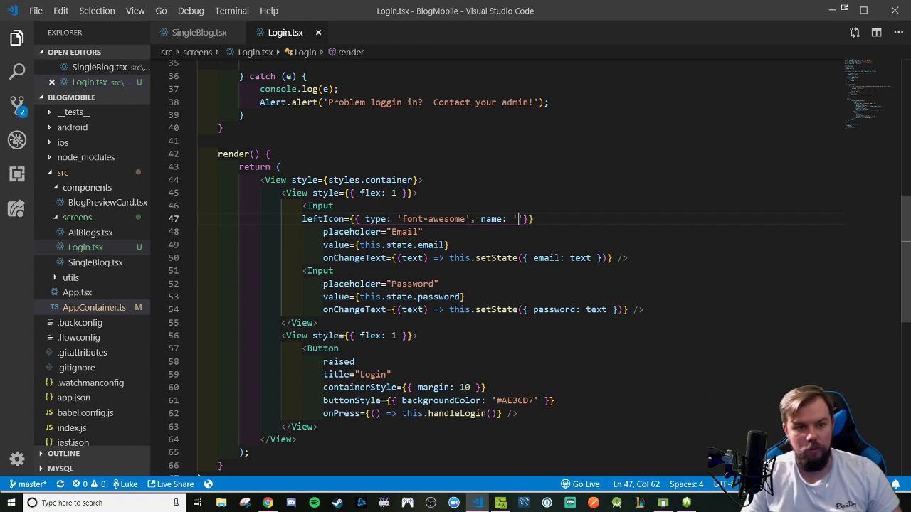
type("envelope")
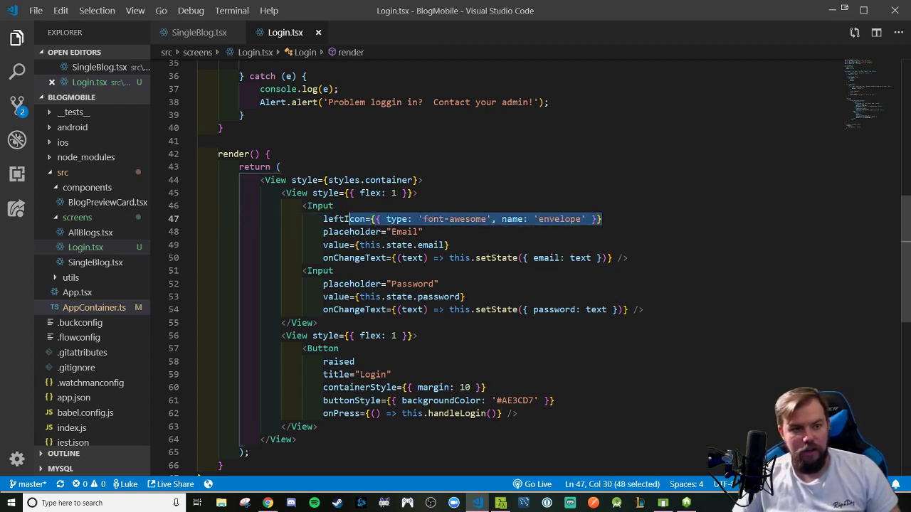
Paste the leftIcon onto the password Input and rename the icon to 'key'.
left_click(353, 283)
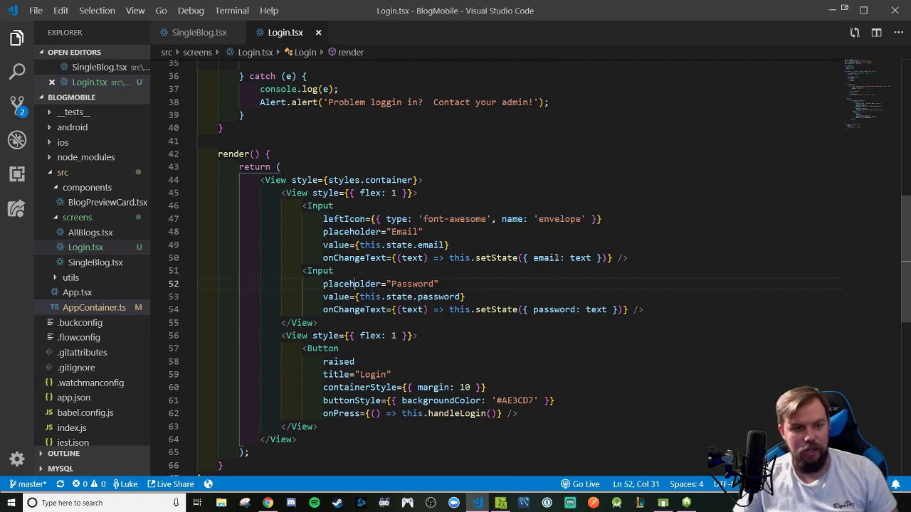
type("leftIcon={{ type: 'font-awesome', name: 'envelope' }}")
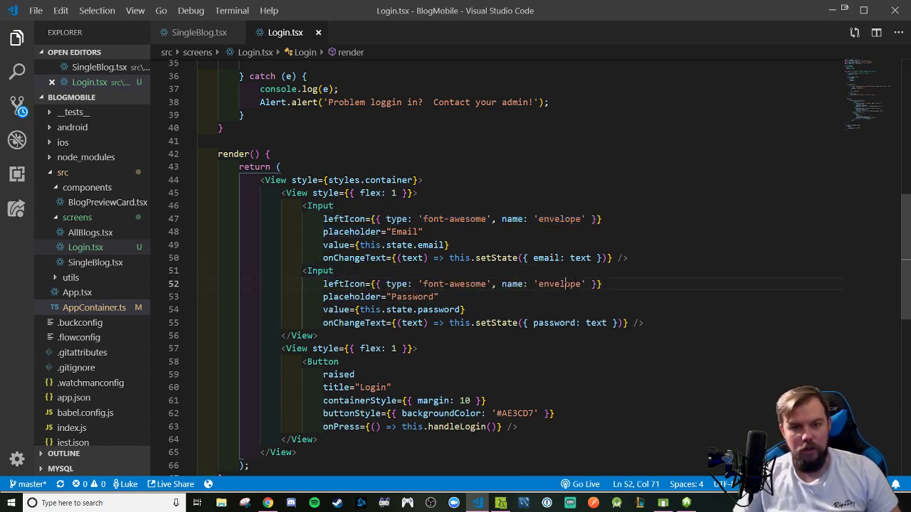
type("key")
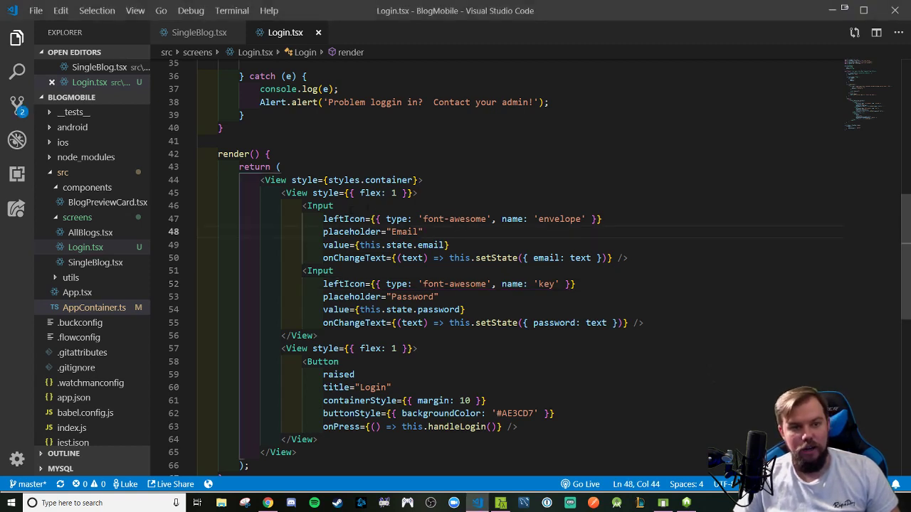
mouse_move(347, 218)
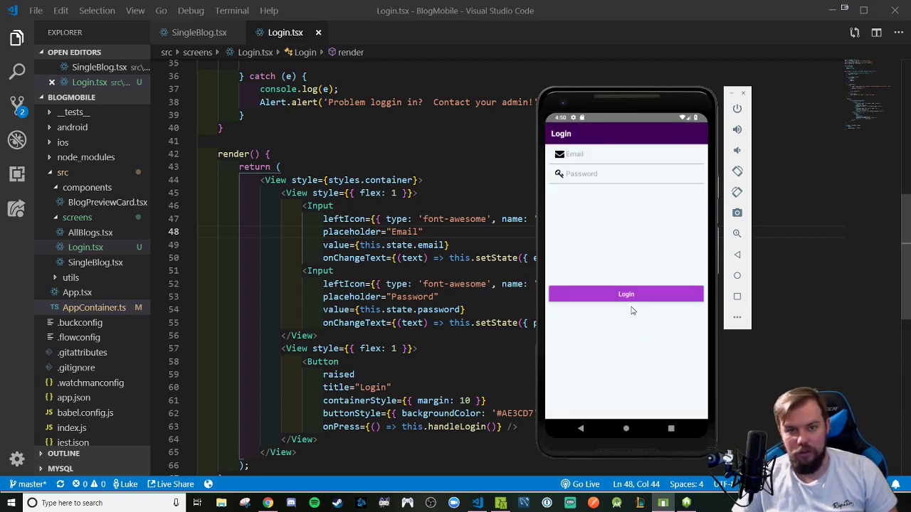
mouse_move(564, 134)
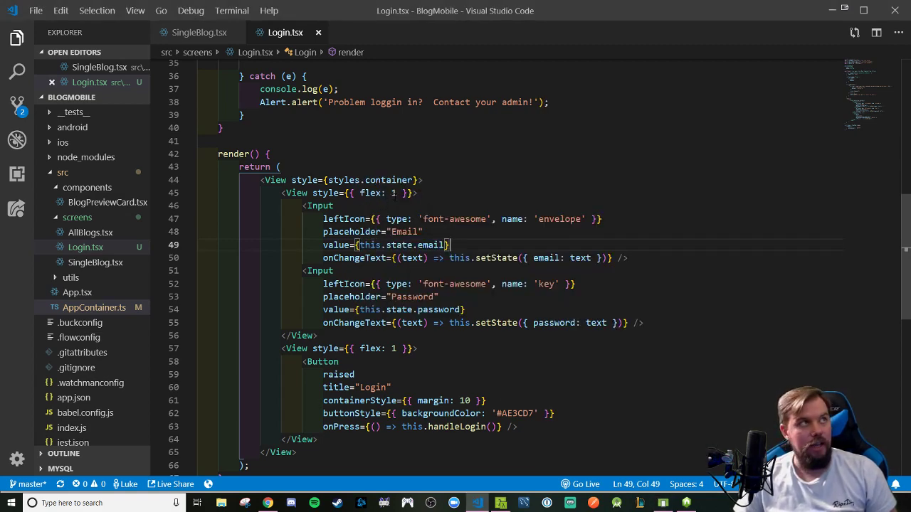
Add centring justifyContent/alignItems to the View style and containerStyle marginVertical 5 to email.
type(", j")
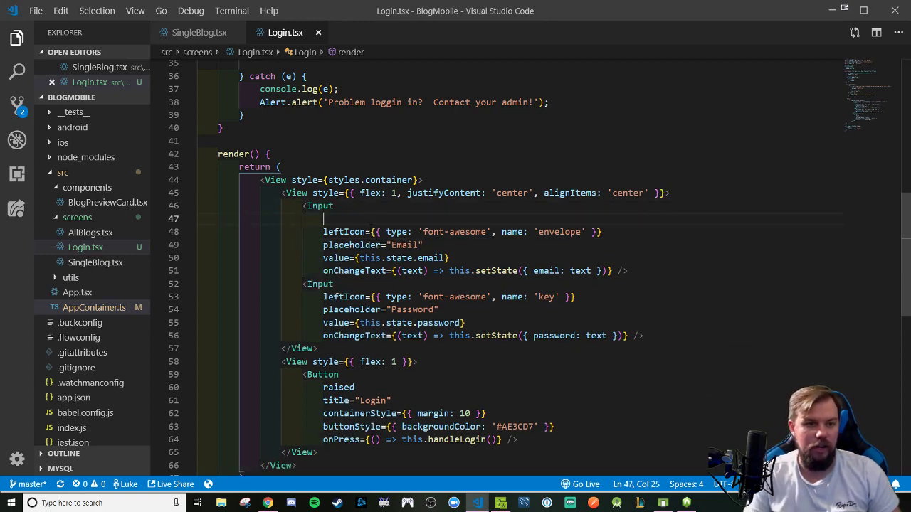
type("cont")
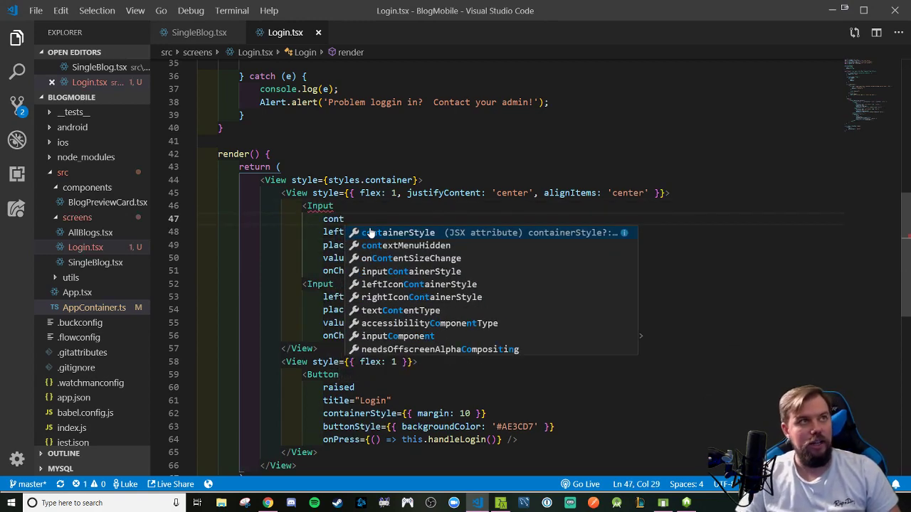
type("containerStyle={{}}")
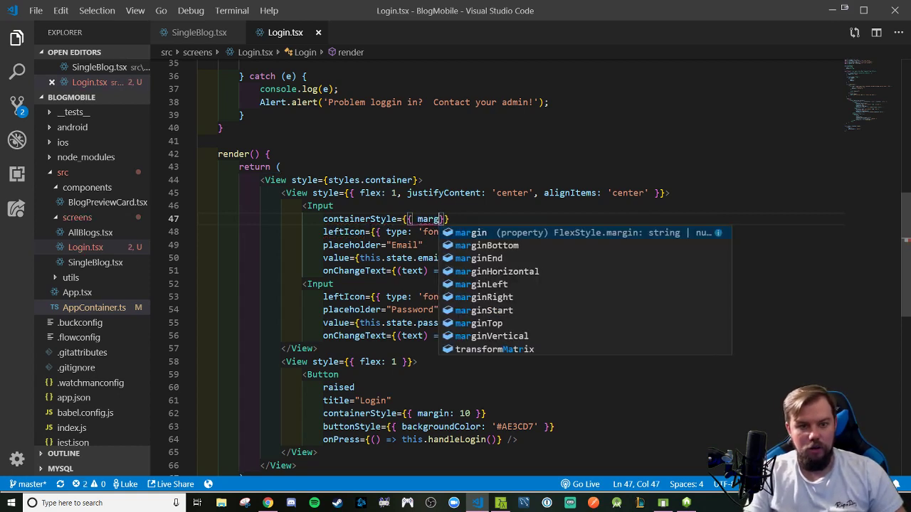
left_click(492, 336)
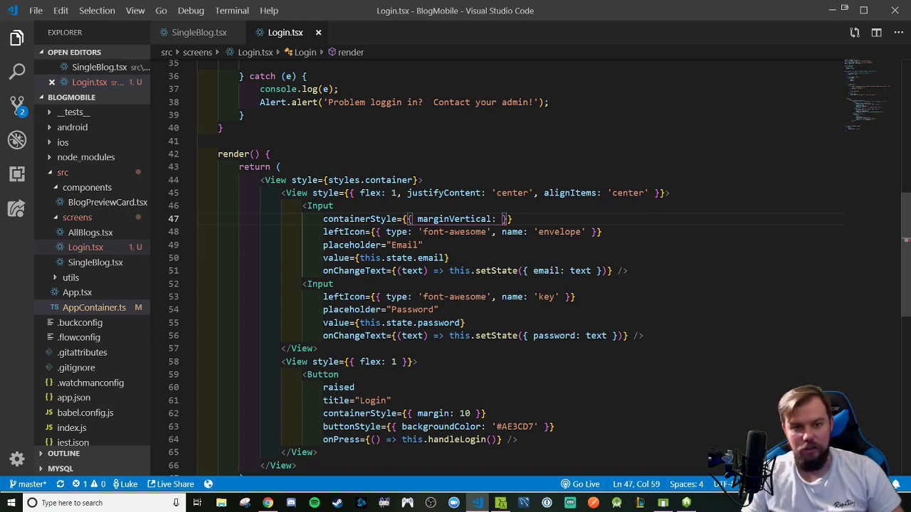
type("5")
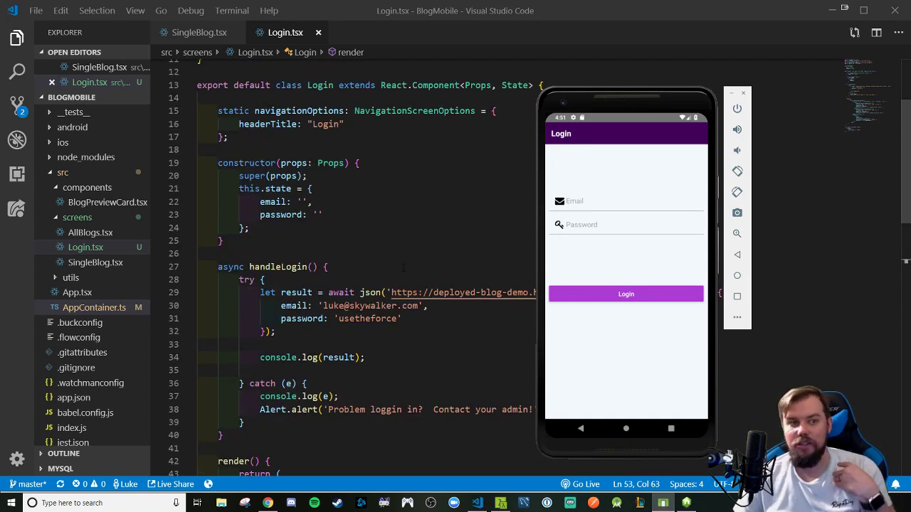
mouse_move(607, 123)
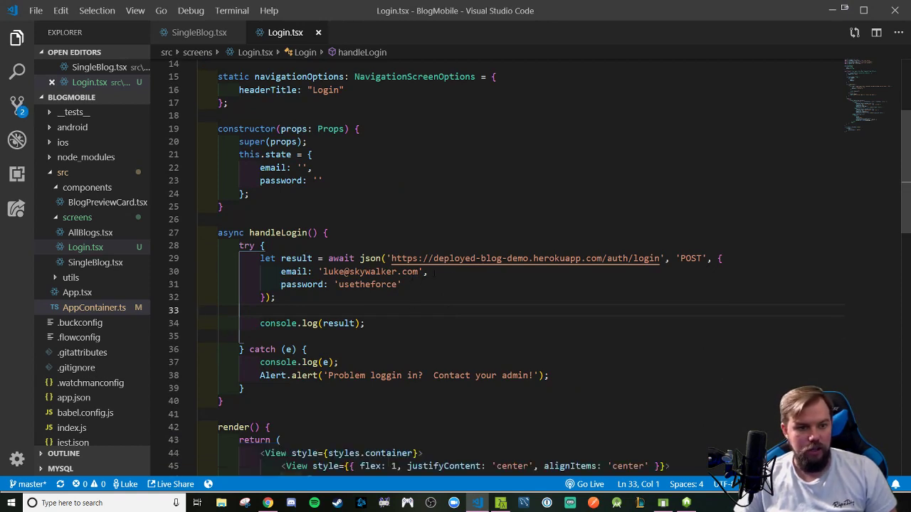
Replace handleLogin's hard-coded email and password with this.state.email and this.state.password.
left_click_drag(321, 271, 426, 271)
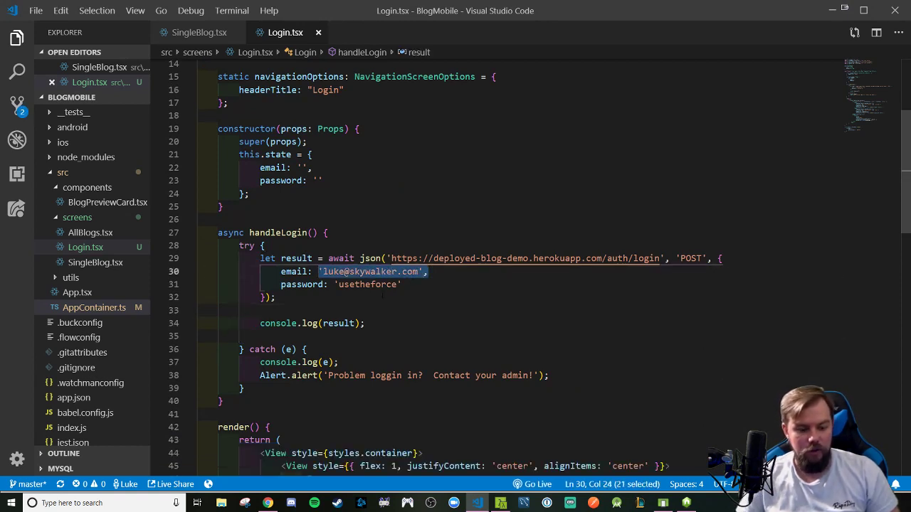
type("this.state.email")
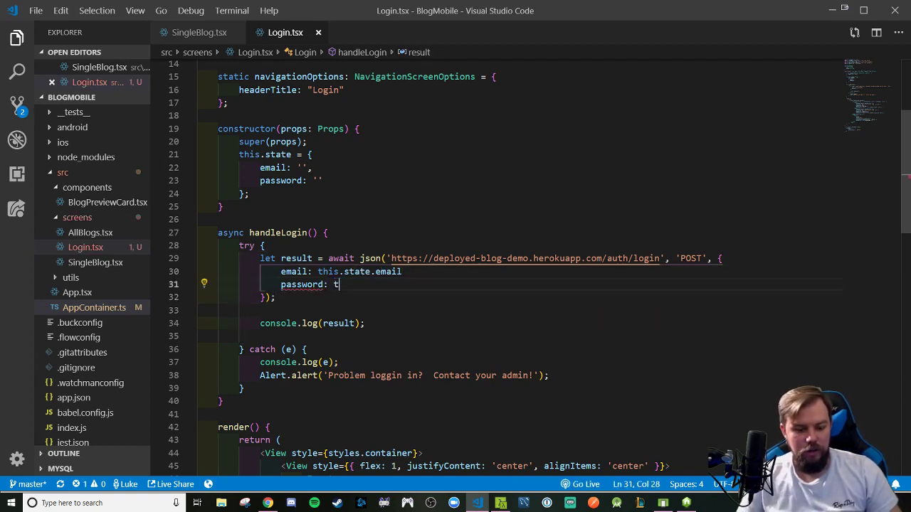
type("his.state.pa")
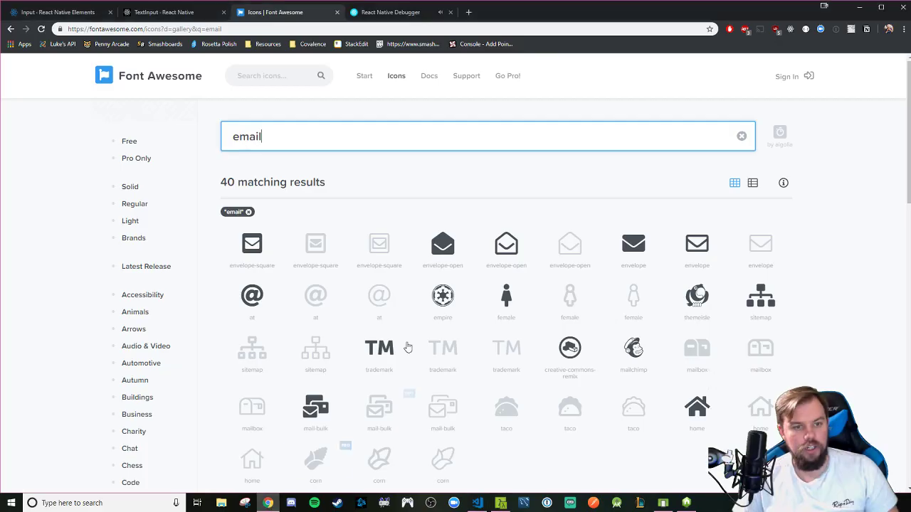
Type an email and password into the emulator's login form and submit with Login.
left_click(400, 12)
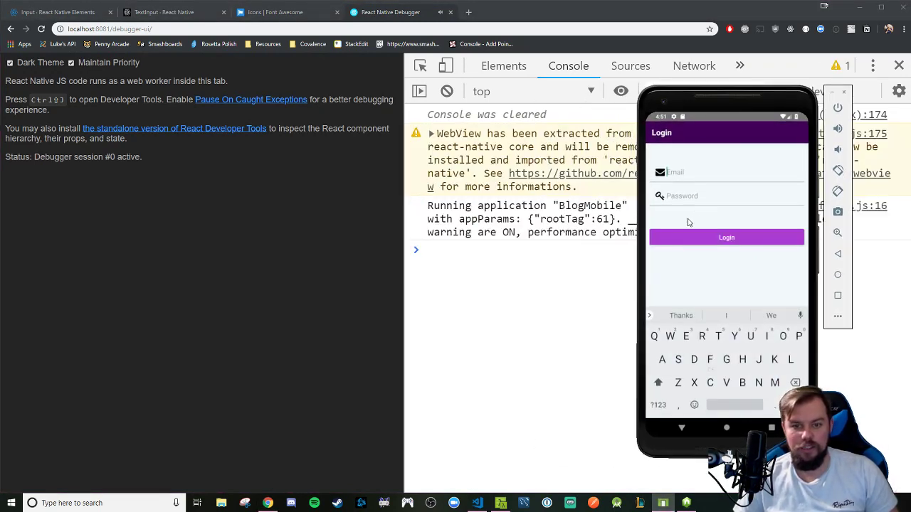
type("luke@skw")
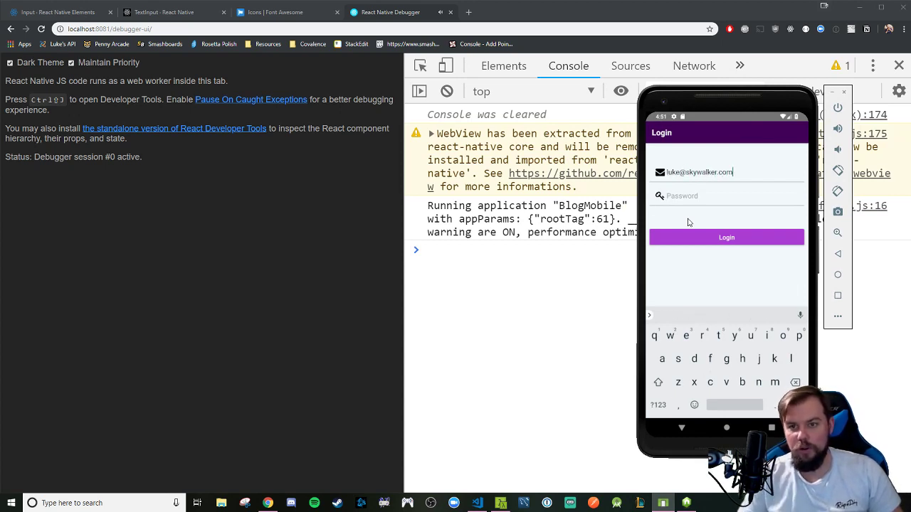
left_click(725, 196)
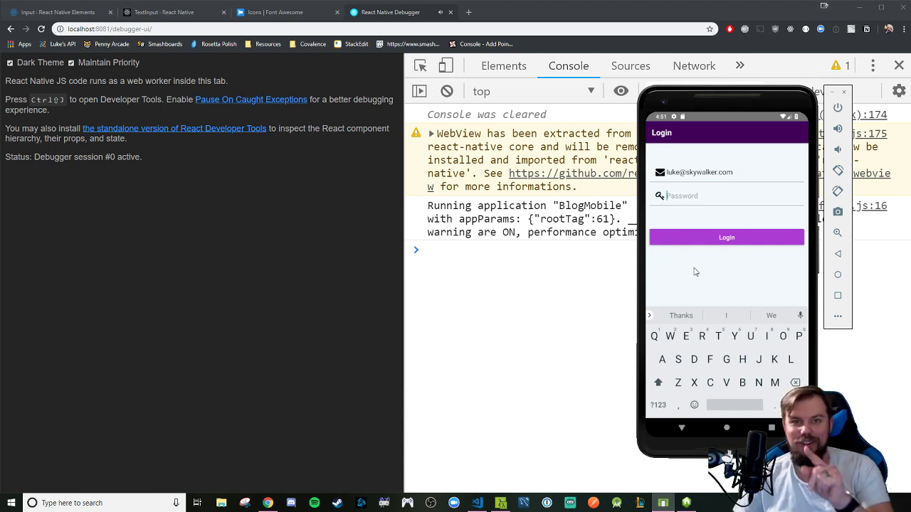
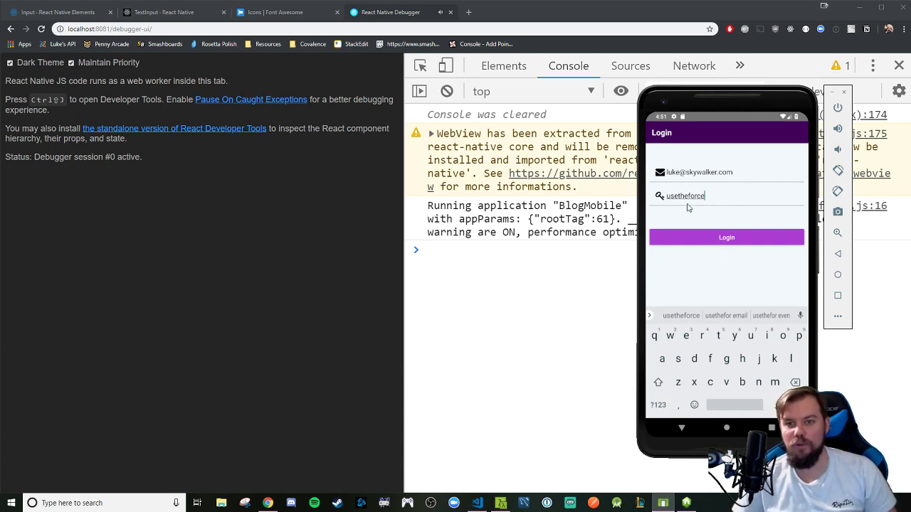
mouse_move(633, 318)
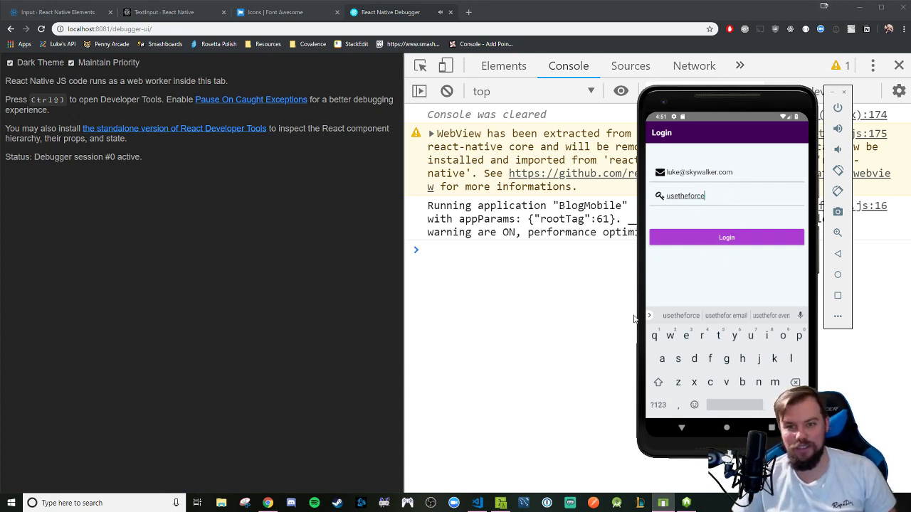
left_click(726, 237)
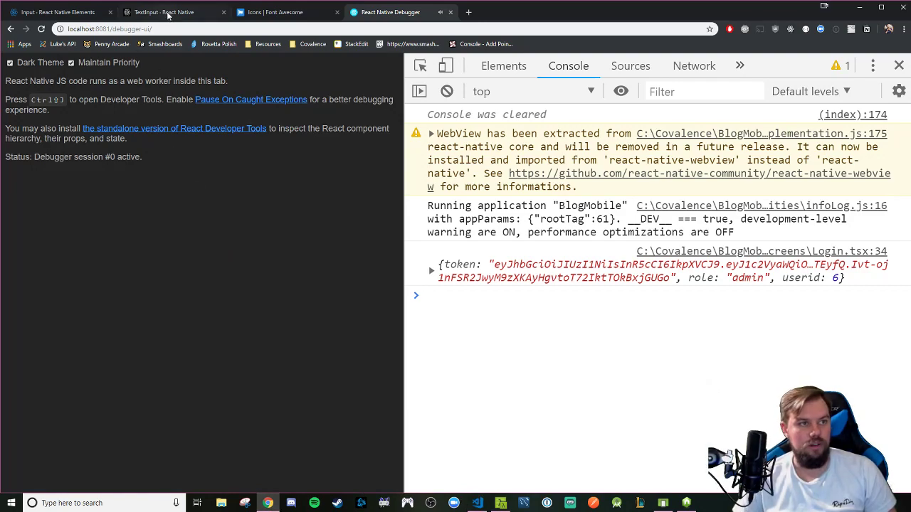
left_click(160, 12)
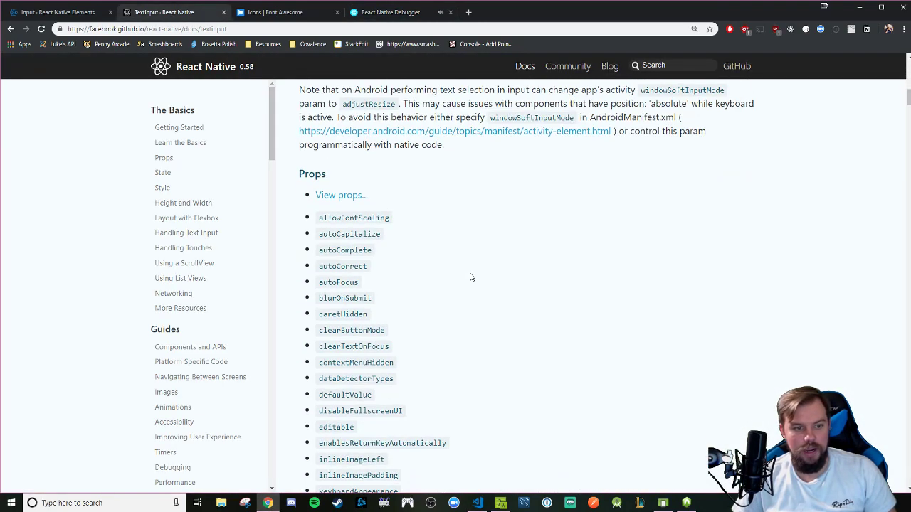
scroll("down", 3)
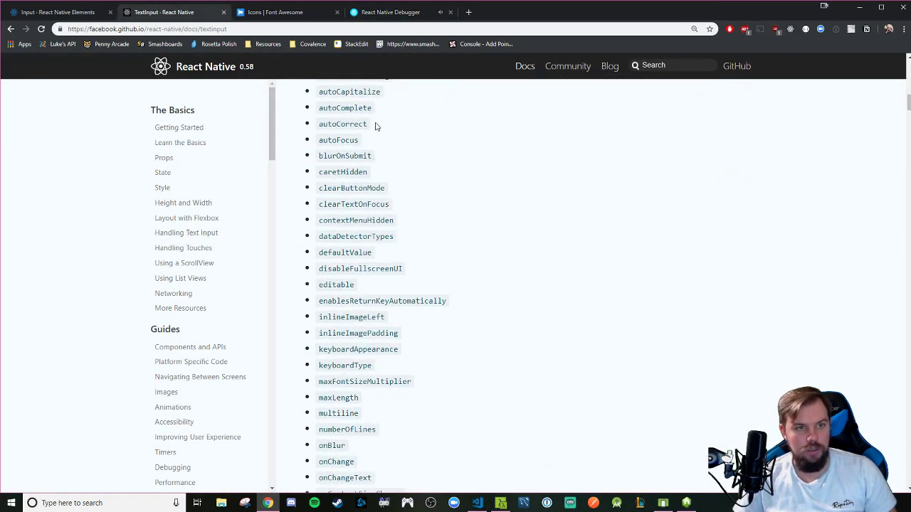
scroll("up", 3)
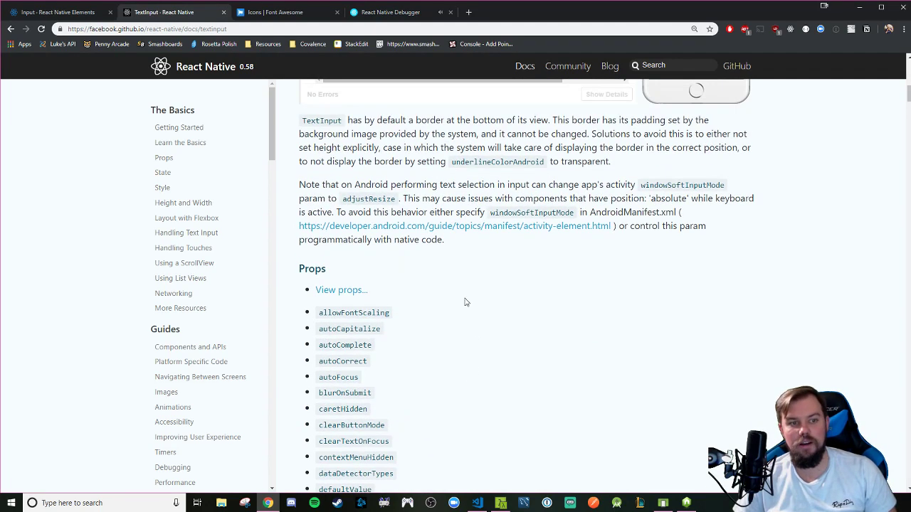
scroll("down", 3)
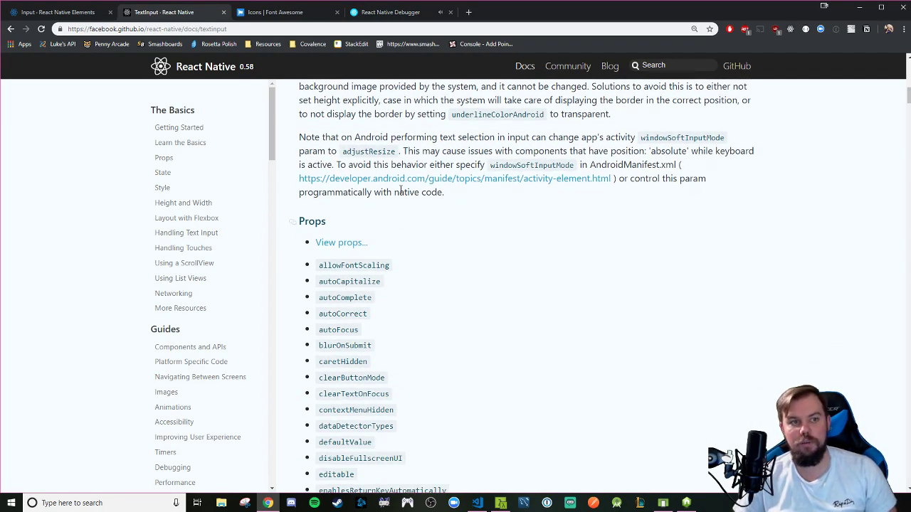
left_click(57, 13)
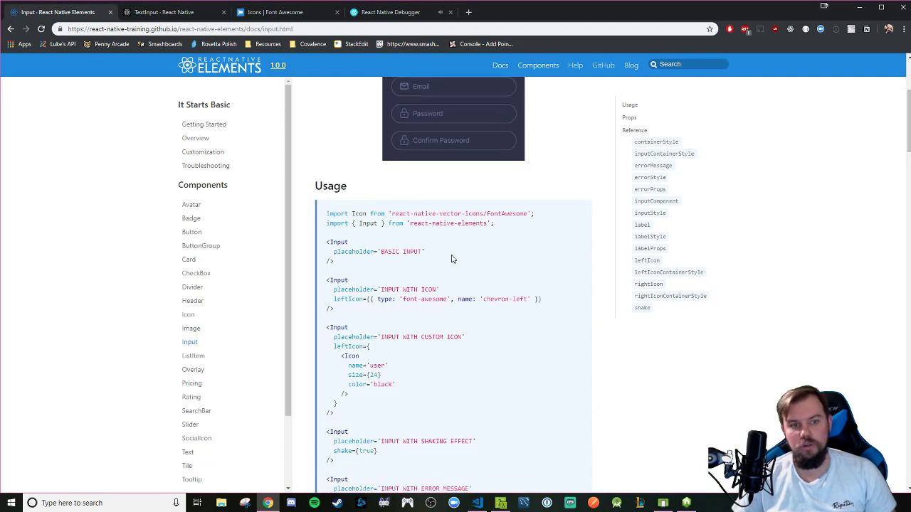
scroll("down", 3)
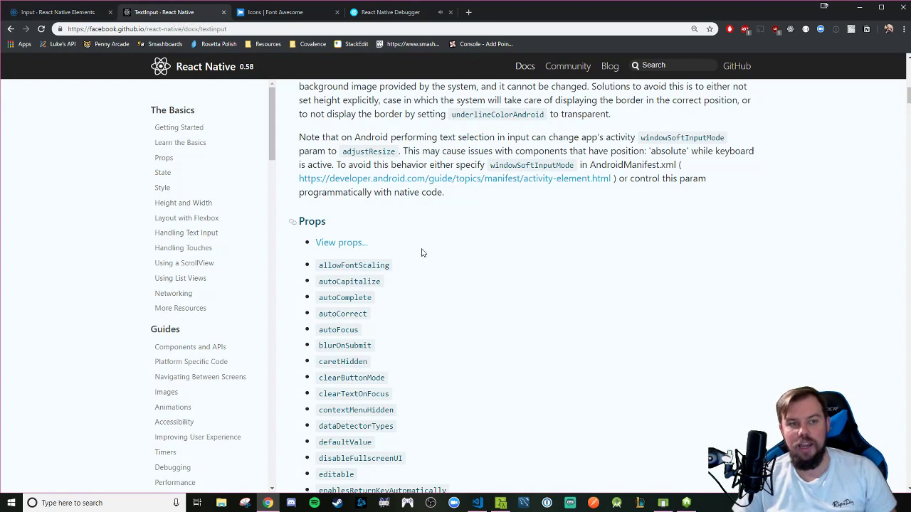
mouse_move(469, 298)
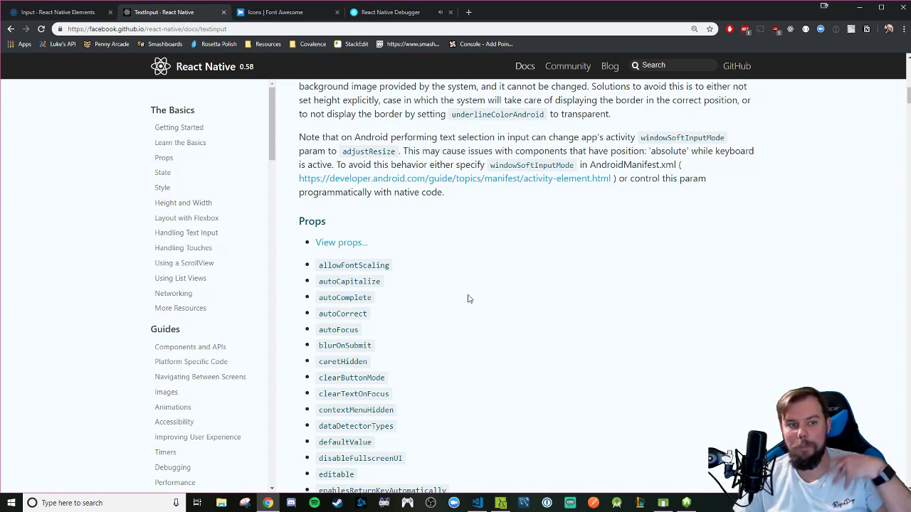
mouse_move(340, 304)
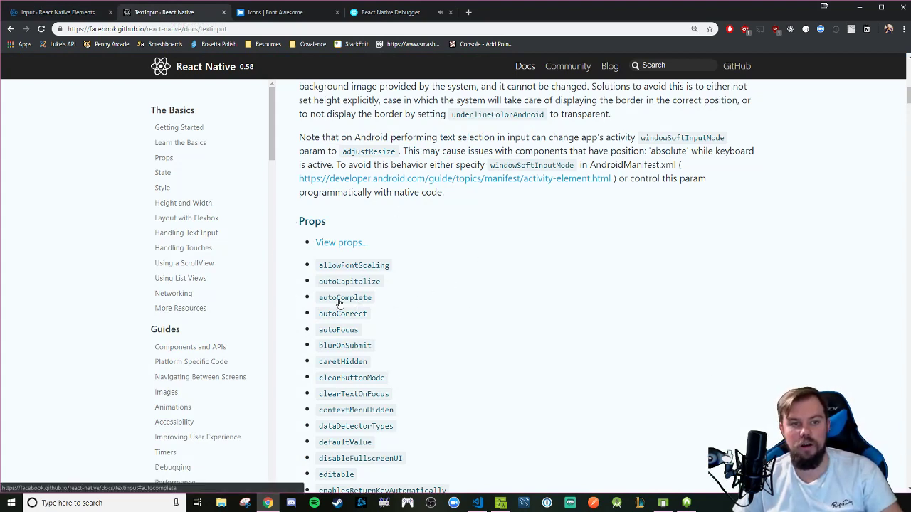
mouse_move(551, 360)
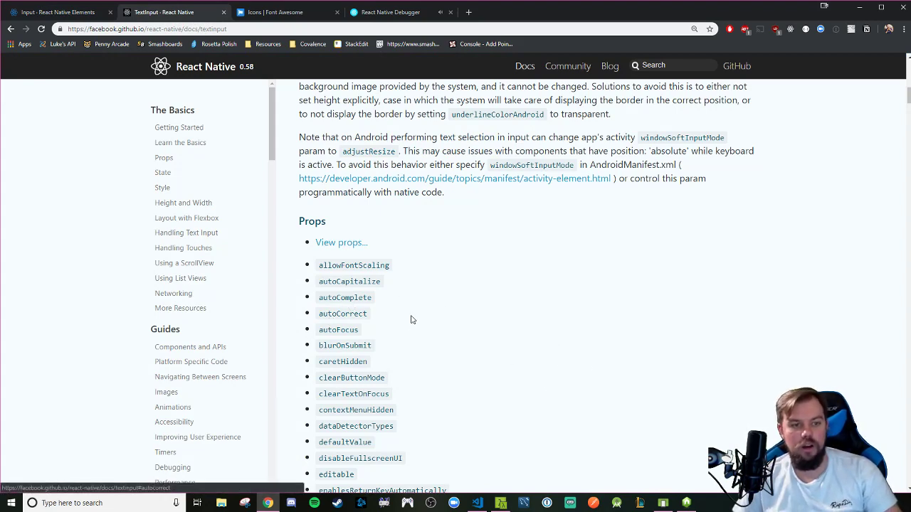
scroll("down", 3)
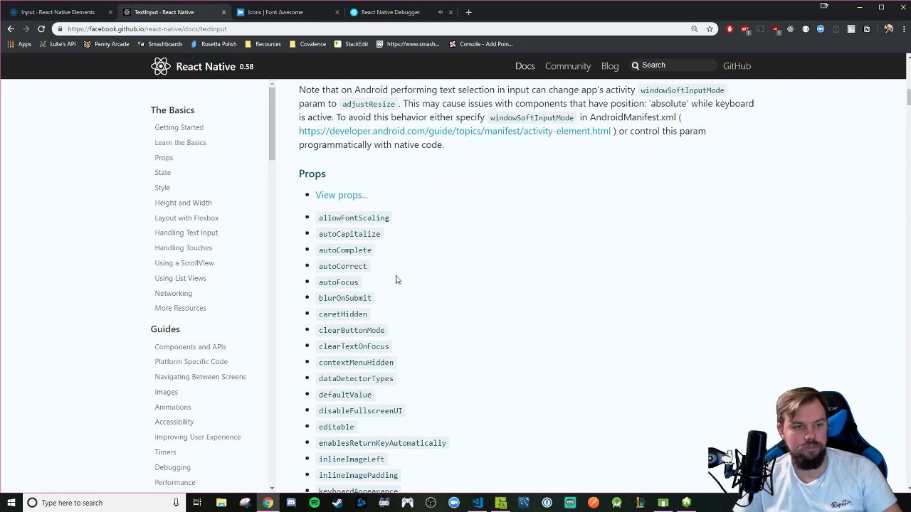
scroll("down", 3)
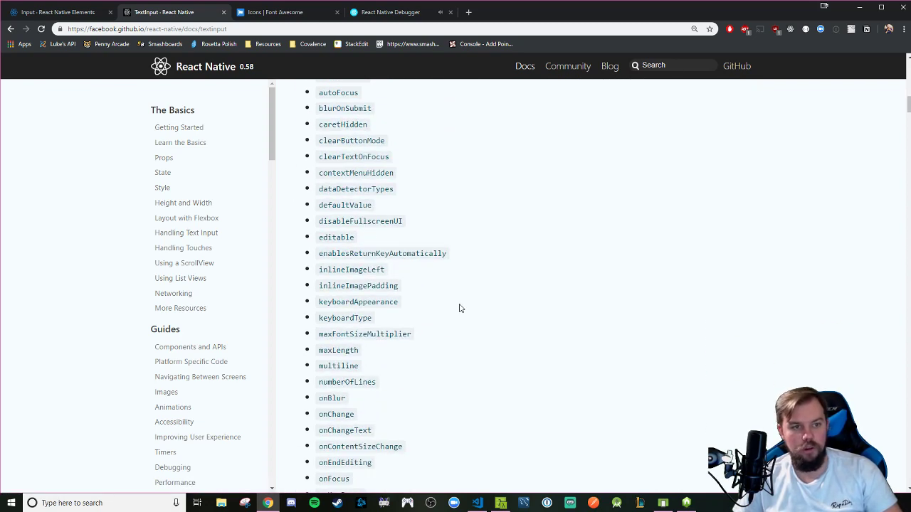
scroll("down", 3)
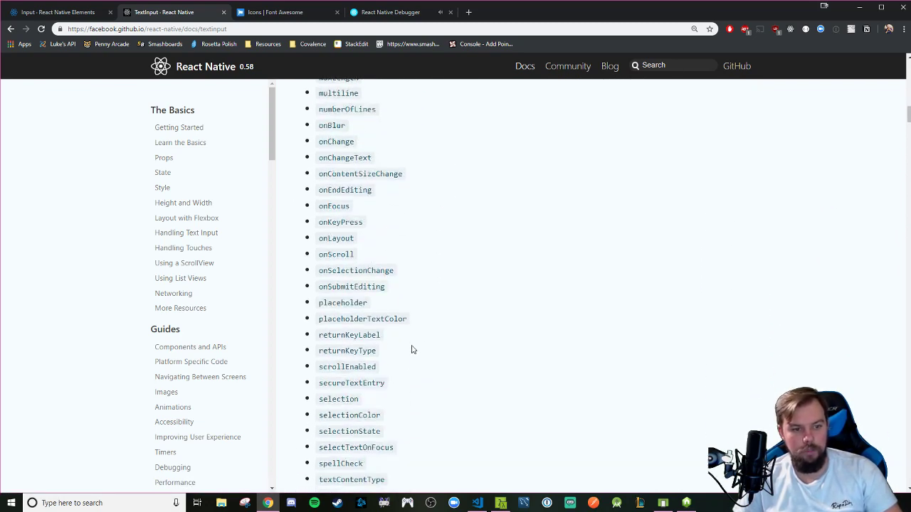
scroll("down", 3)
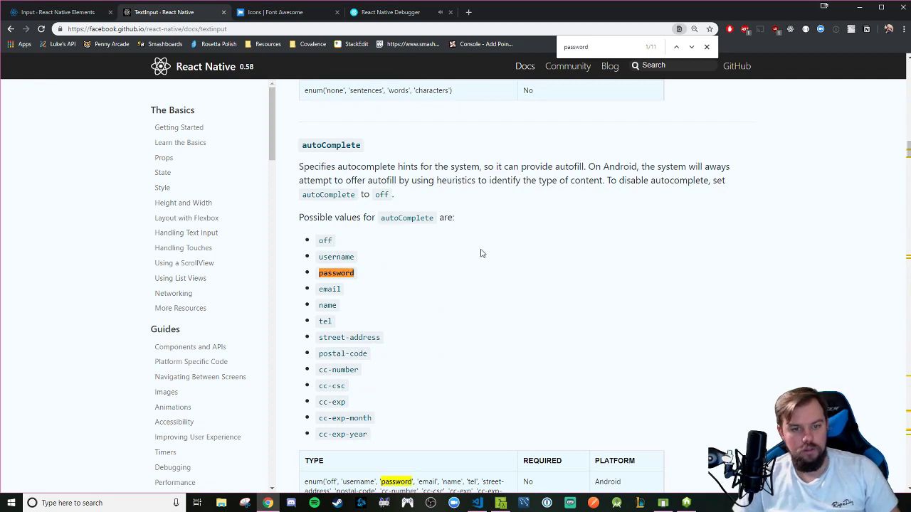
Step through password matches on the TextInput docs to the textContentType values.
scroll("down", 3)
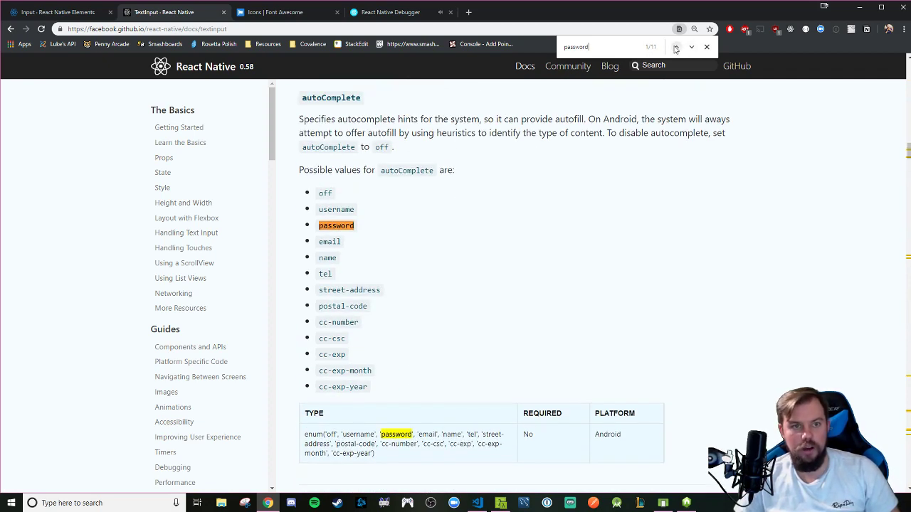
left_click(675, 46)
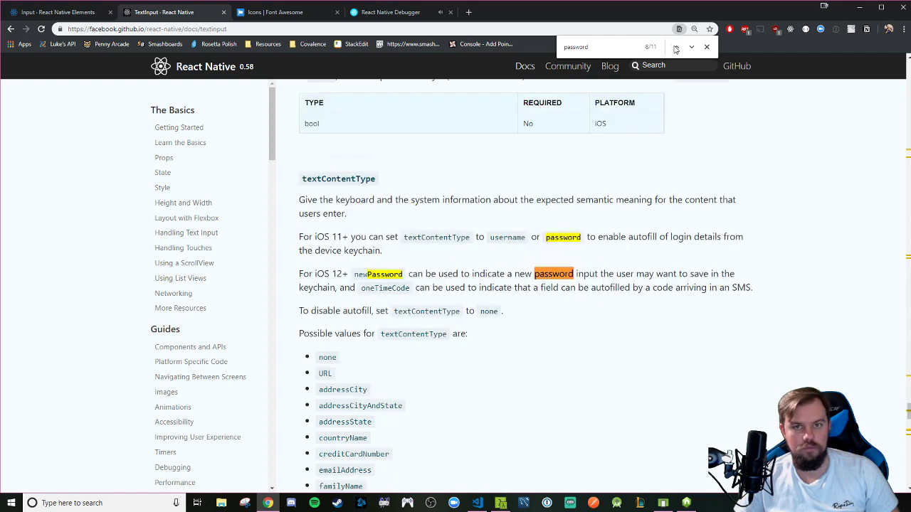
mouse_move(516, 308)
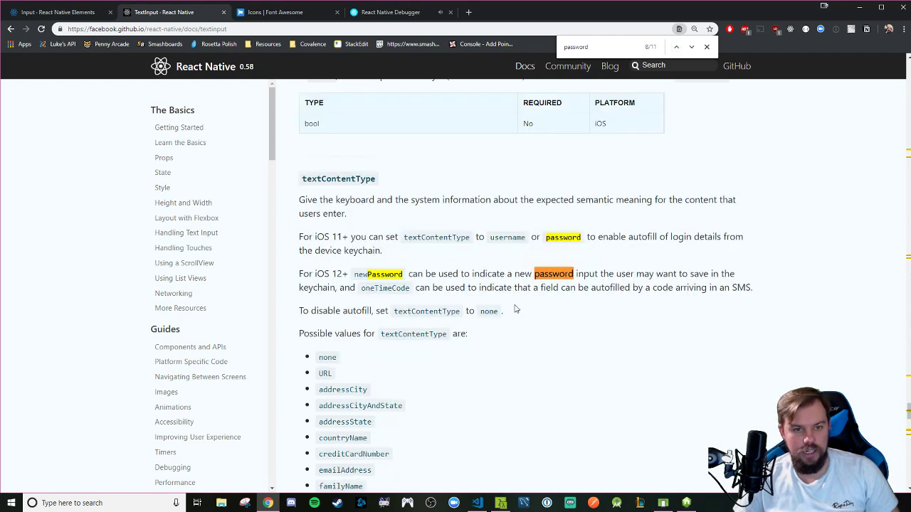
mouse_move(409, 224)
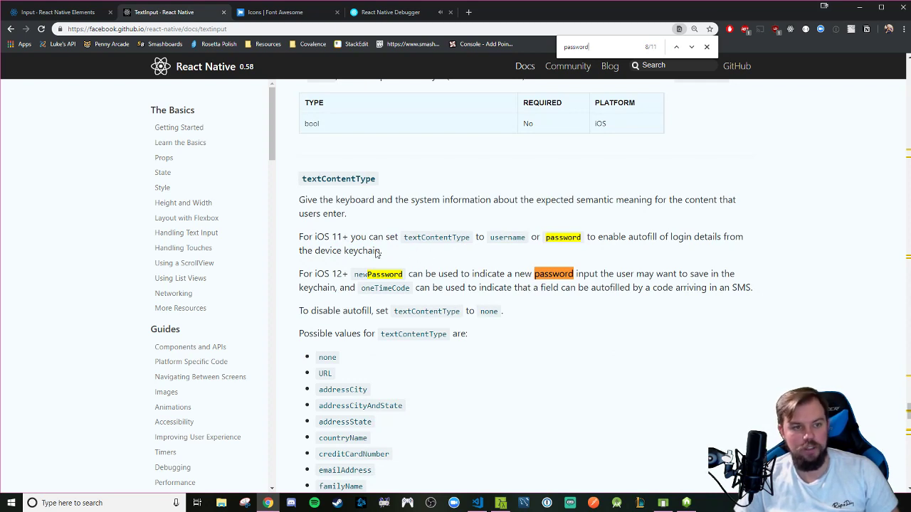
mouse_move(489, 334)
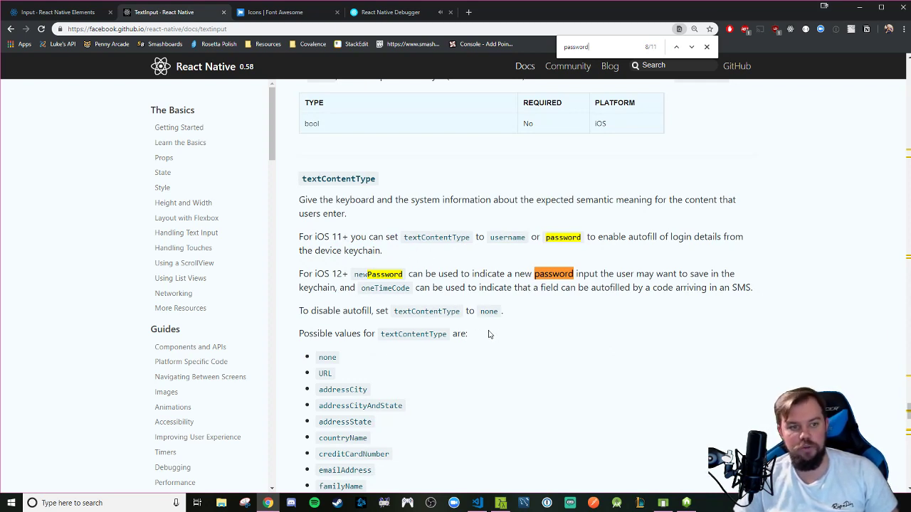
mouse_move(488, 324)
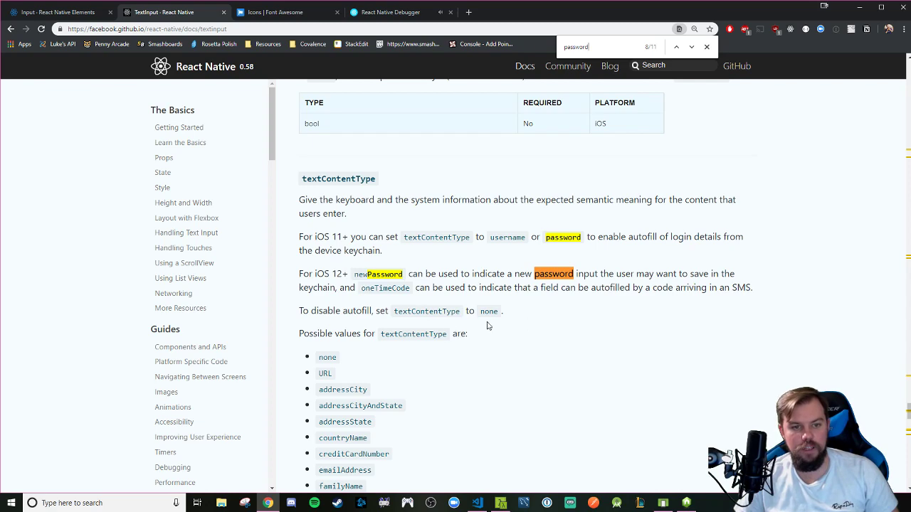
scroll("down", 3)
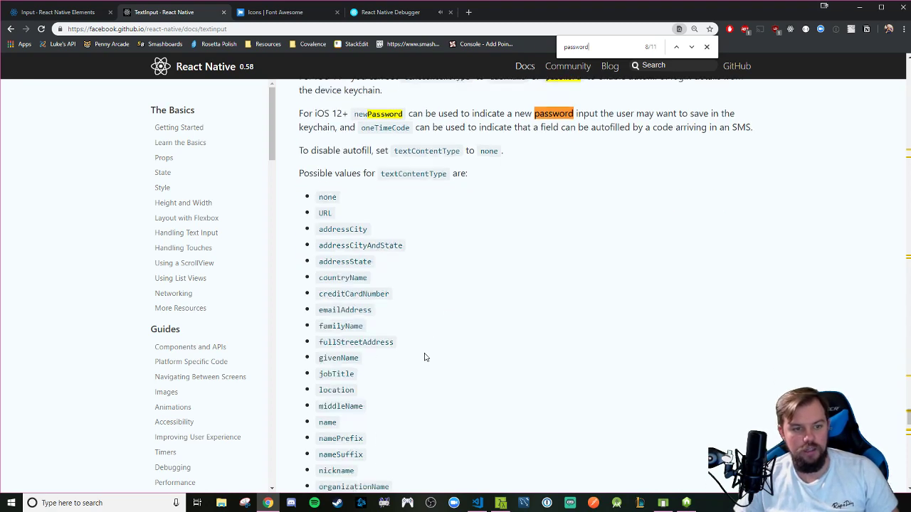
scroll("down", 3)
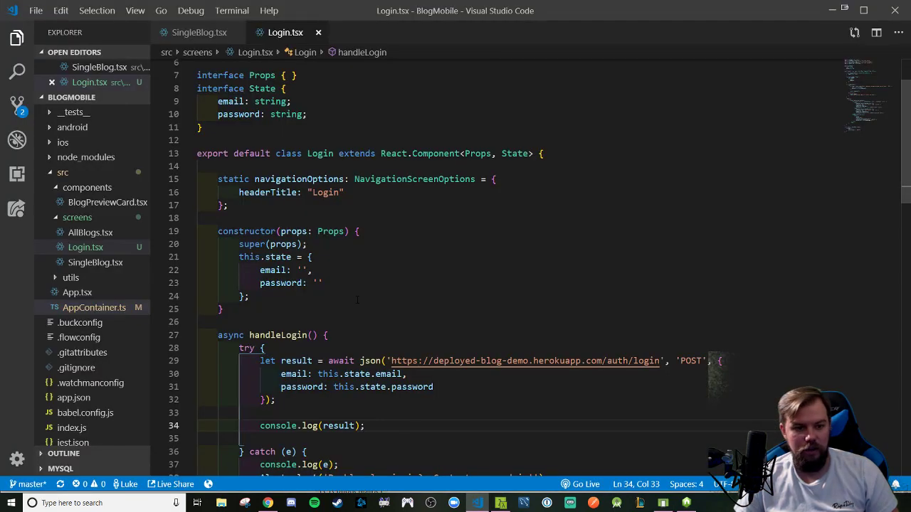
Add textContentType "emailAddress" to the email Input and "password" to the password Input.
scroll("down", 3)
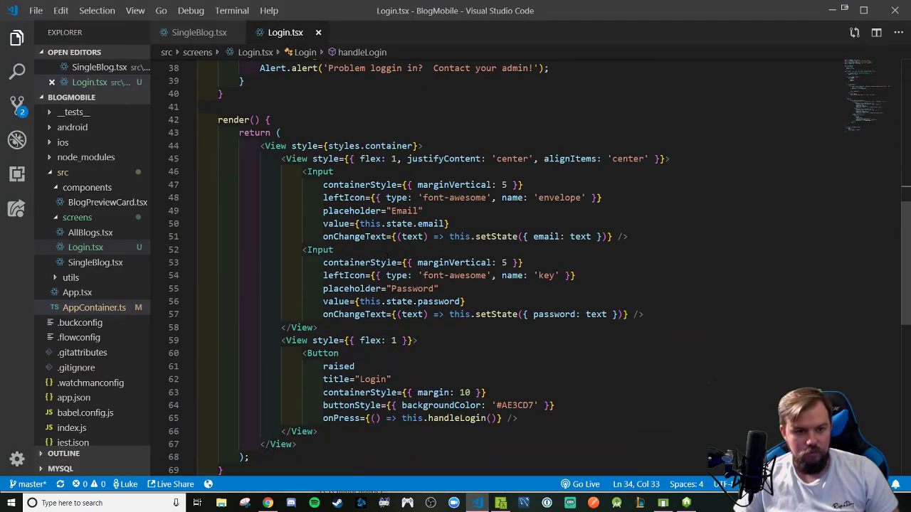
type("text")
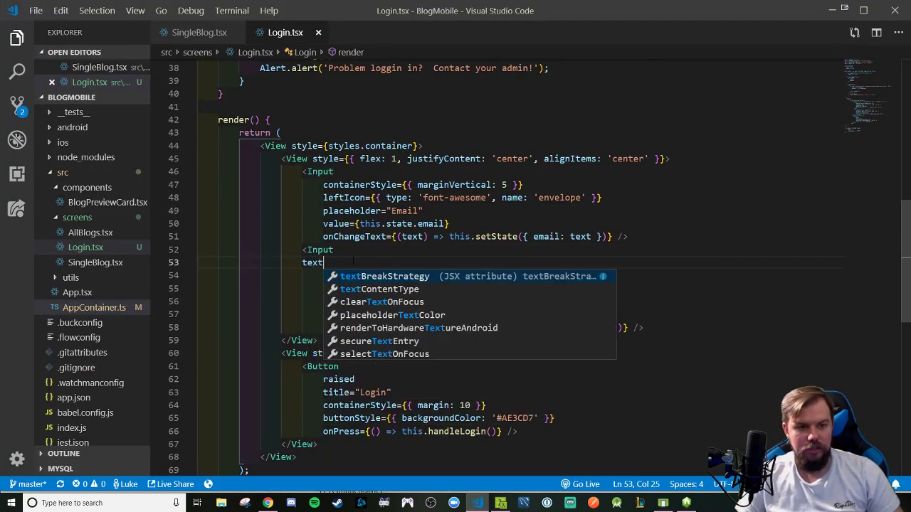
key("Backspace")
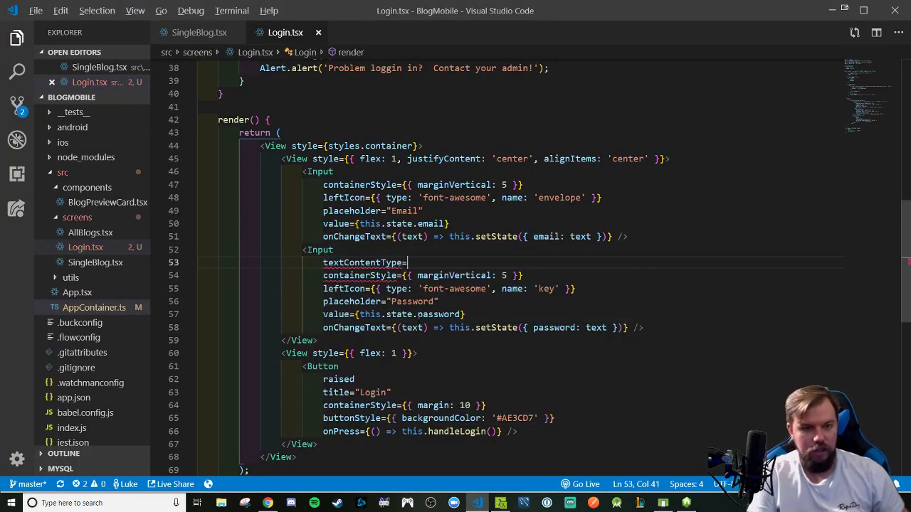
type("\"\"")
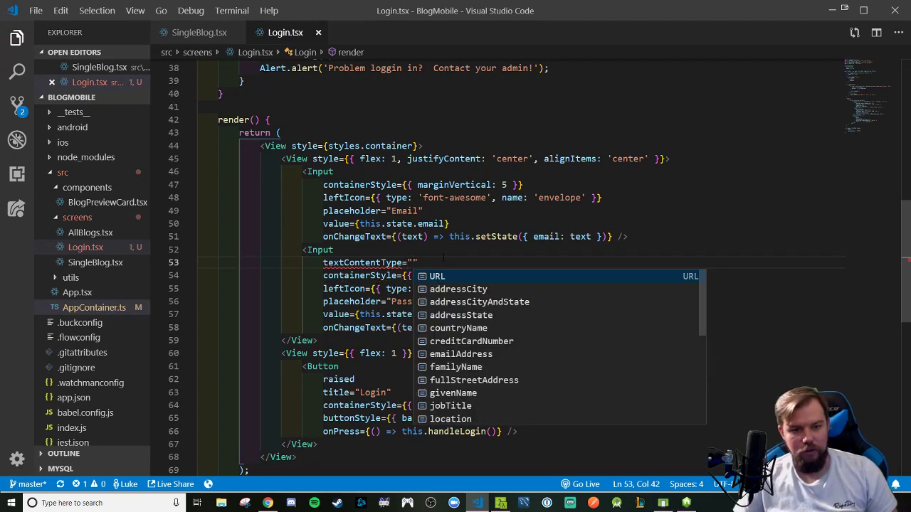
type("password")
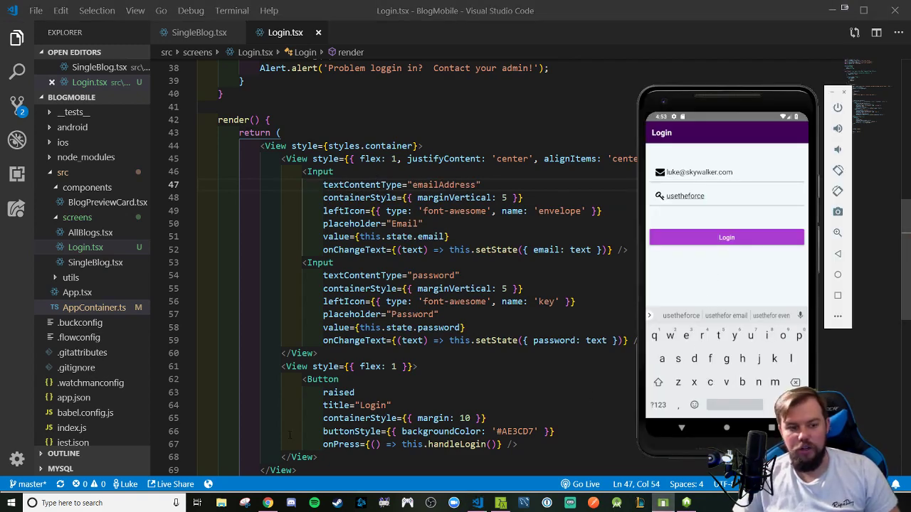
Retype the email and password in the emulator's login form, then revisit the TextInput docs.
left_click(279, 503)
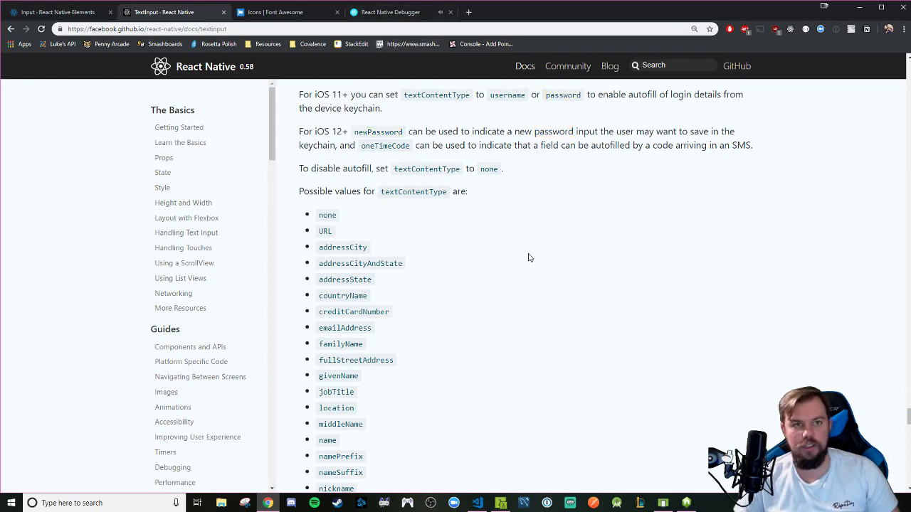
left_click(396, 12)
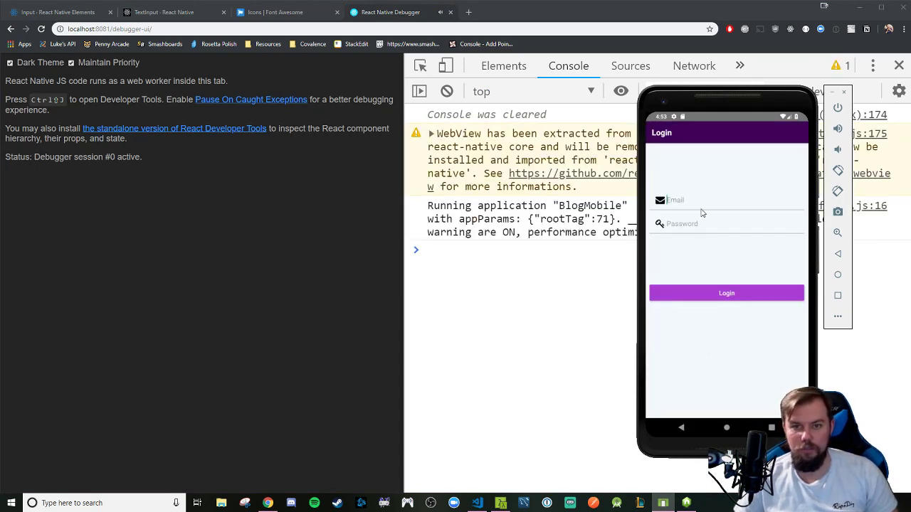
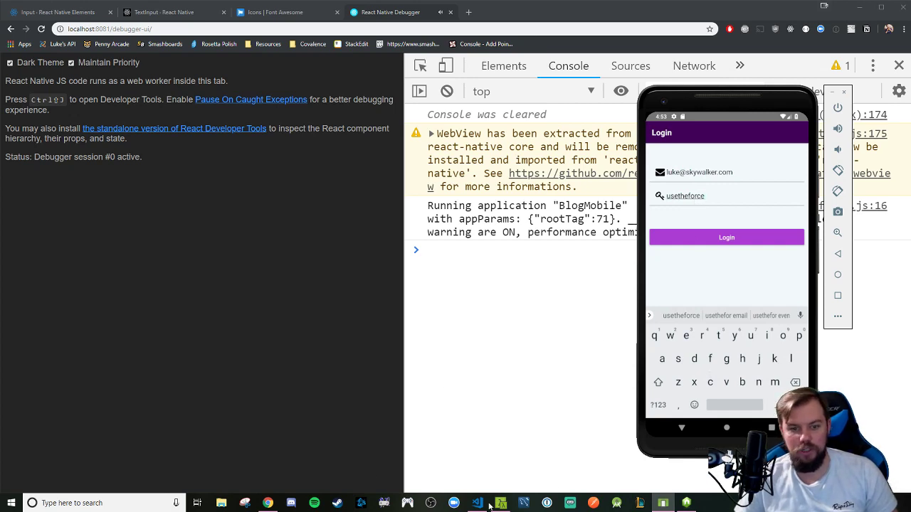
left_click(477, 501)
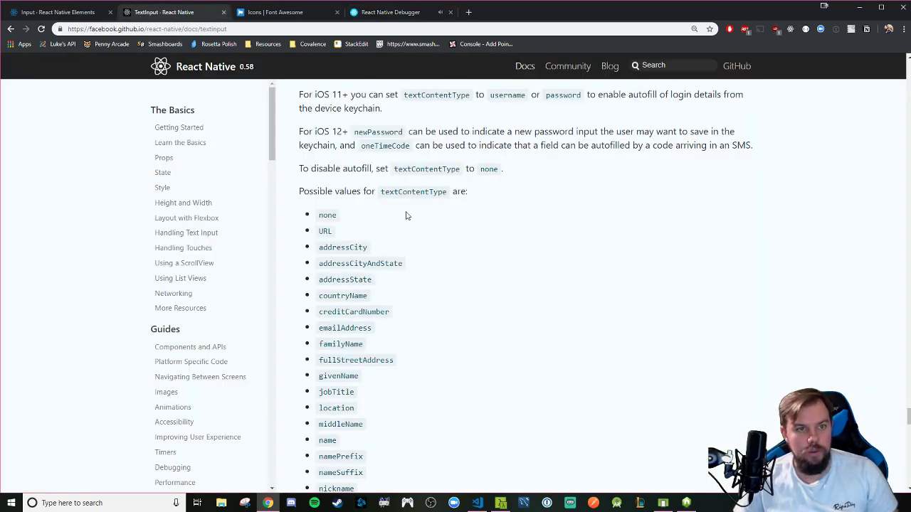
Step through the 'password' matches in the TextInput docs, then close find-in-page.
scroll("up", 3)
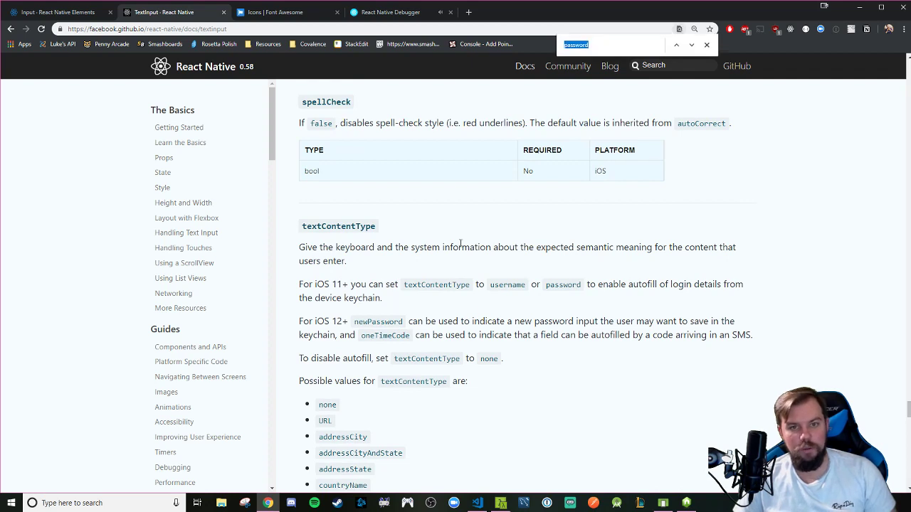
left_click(675, 45)
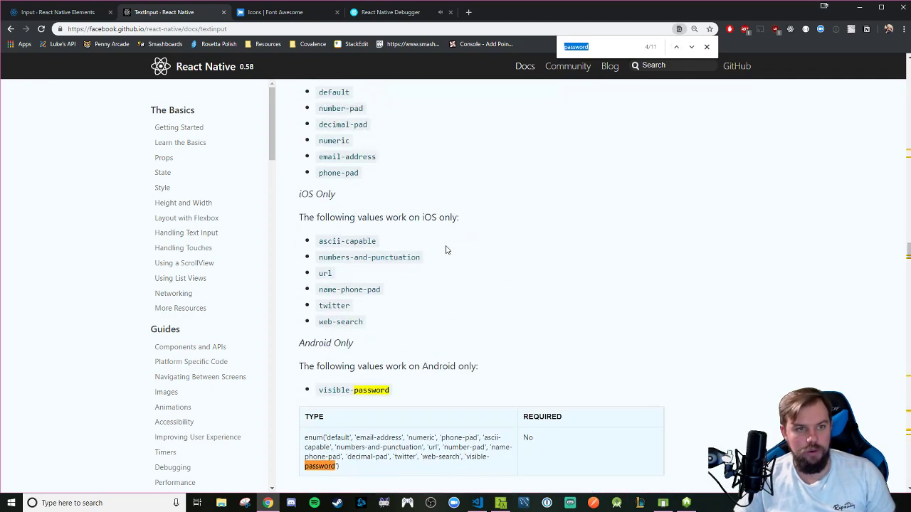
scroll("up", 3)
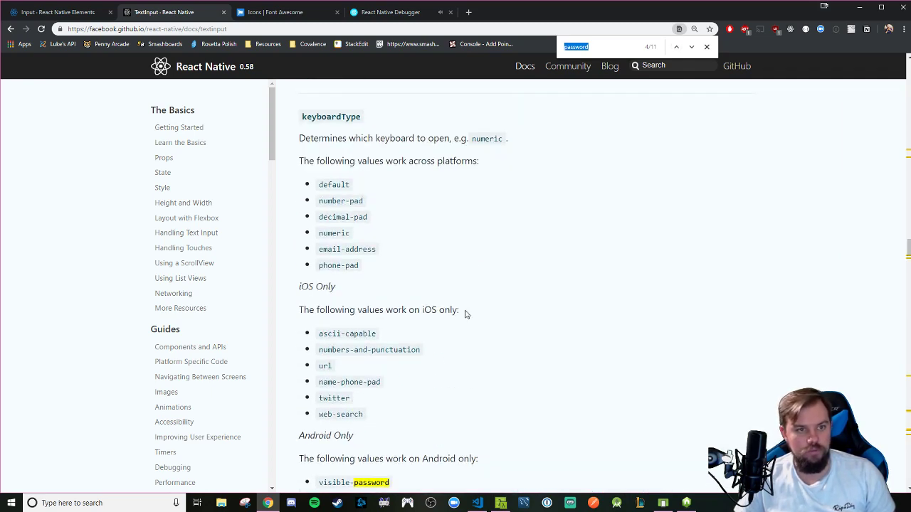
scroll("down", 3)
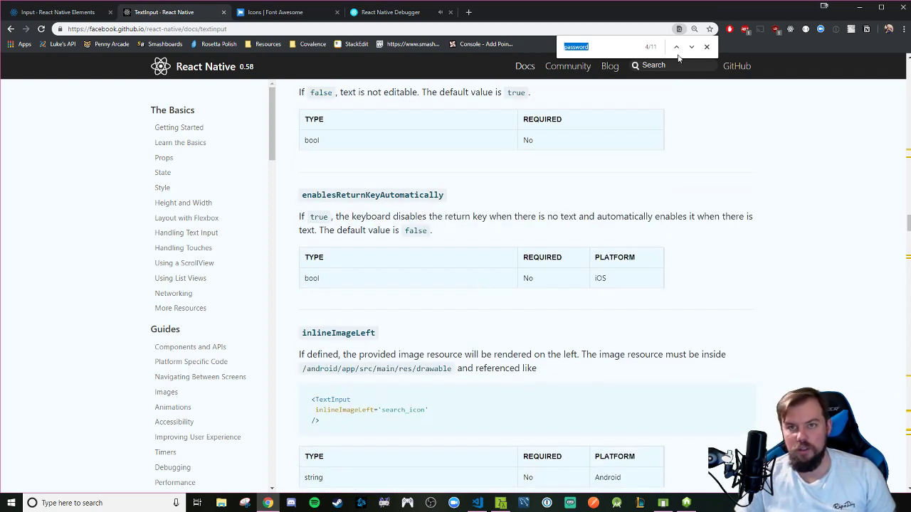
left_click(706, 47)
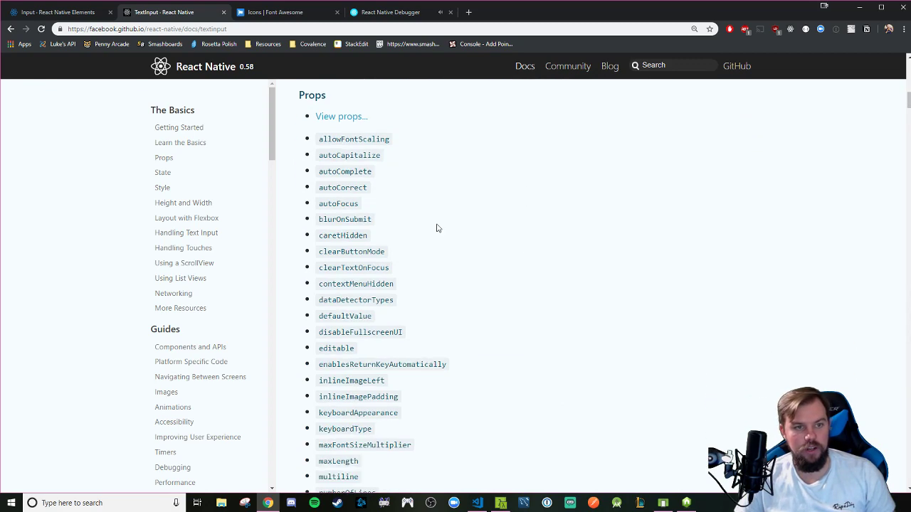
Scroll the props list to secureTextEntry and begin a 'textinput password' search.
scroll("down", 3)
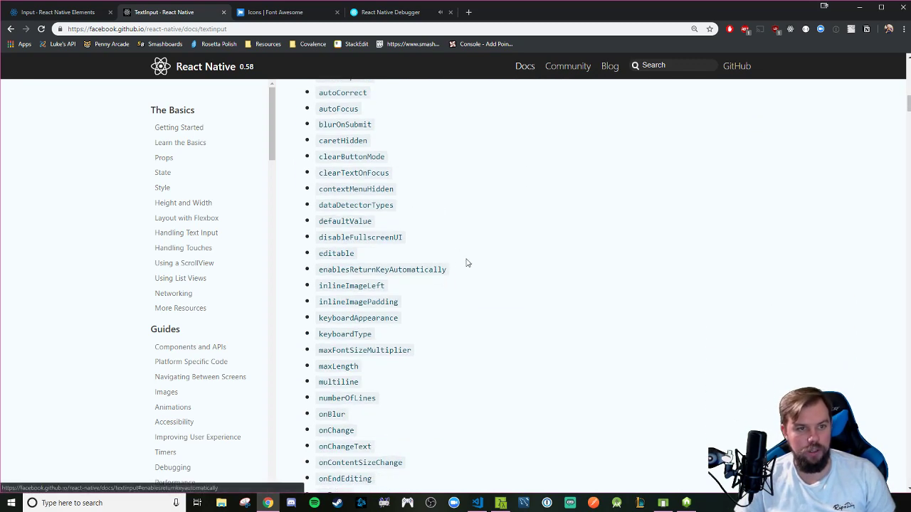
scroll("down", 3)
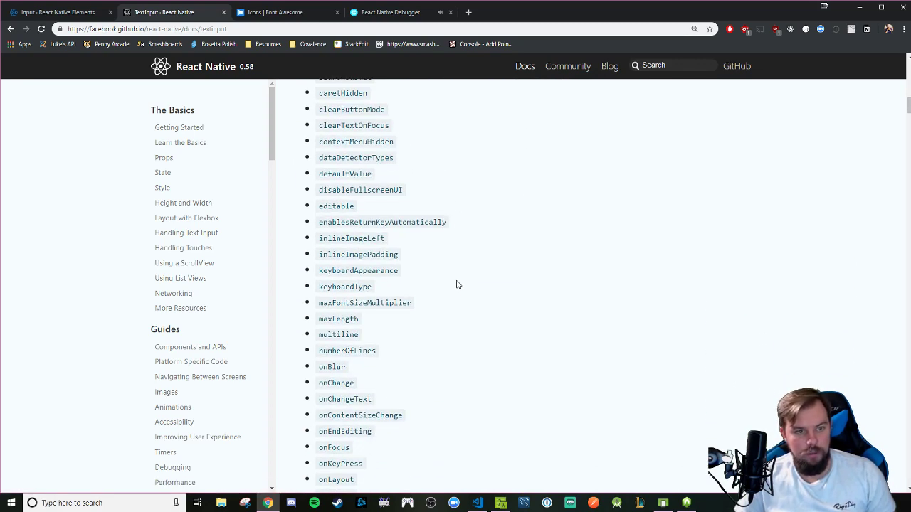
mouse_move(440, 290)
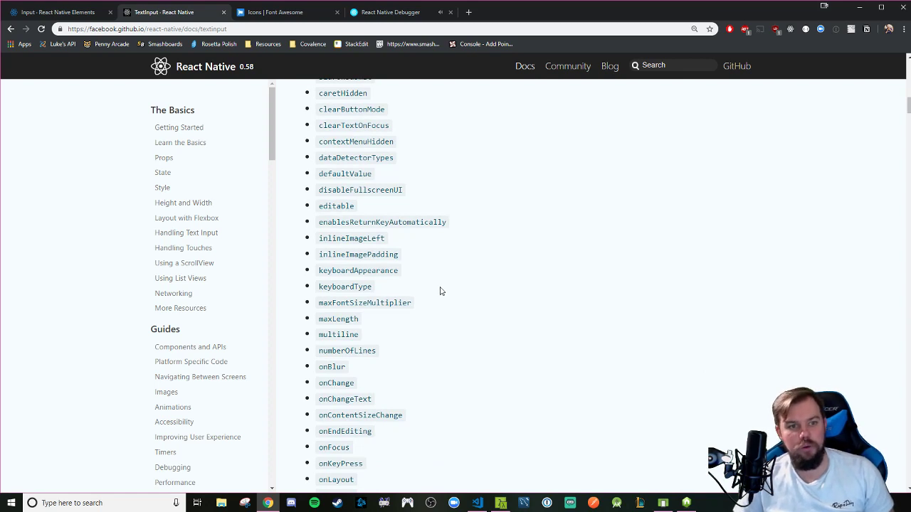
scroll("down", 3)
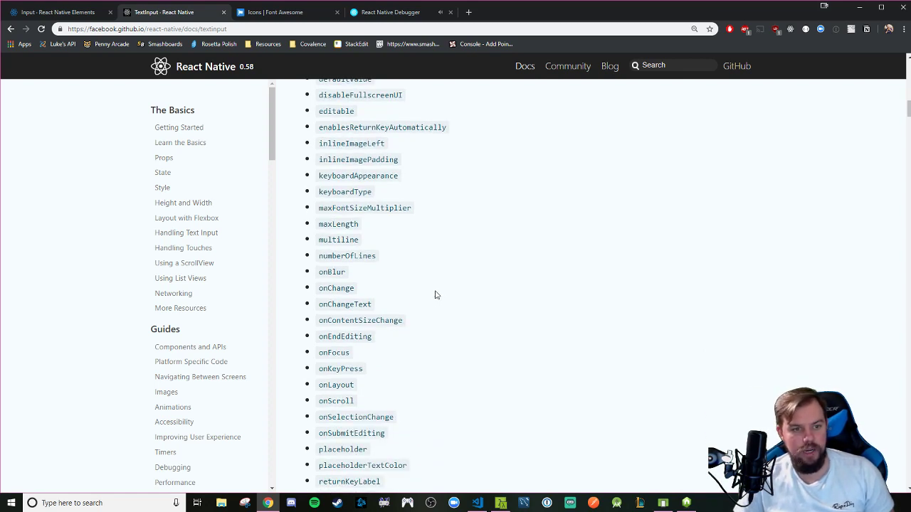
scroll("down", 3)
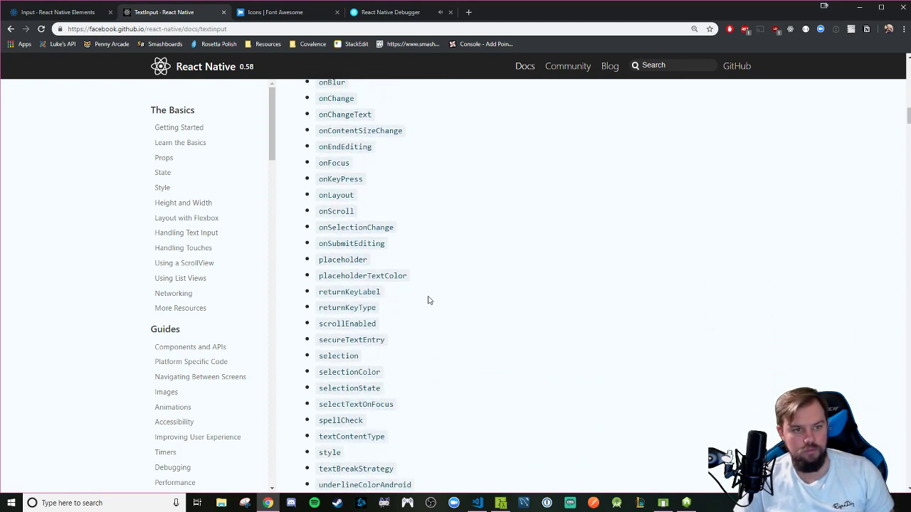
scroll("down", 3)
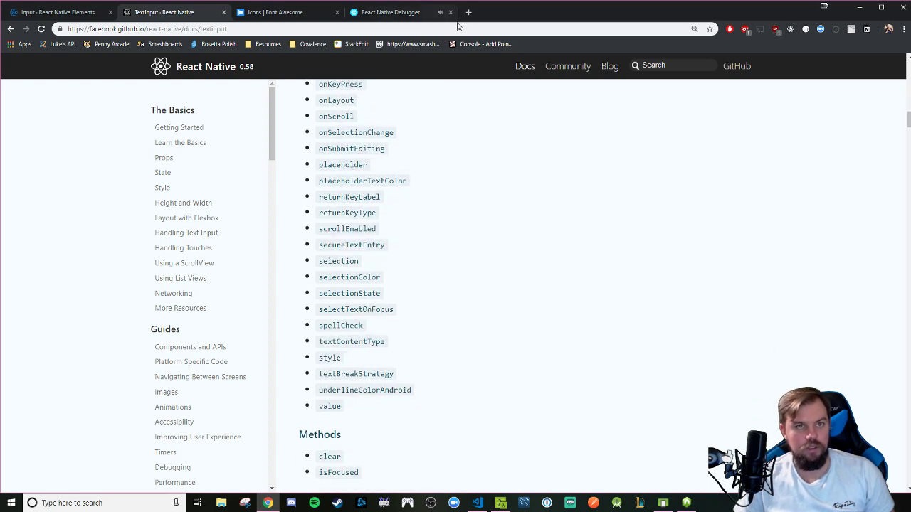
type("textInput passwo")
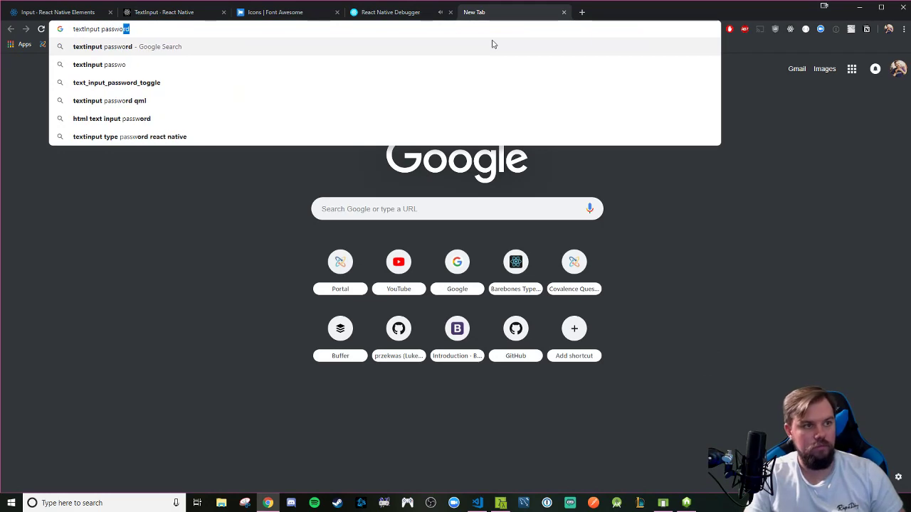
Search Google for 'textinput password' and open the Stack Overflow password-input question.
key("Enter")
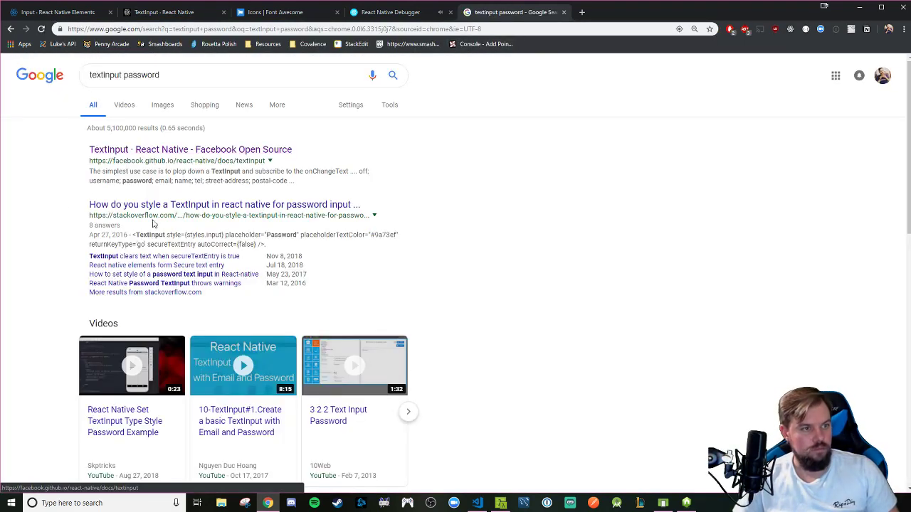
left_click(224, 204)
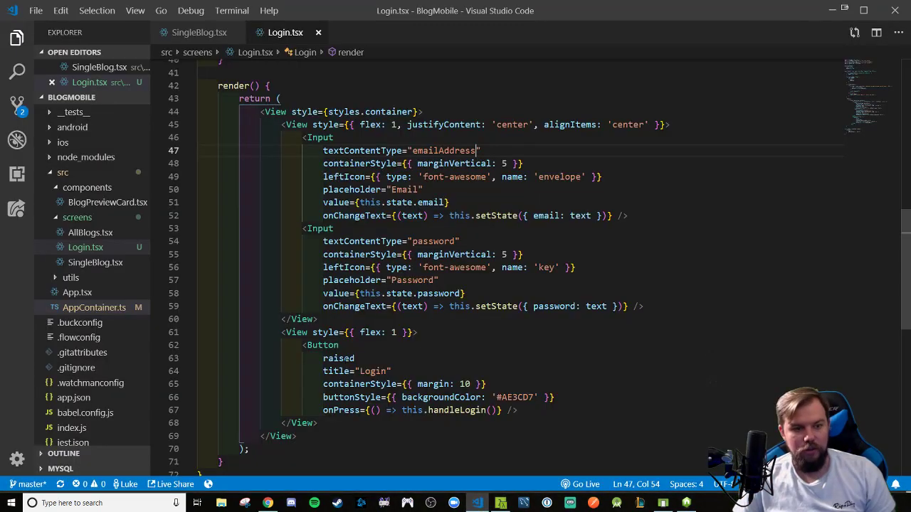
Add secureTextEntry={true} to the password Input and compare with the Stack Overflow answer.
type("secureTextEntry={true}")
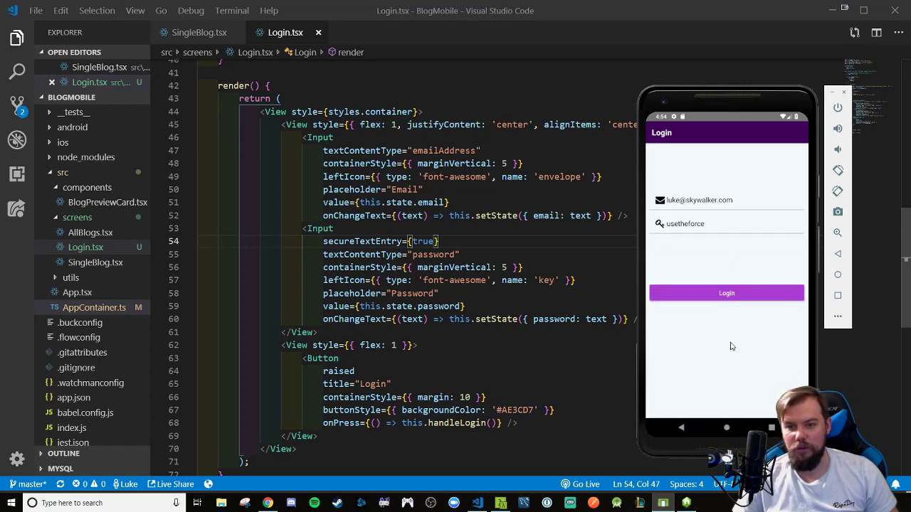
left_click(267, 503)
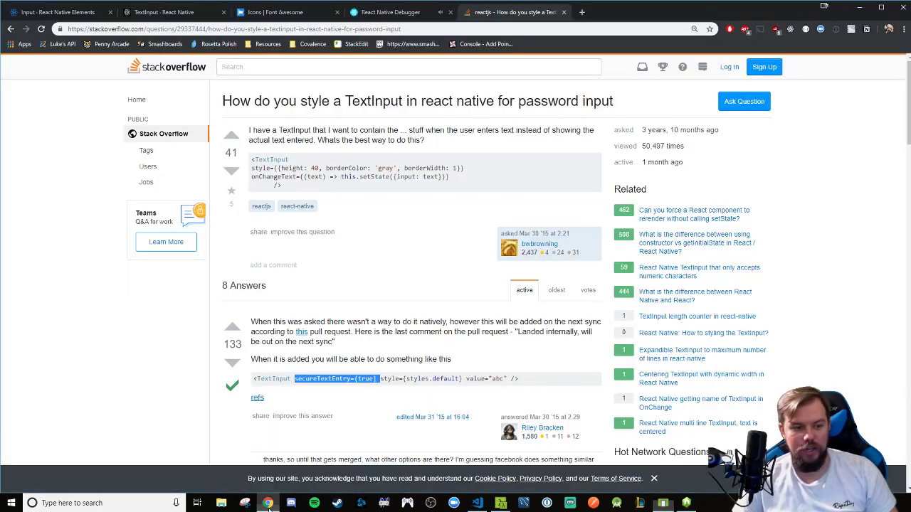
left_click(395, 12)
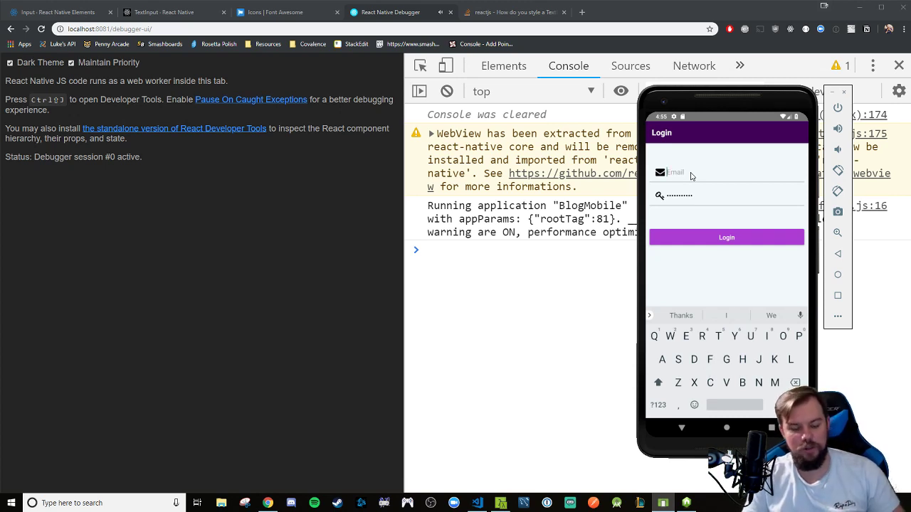
Enter the email 'luke@skyw…' in the emulator and submit the login form.
type("luke@skywalker.com")
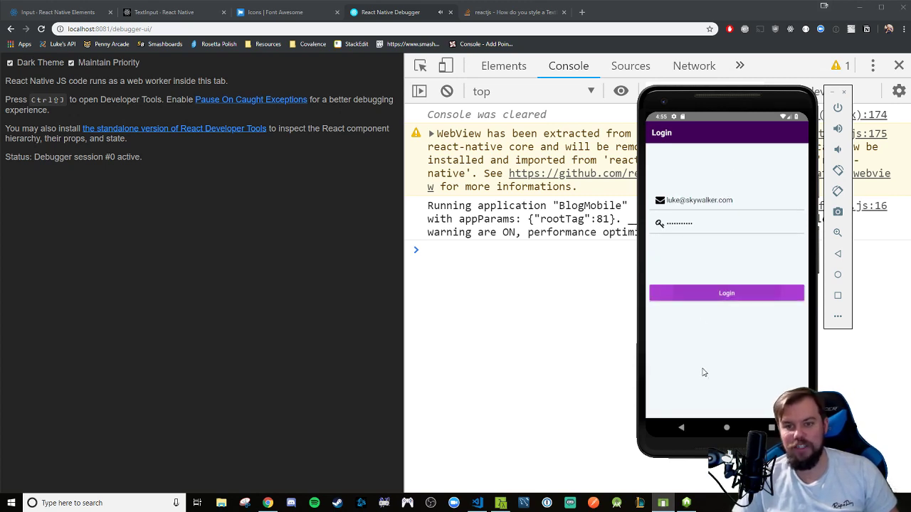
left_click(726, 293)
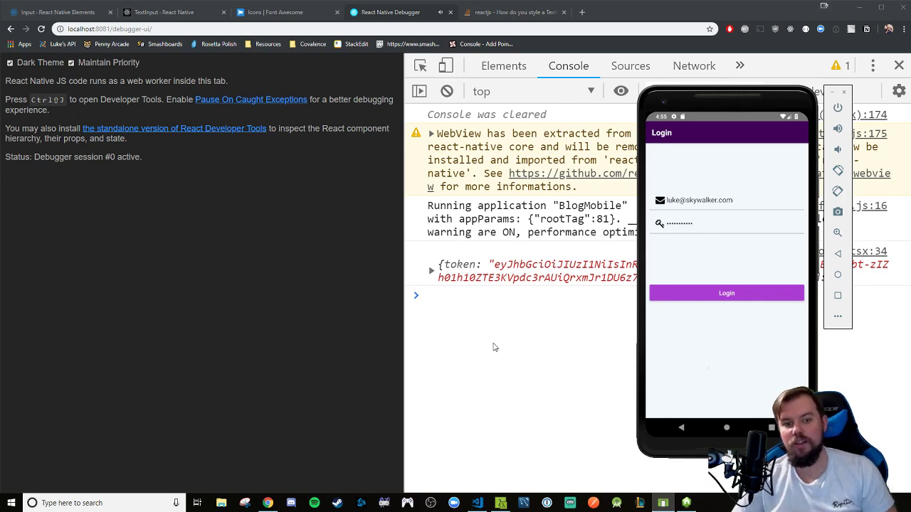
mouse_move(483, 425)
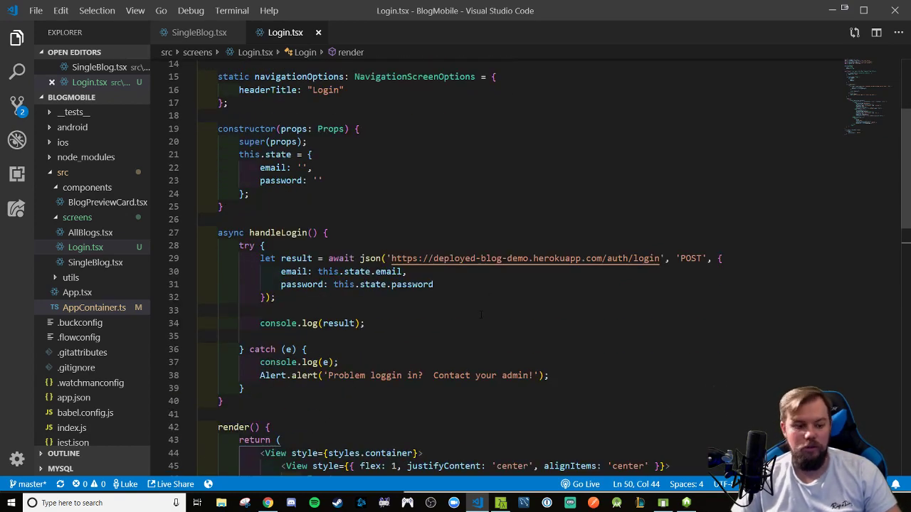
scroll("down", 3)
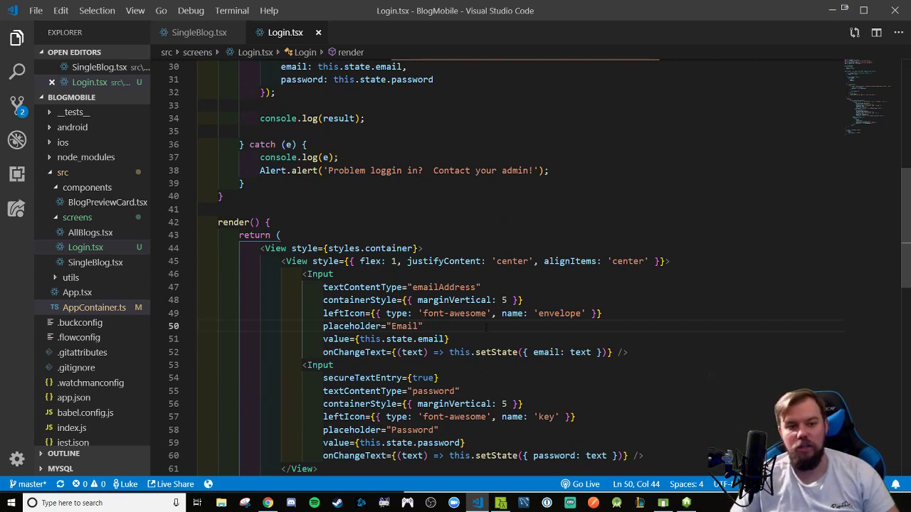
scroll("down", 3)
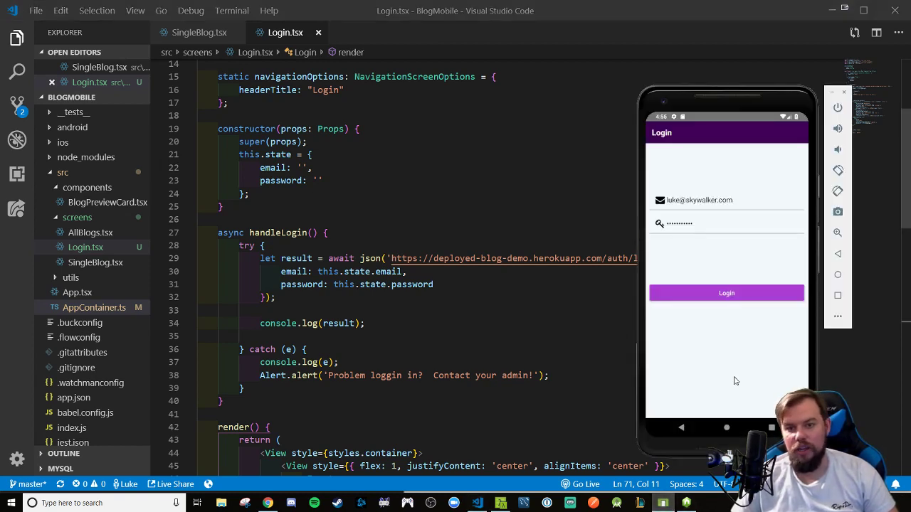
mouse_move(766, 368)
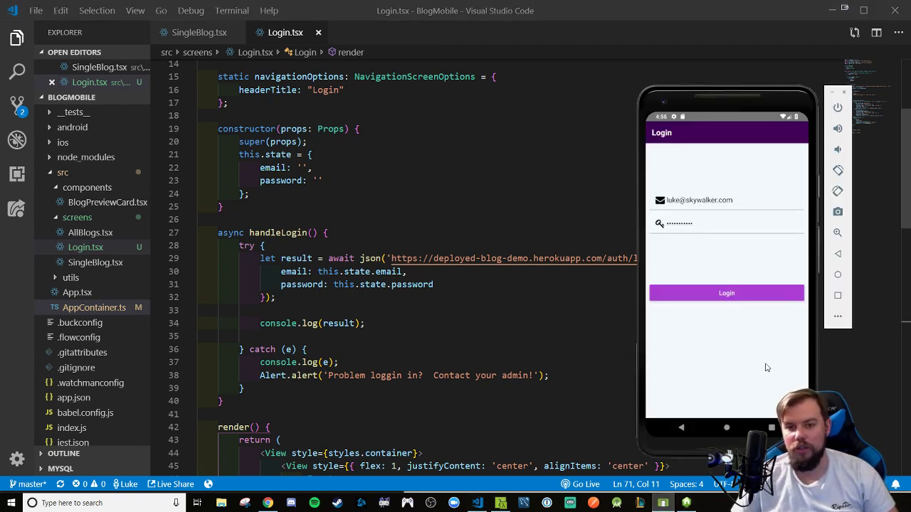
mouse_move(513, 259)
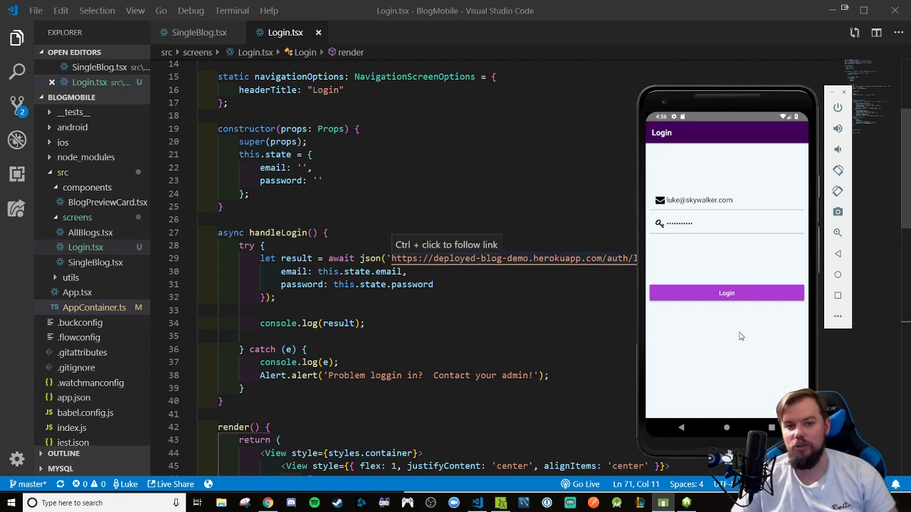
mouse_move(700, 338)
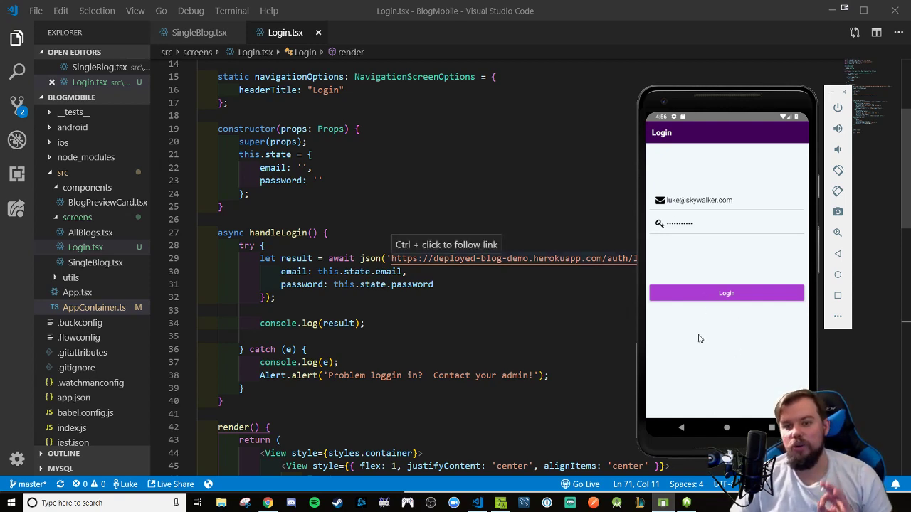